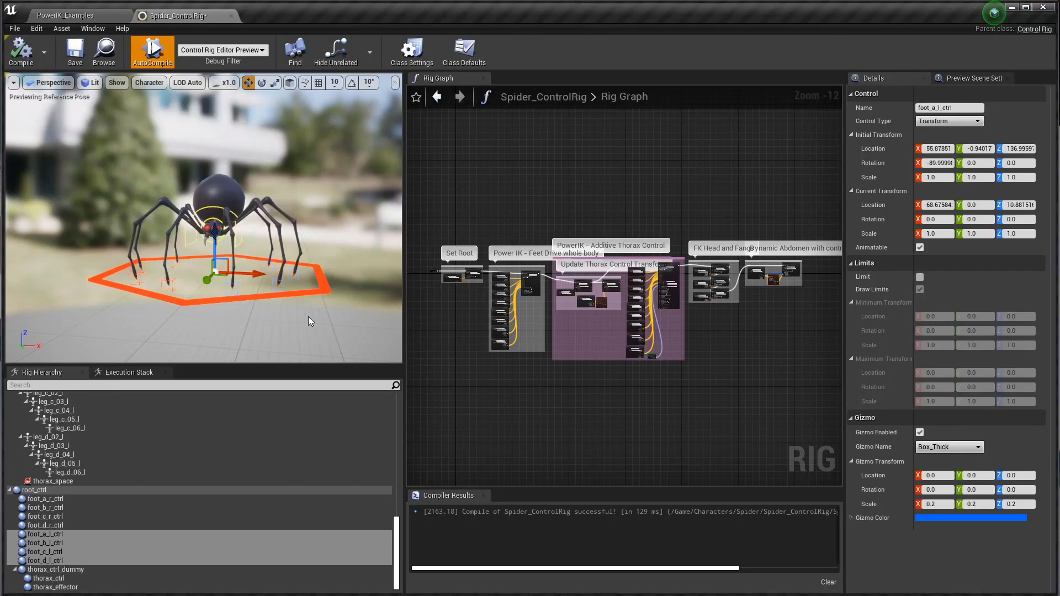
mouse_move(241, 289)
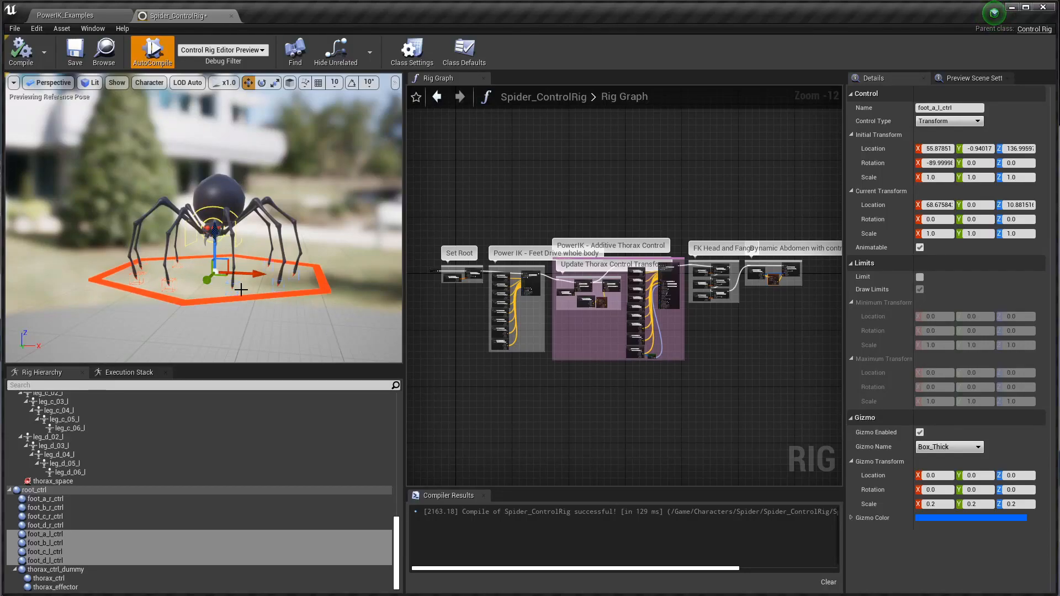
mouse_move(264, 290)
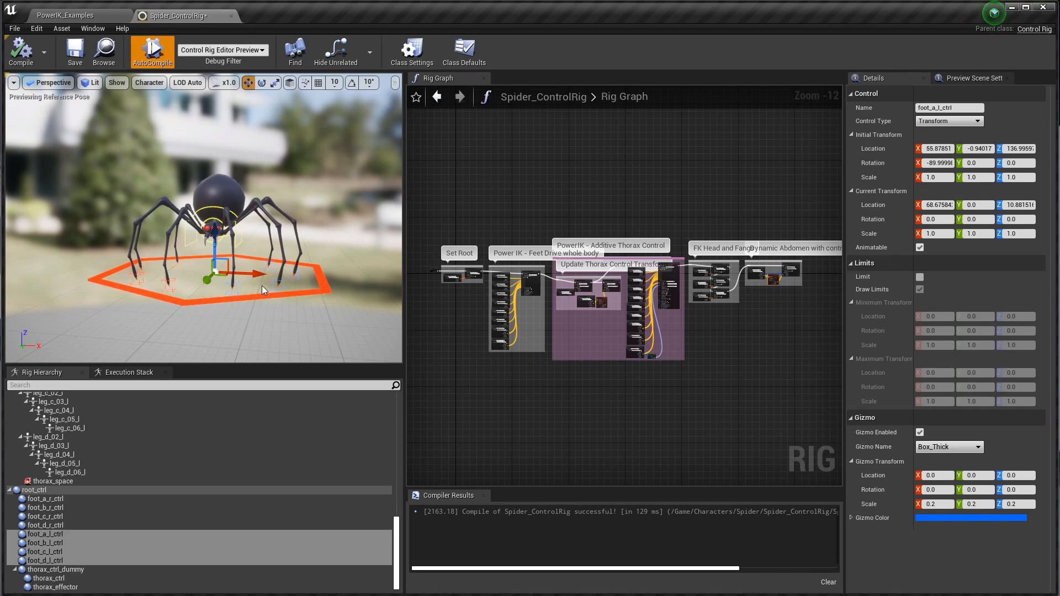
mouse_move(262, 224)
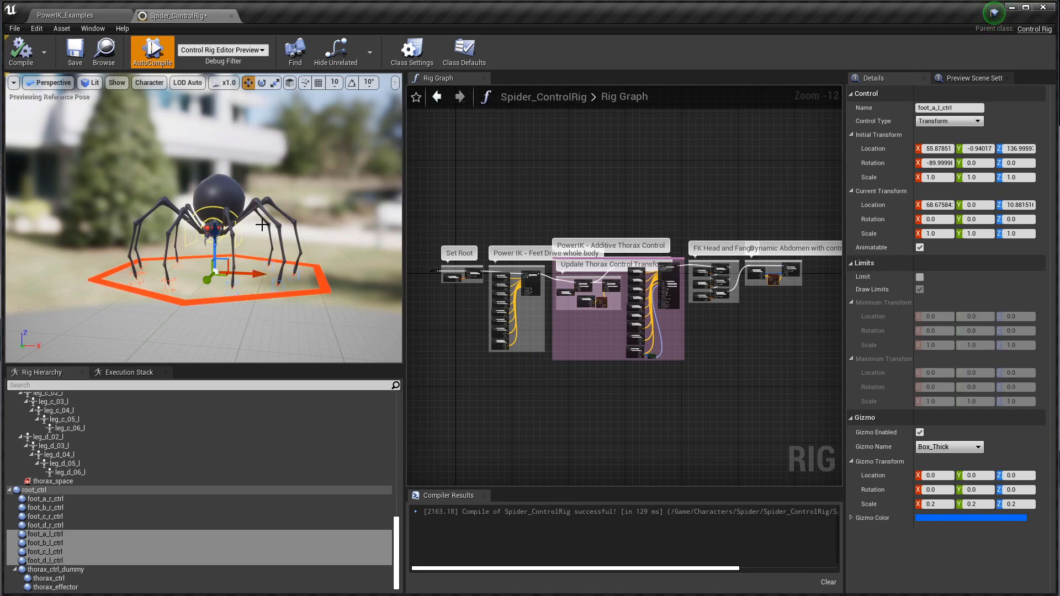
mouse_move(302, 291)
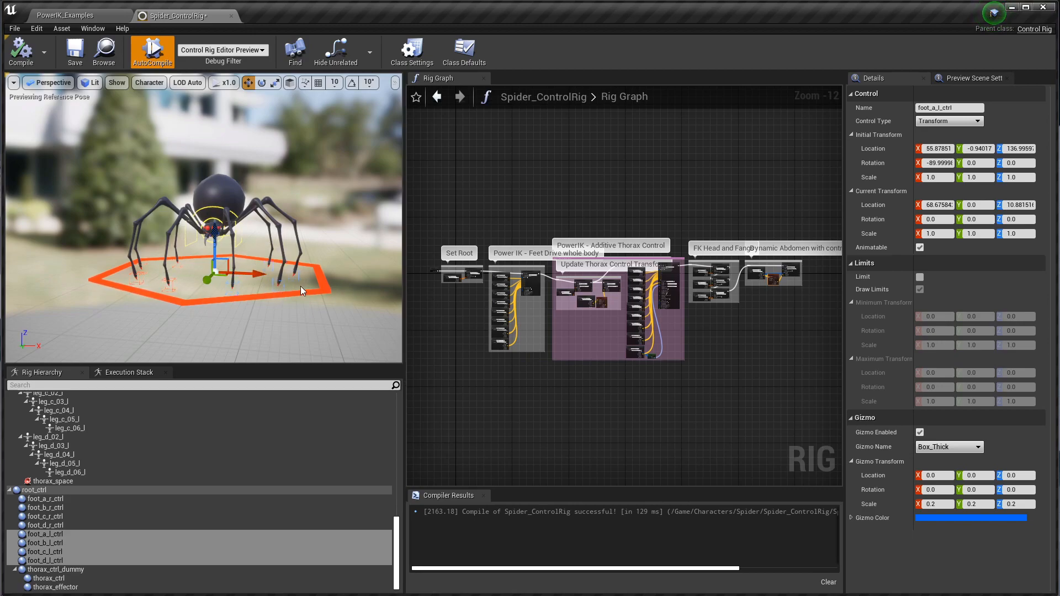
Select foot_a_l_ctrl to lift that leg, then select thorax_ctrl to tilt the spider's body.
click(34, 490)
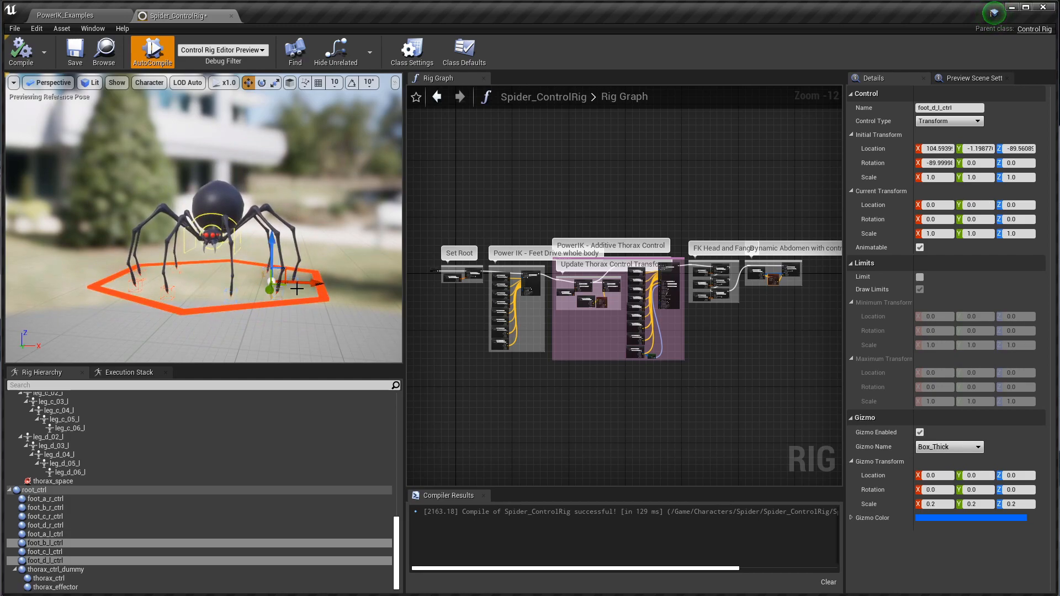
click(45, 534)
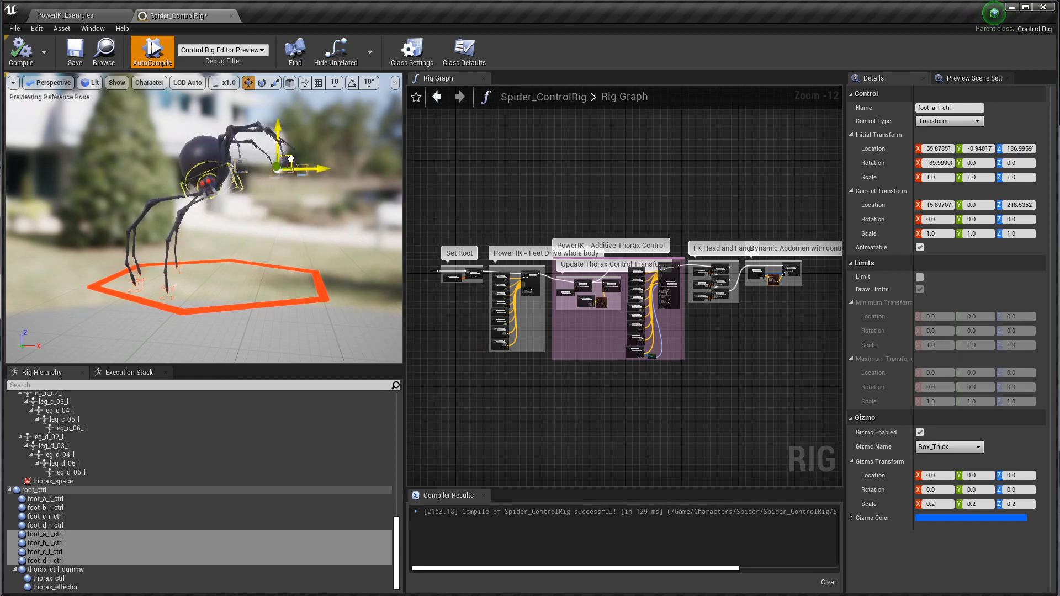
click(48, 578)
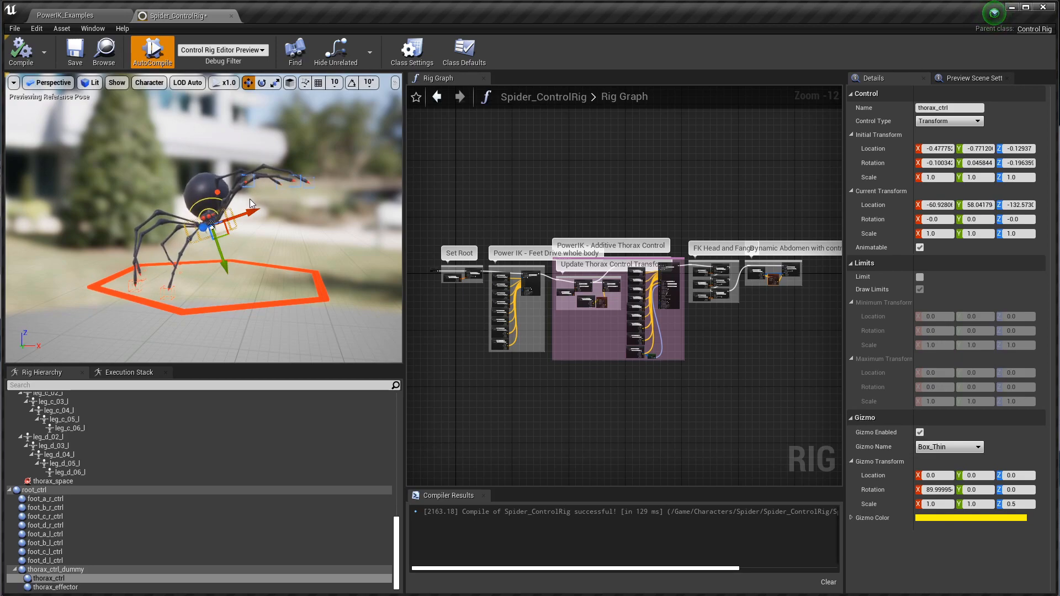
mouse_move(36, 28)
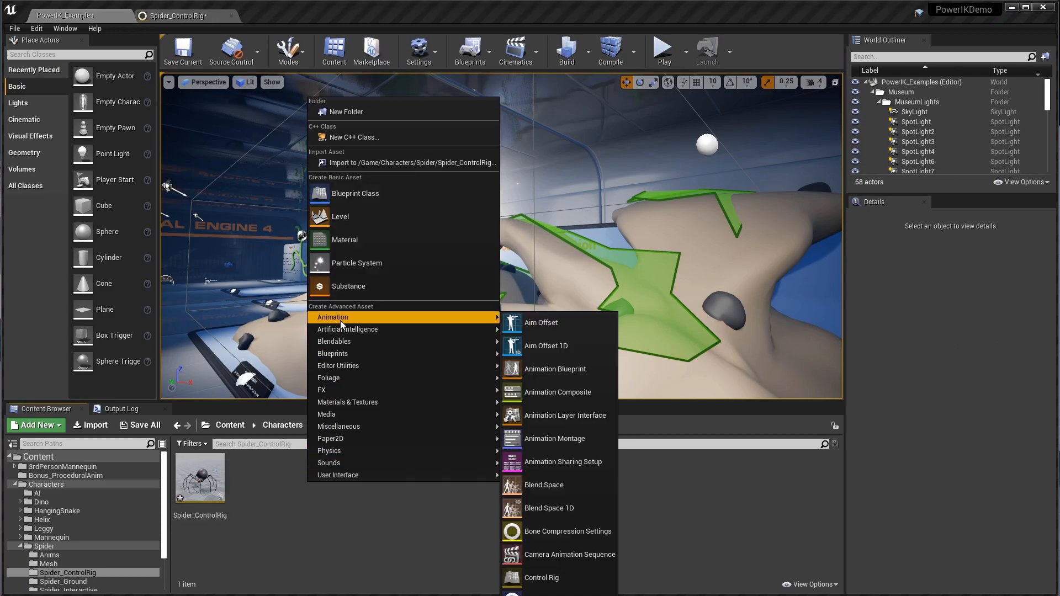
Create a Control Rig asset with ControlRig as parent, named Spider_Demo_ControlRig.
click(540, 576)
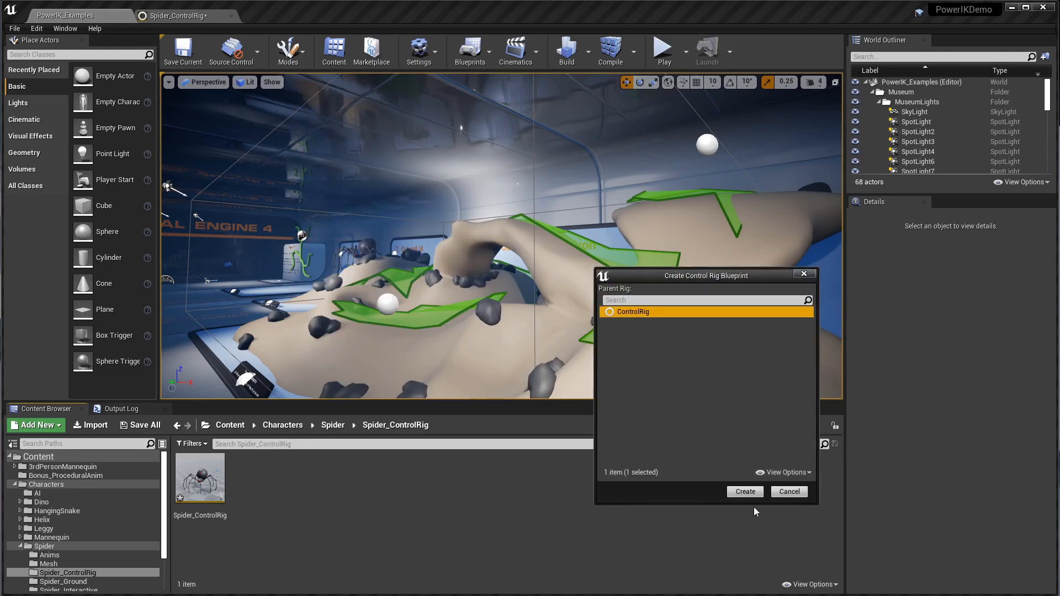
click(744, 492)
text(Spider_Demo_ControlRig)
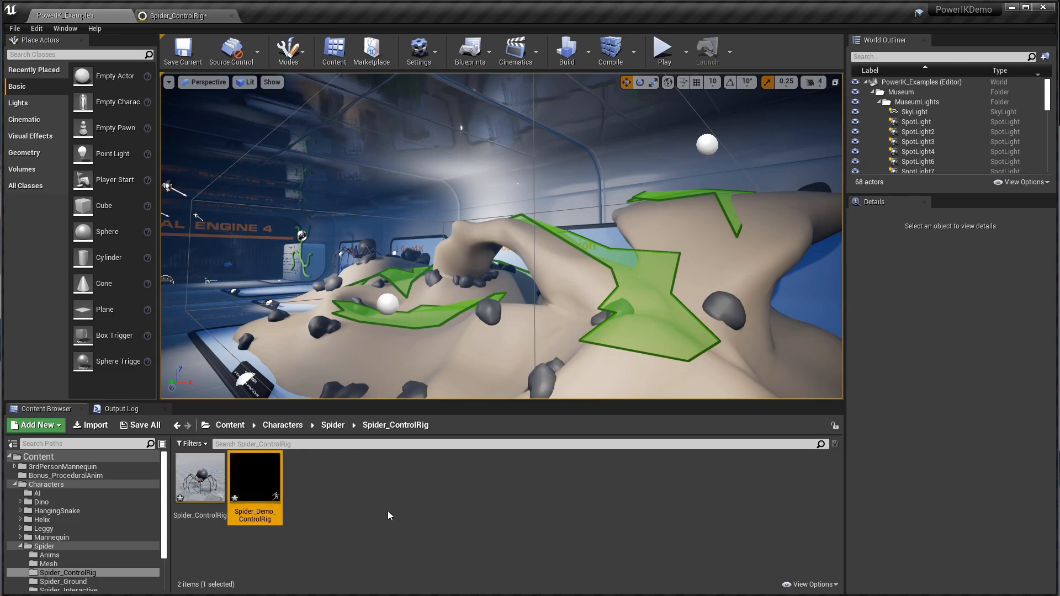
Import the SK_Spider skeleton's bone hierarchy into Spider_Demo_ControlRig.
double_click(255, 479)
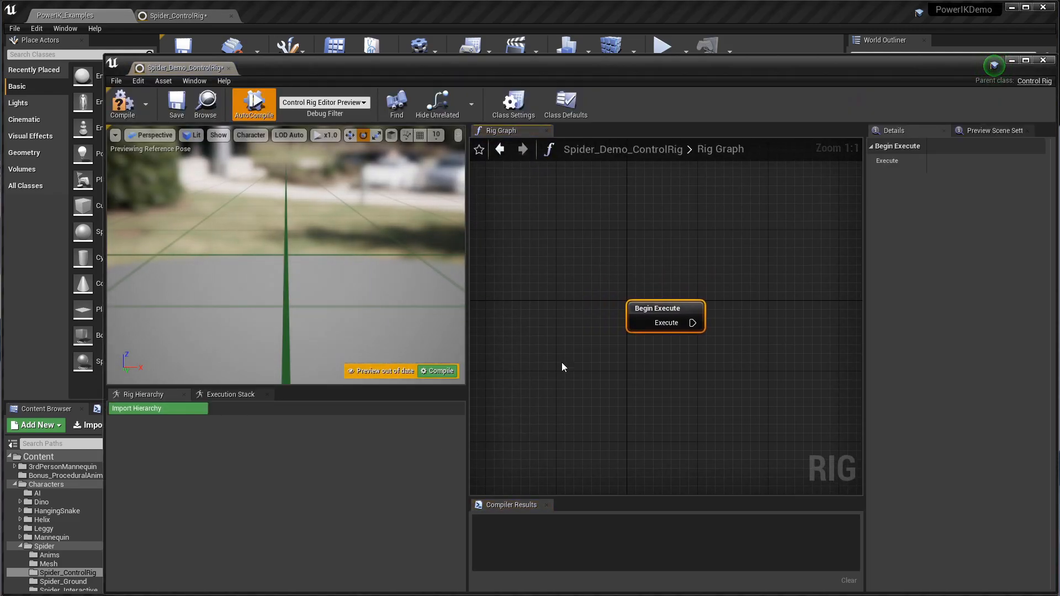
mouse_move(217, 443)
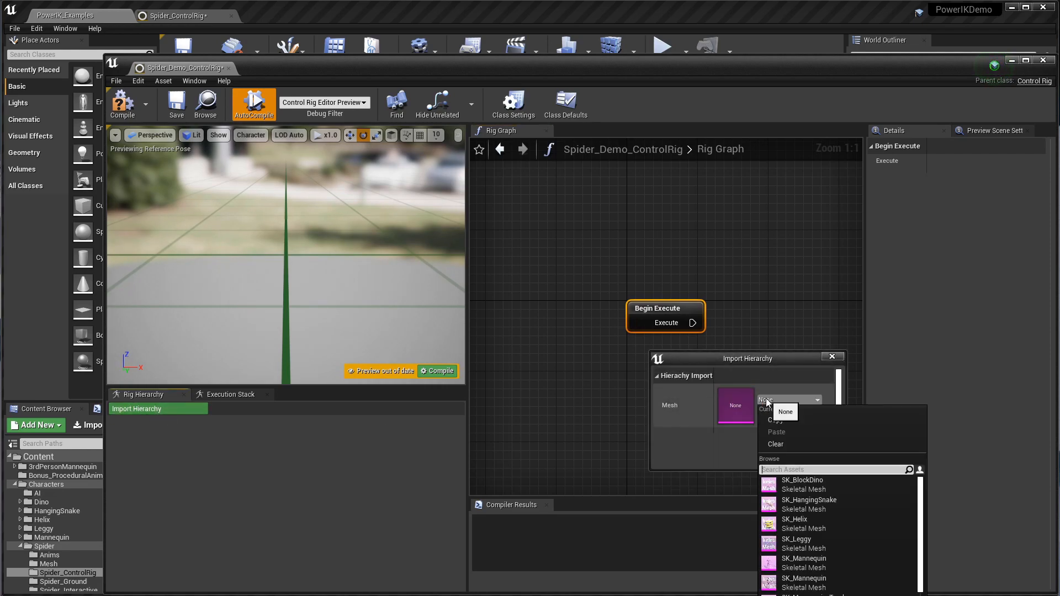
text(s)
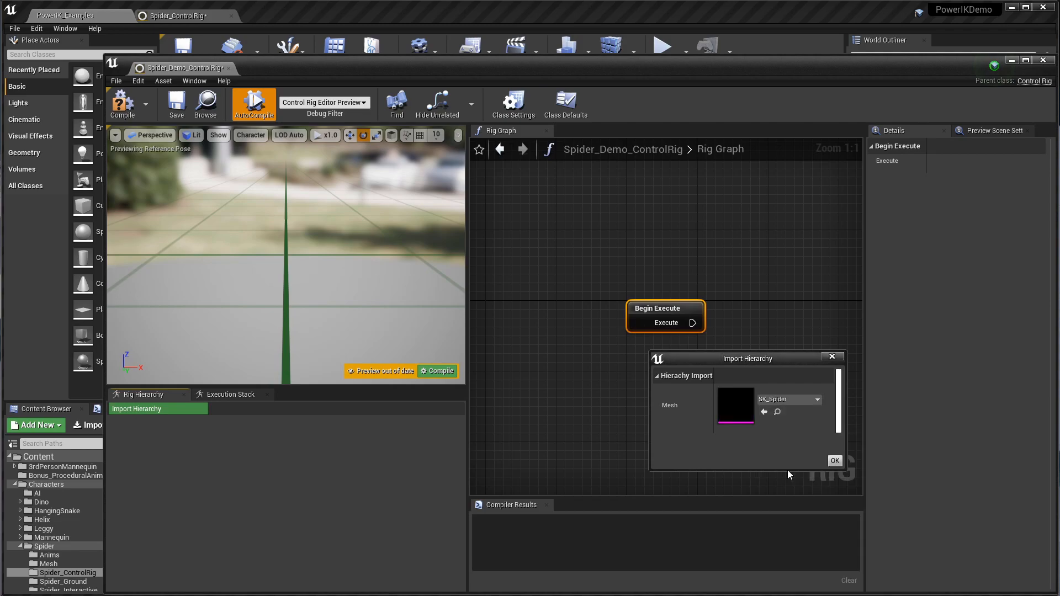
click(834, 461)
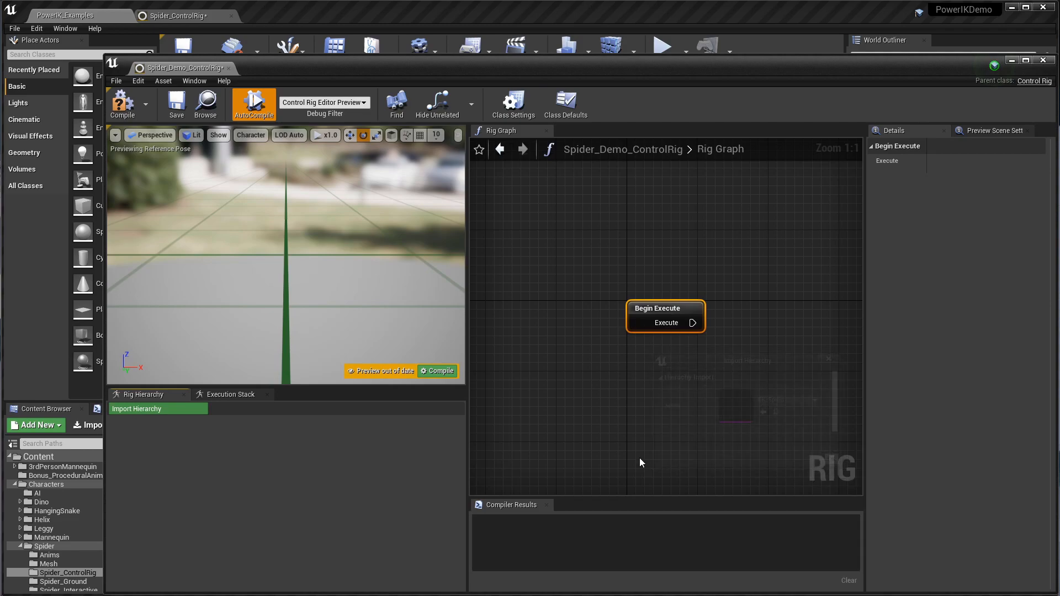
Inspect a bone in the imported hierarchy and browse the bone list.
click(124, 102)
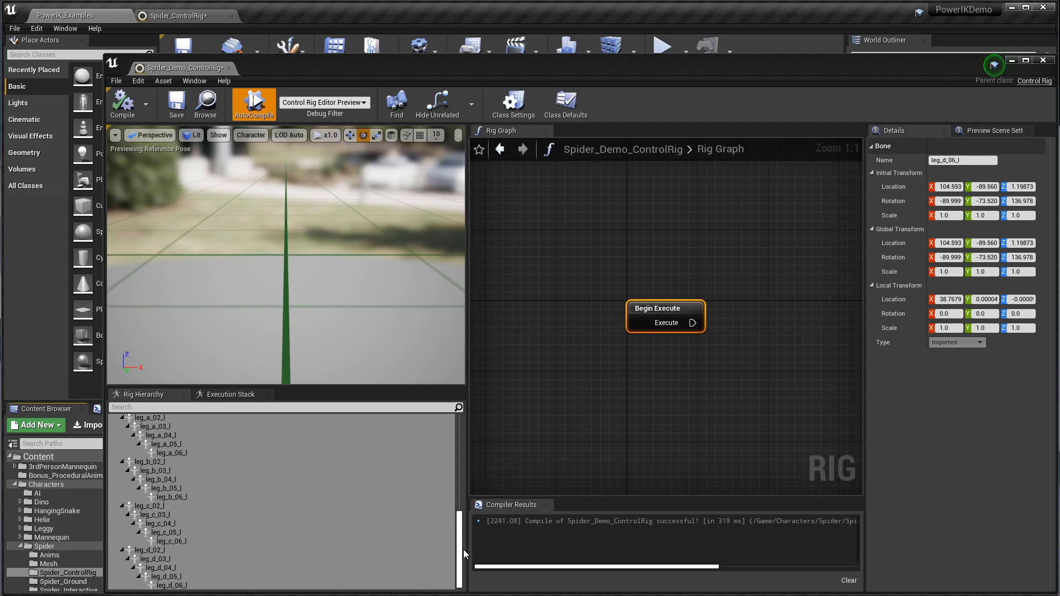
scroll(up, 3)
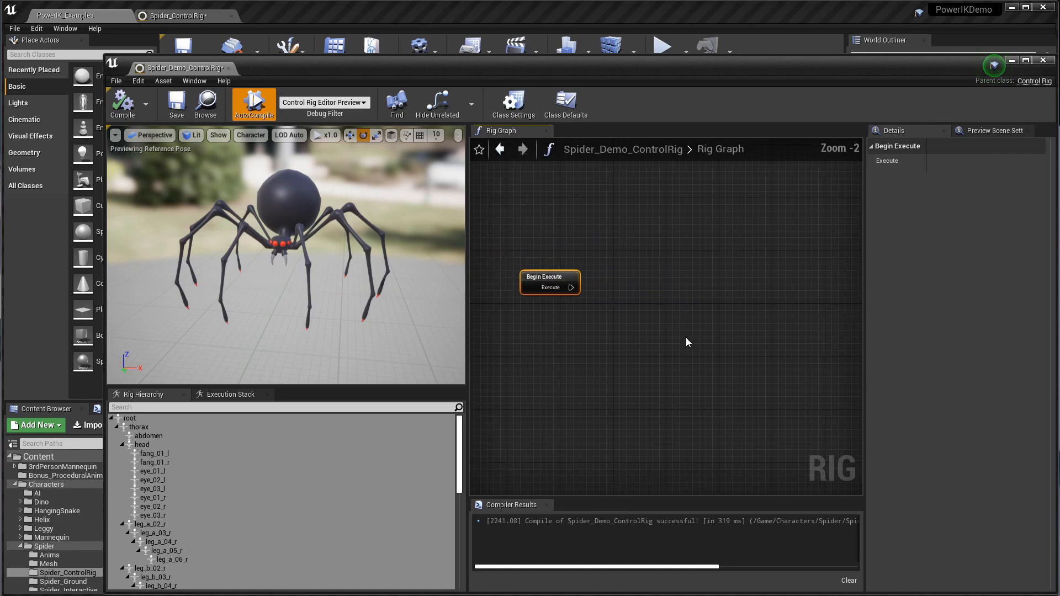
scroll(down, 3)
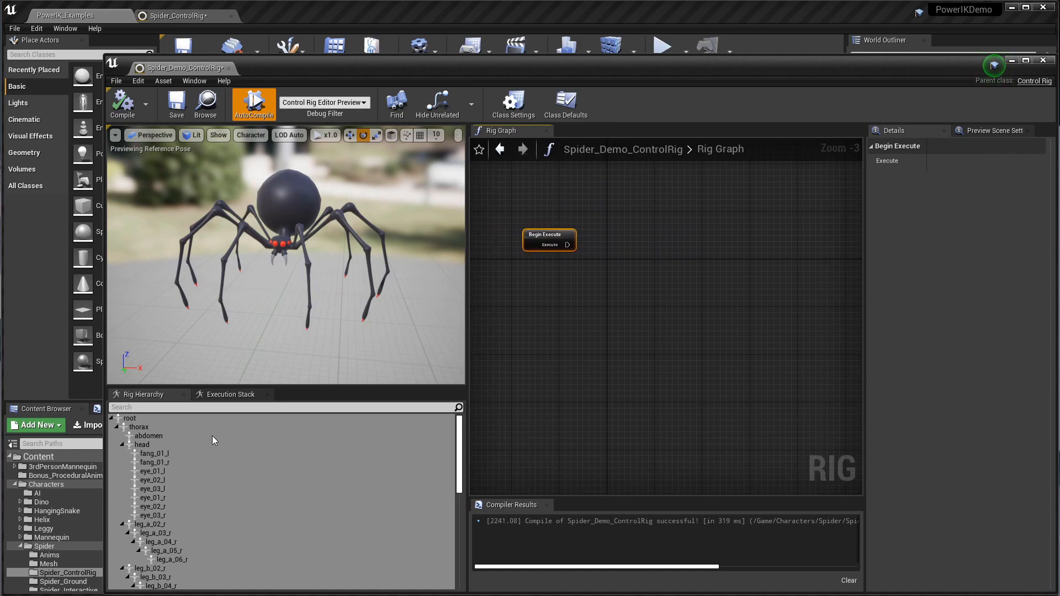
Add a new control to the rig hierarchy and name it root_ctrl.
click(129, 418)
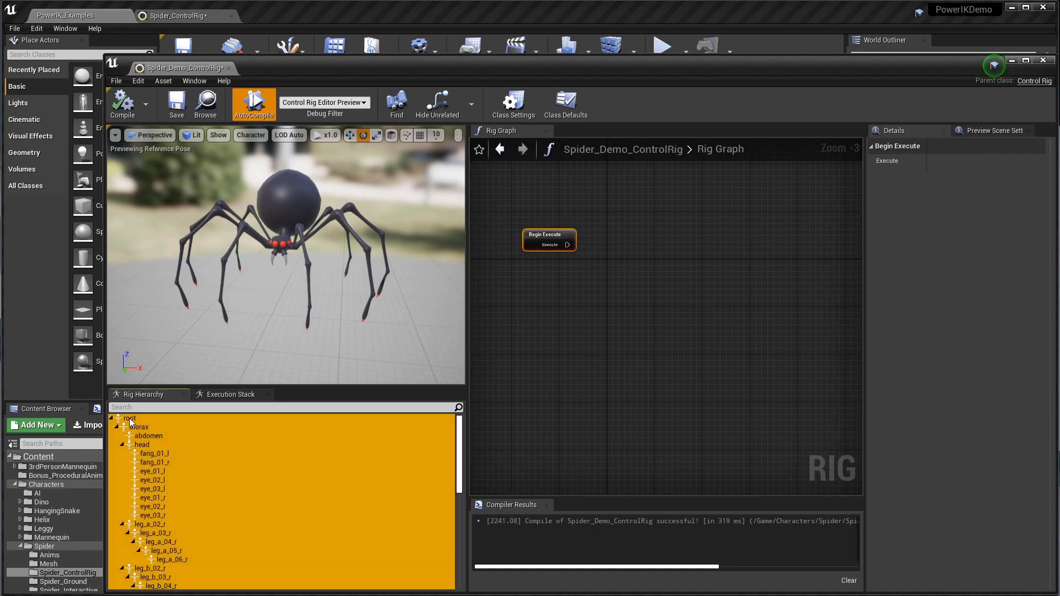
right_click(128, 418)
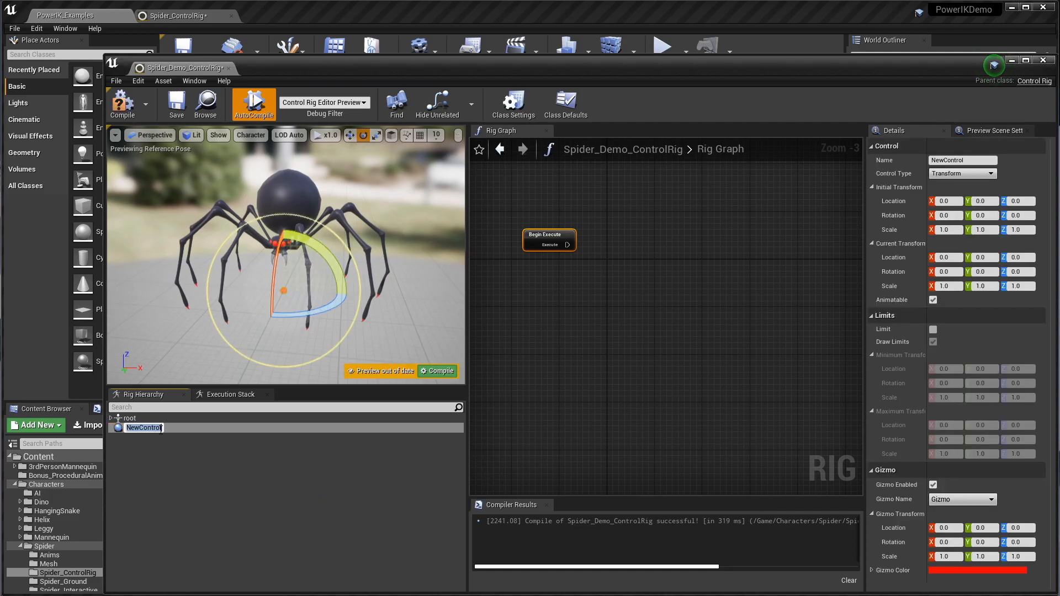
text(root_ctrl)
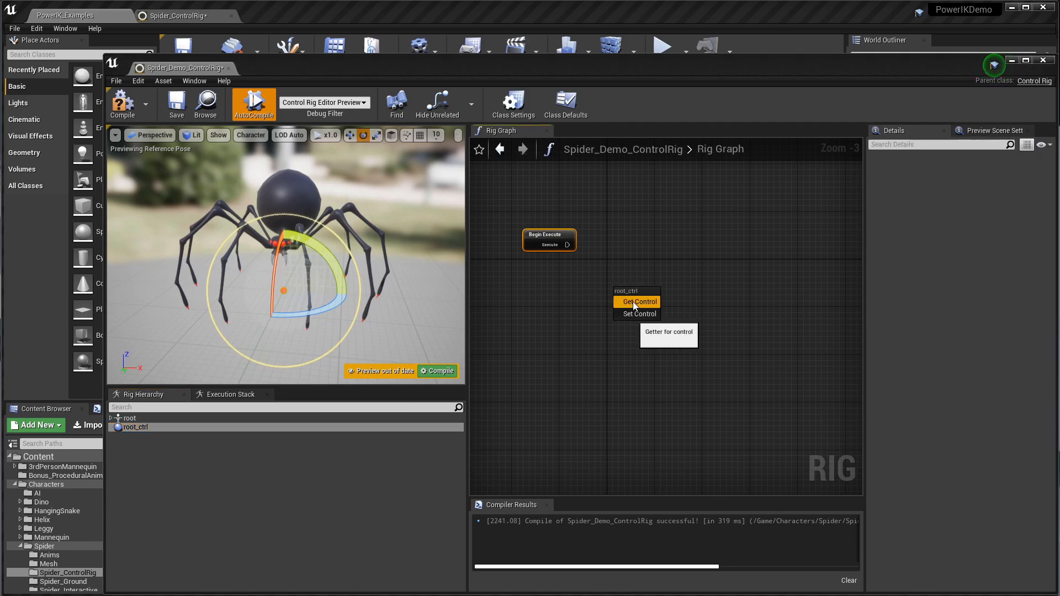
Add a Get Control Transform node reading root_ctrl to the rig graph.
click(635, 301)
text(g)
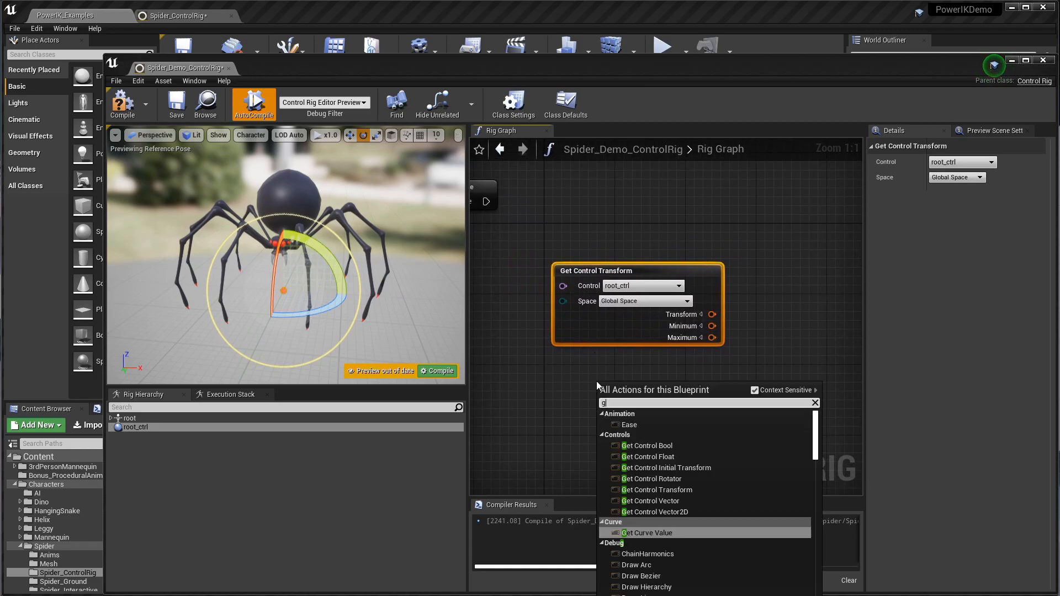
text(et control)
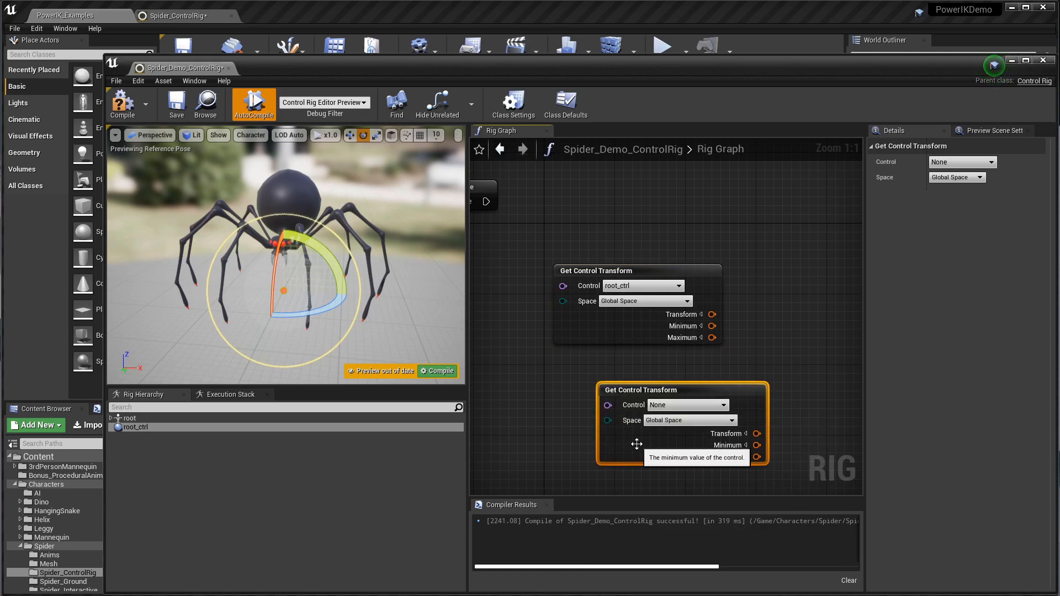
scroll(down, 3)
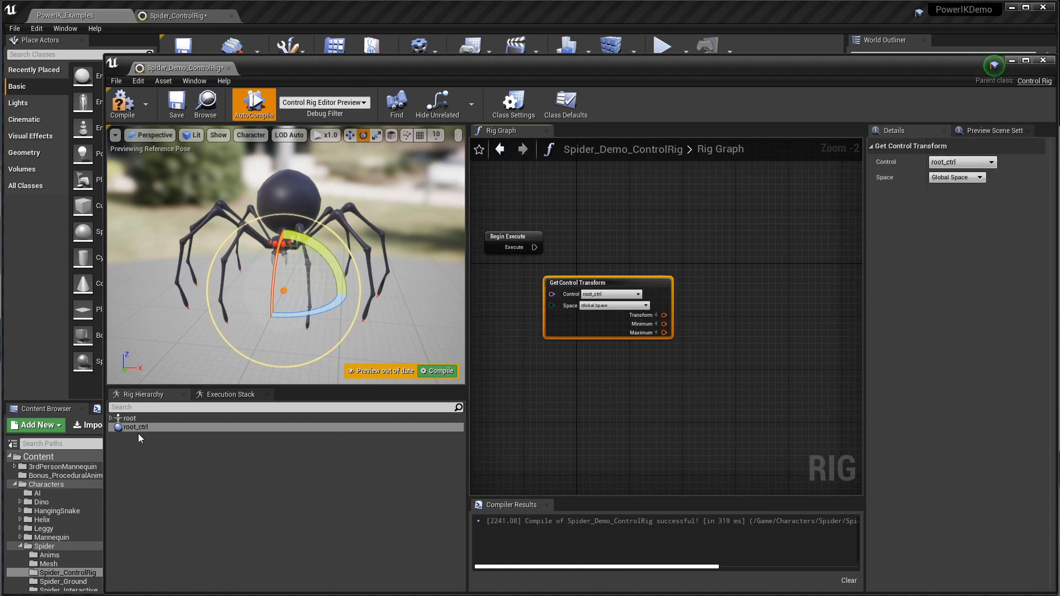
mouse_move(379, 351)
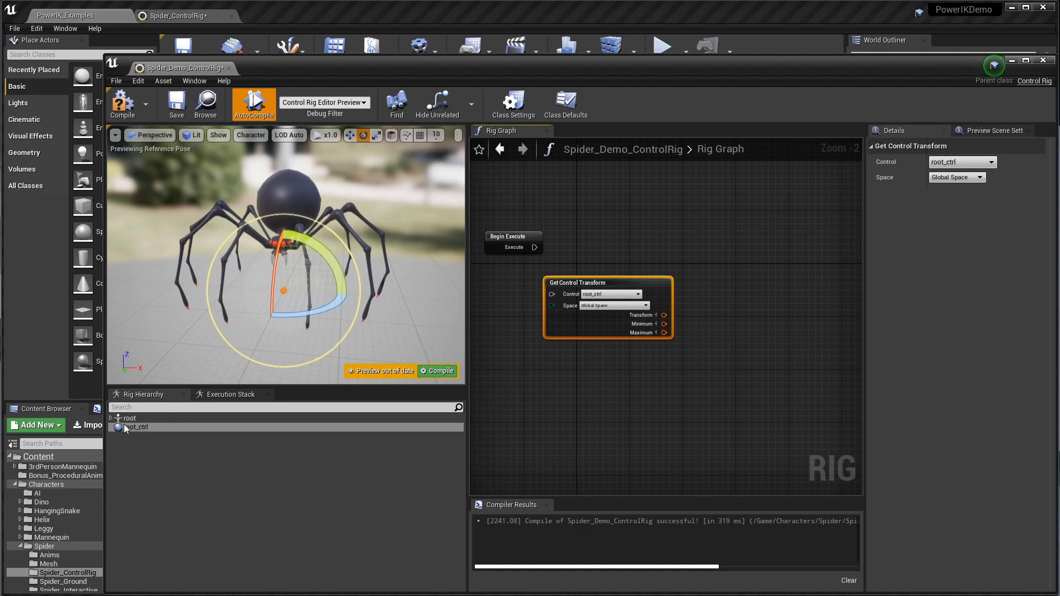
Add a Set Transform node for the root bone with its translation X, Y, Z exposed.
click(130, 418)
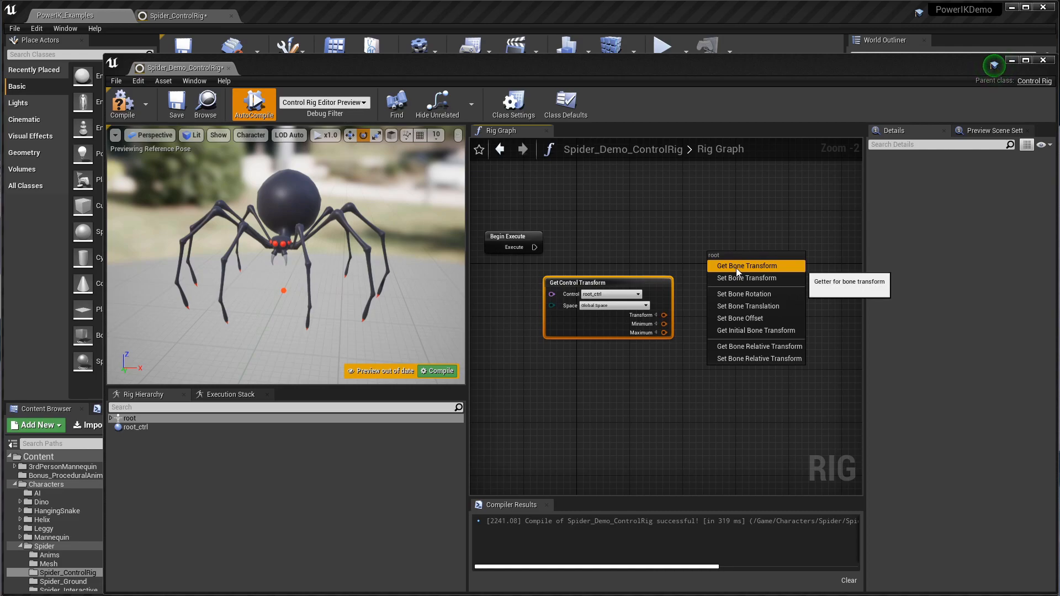
click(744, 277)
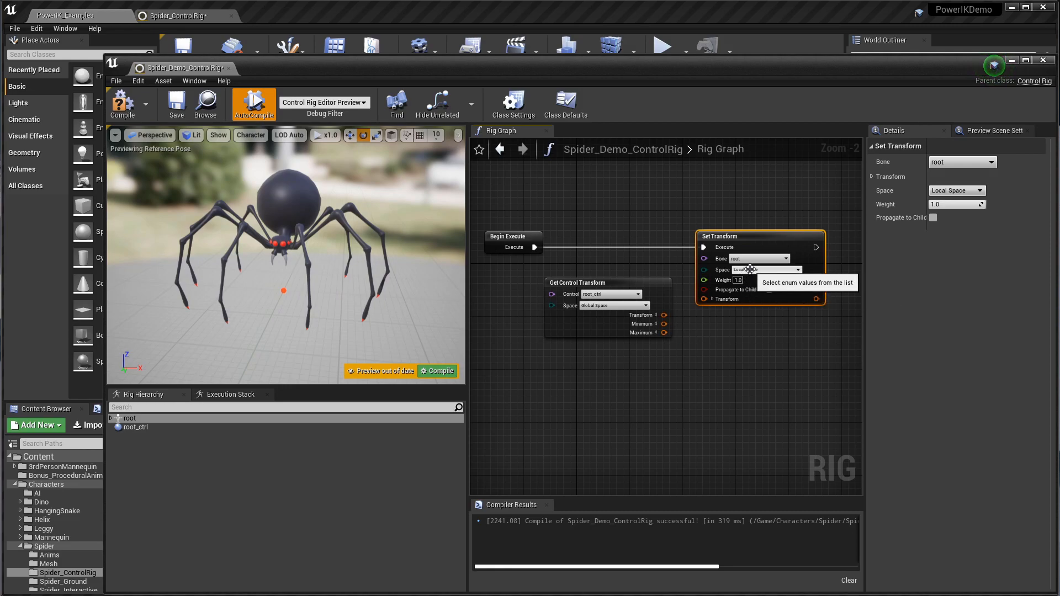
click(711, 298)
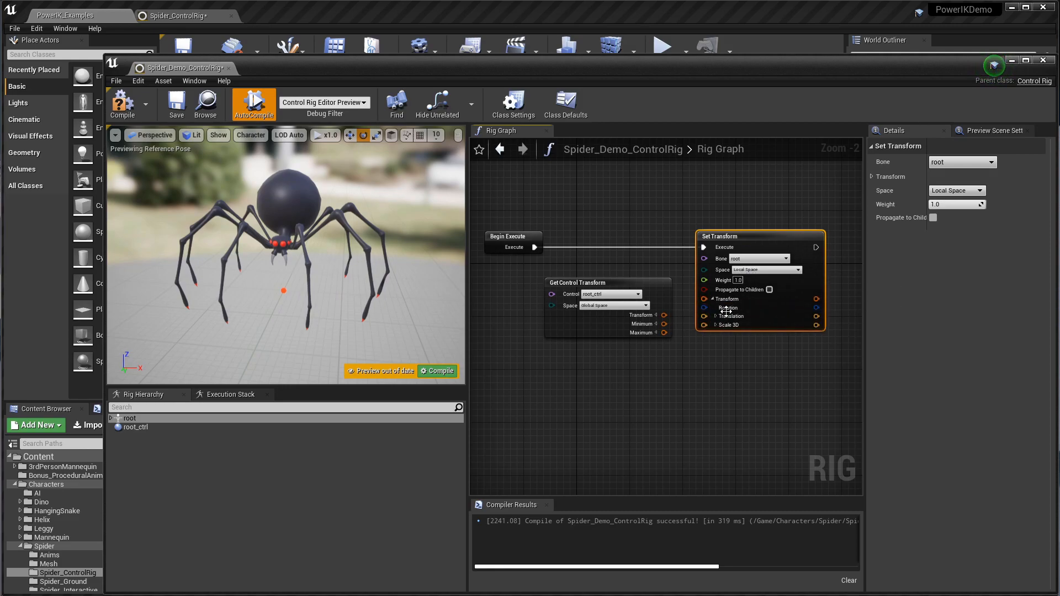
click(715, 316)
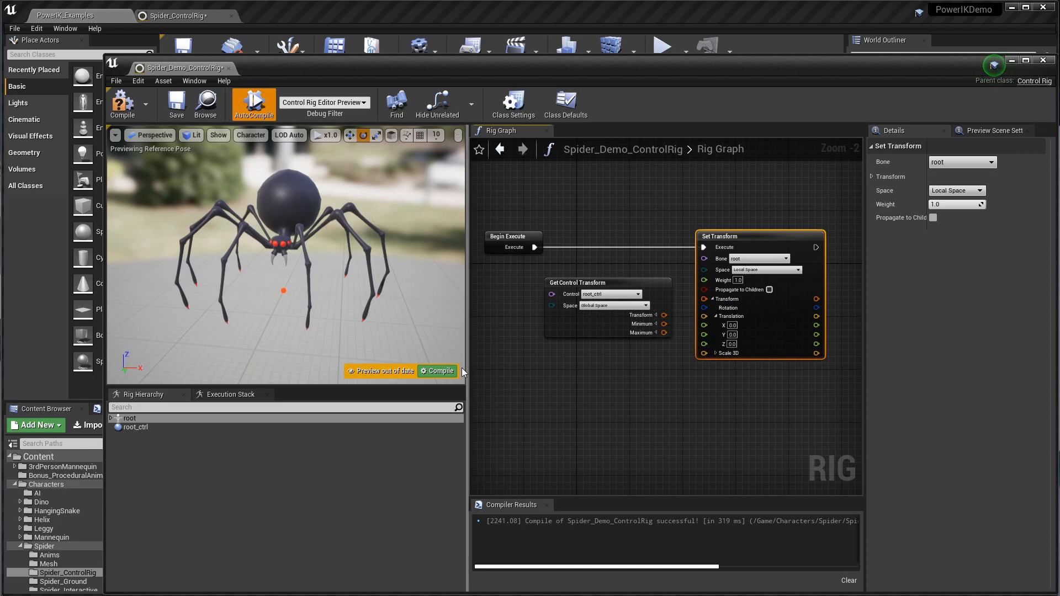
click(437, 370)
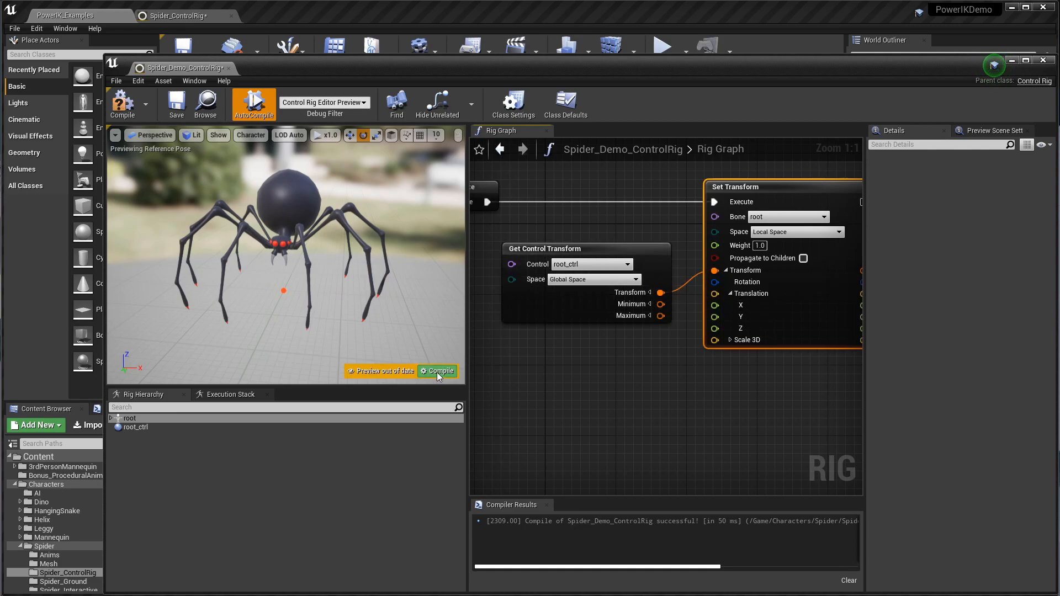
Recompile the rig and switch the root bone's Set Transform space to Global Space.
click(796, 232)
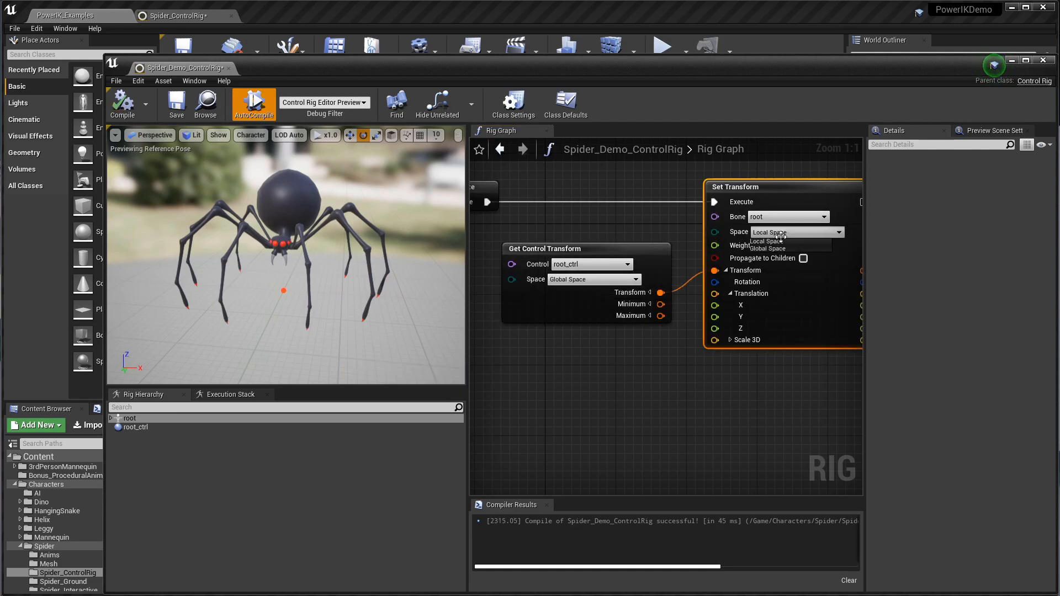
click(767, 247)
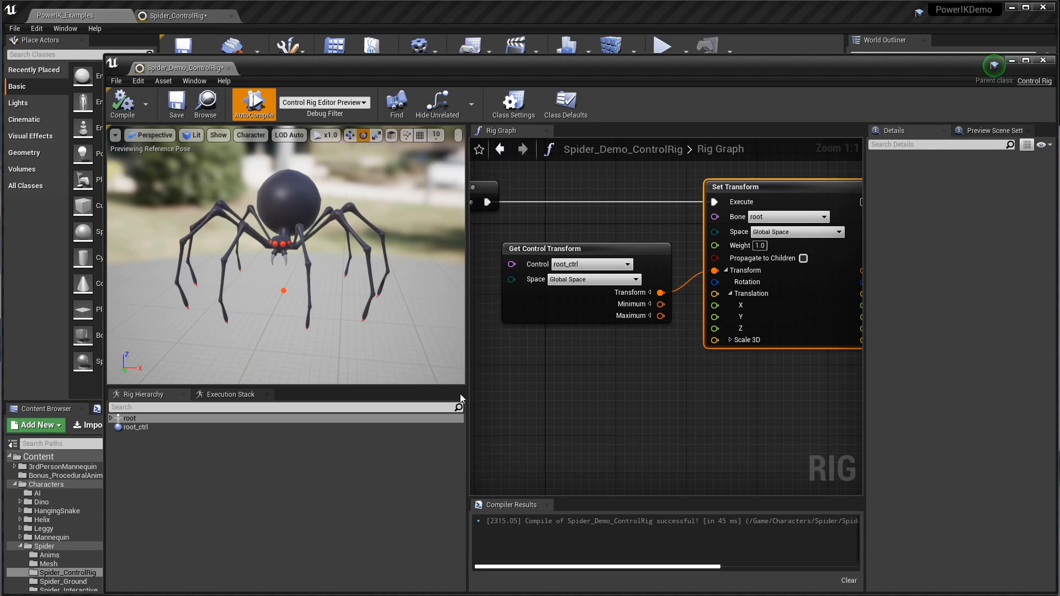
click(136, 426)
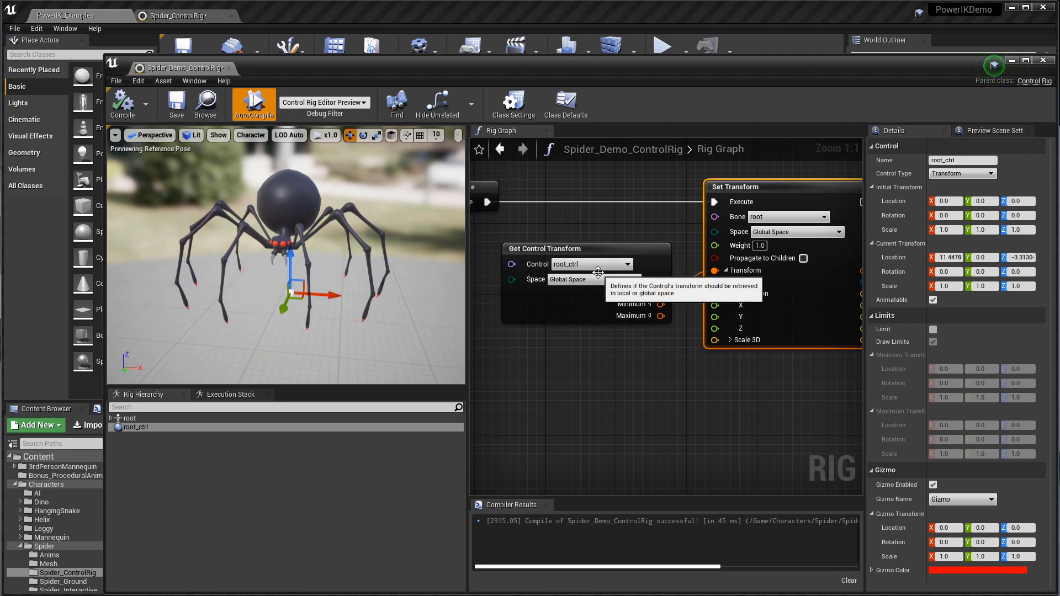
click(564, 349)
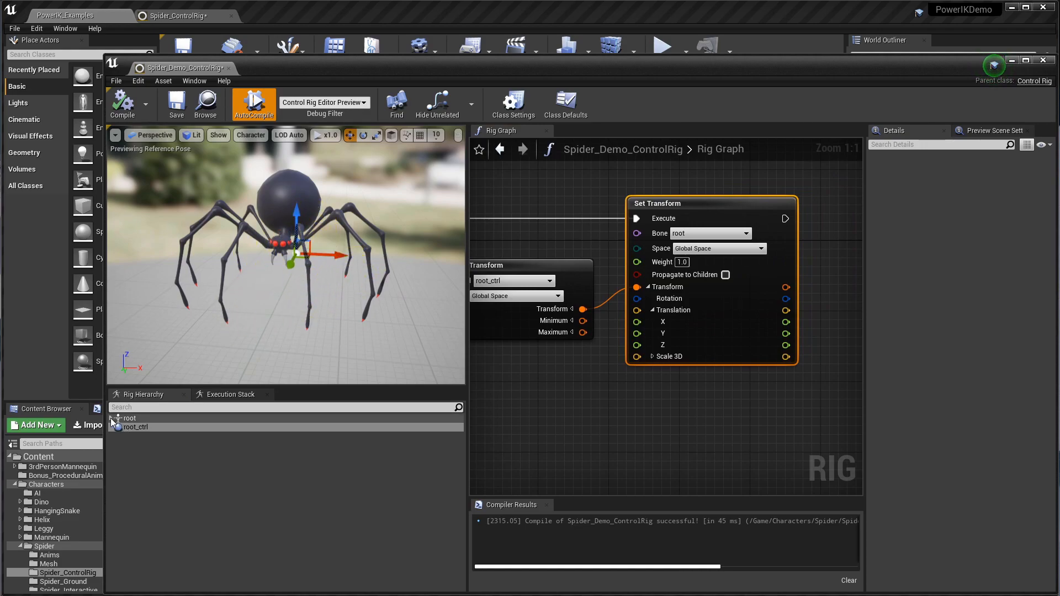
Expand the root bone in Rig Hierarchy and inspect the thorax bone's transforms.
click(117, 418)
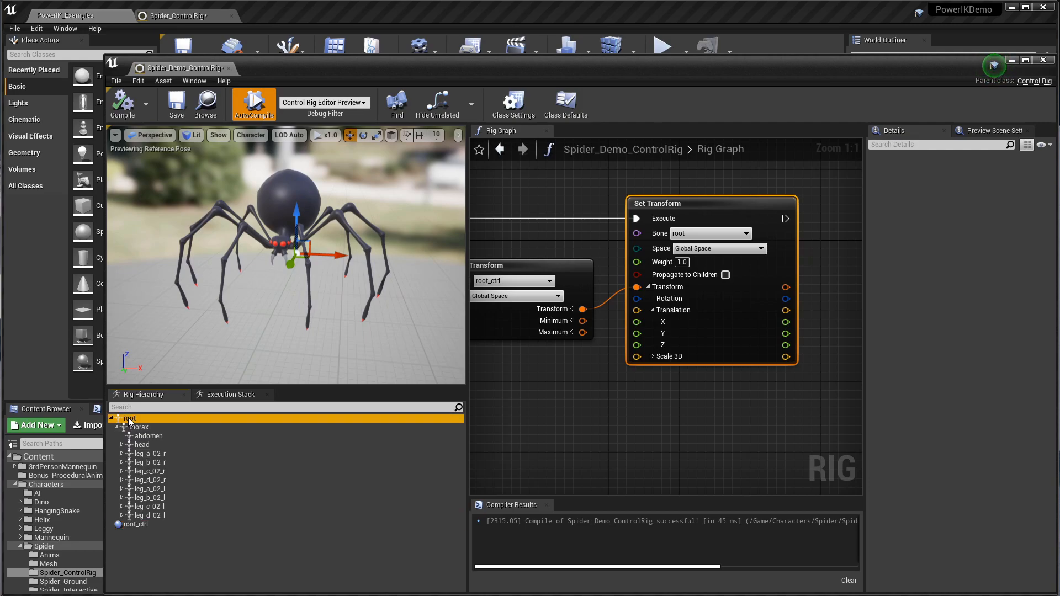
click(138, 427)
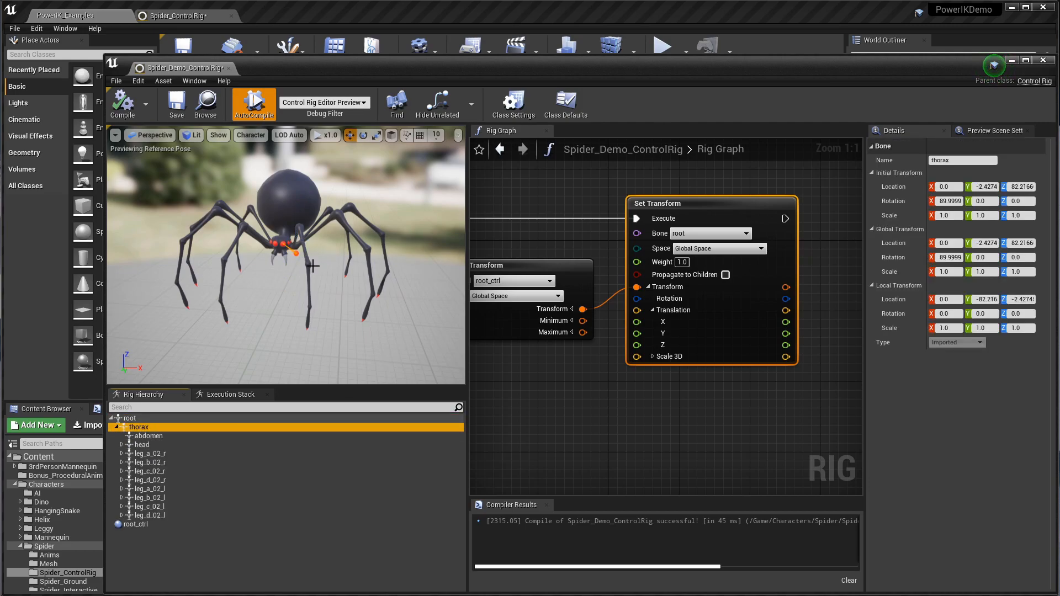
Enable Propagate to Children on the root Set Transform so root_ctrl carries the whole spider.
click(136, 524)
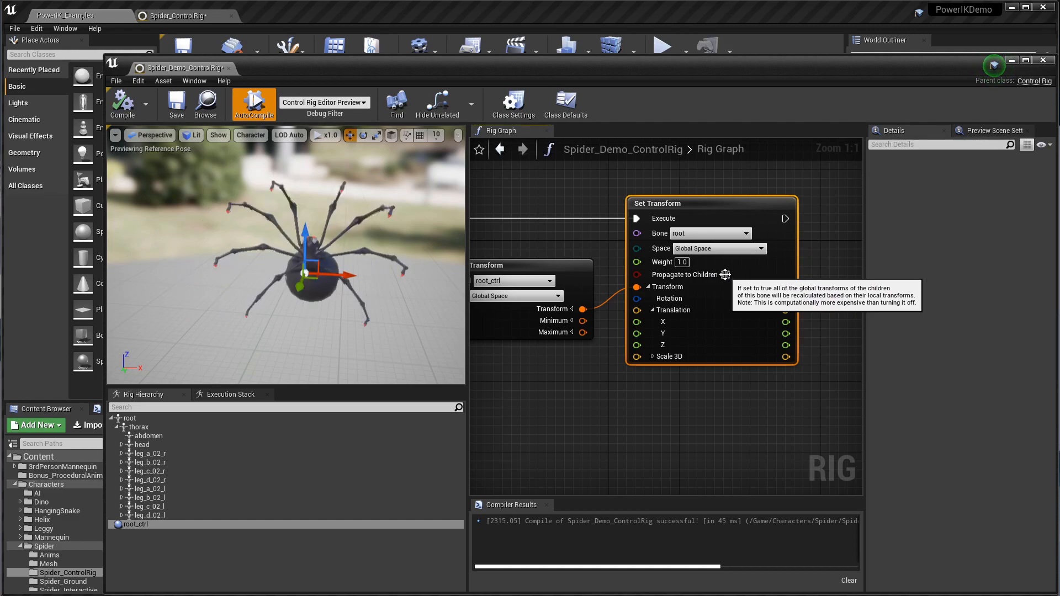
click(726, 274)
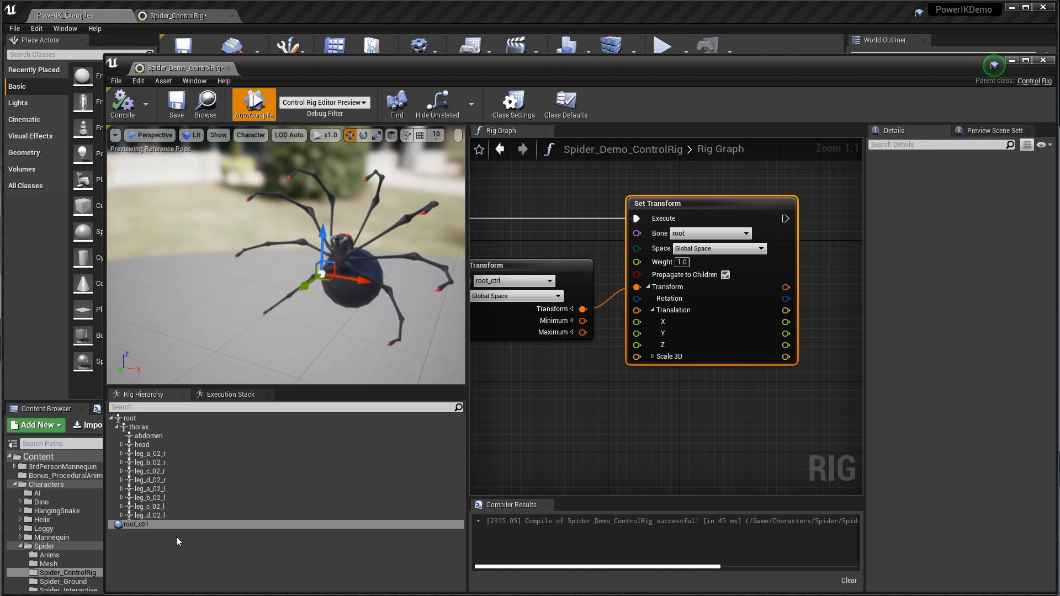
click(137, 524)
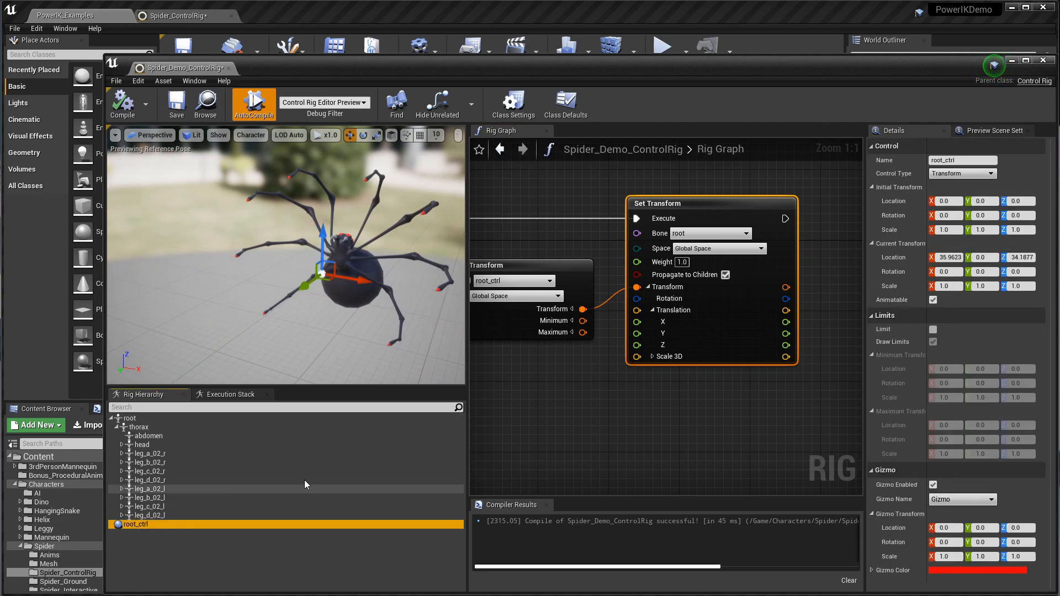
mouse_move(350, 336)
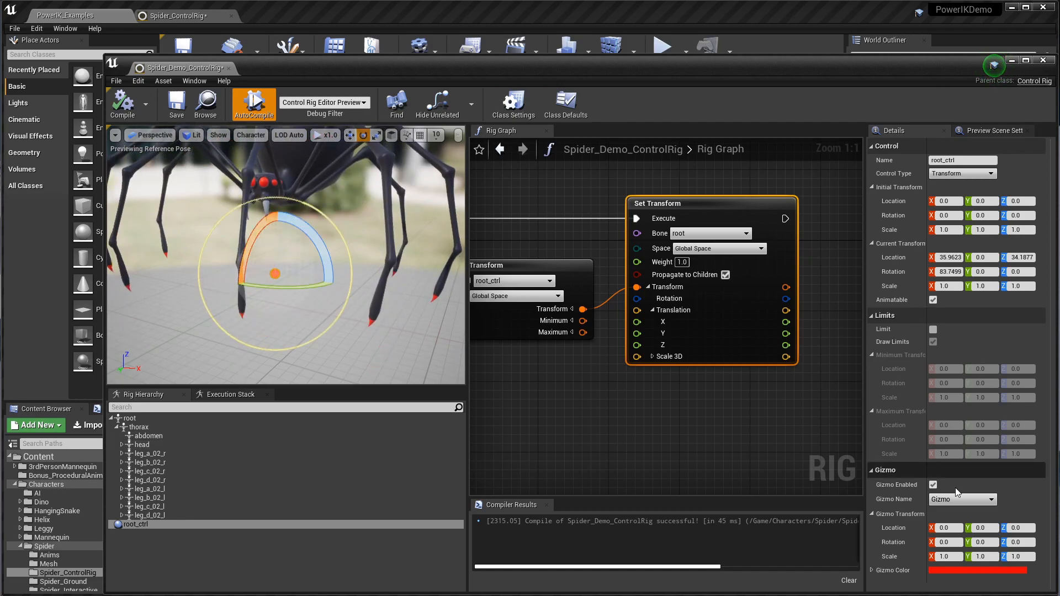
Set root_ctrl's Initial Transform Rotation X to 90 degrees.
click(946, 214)
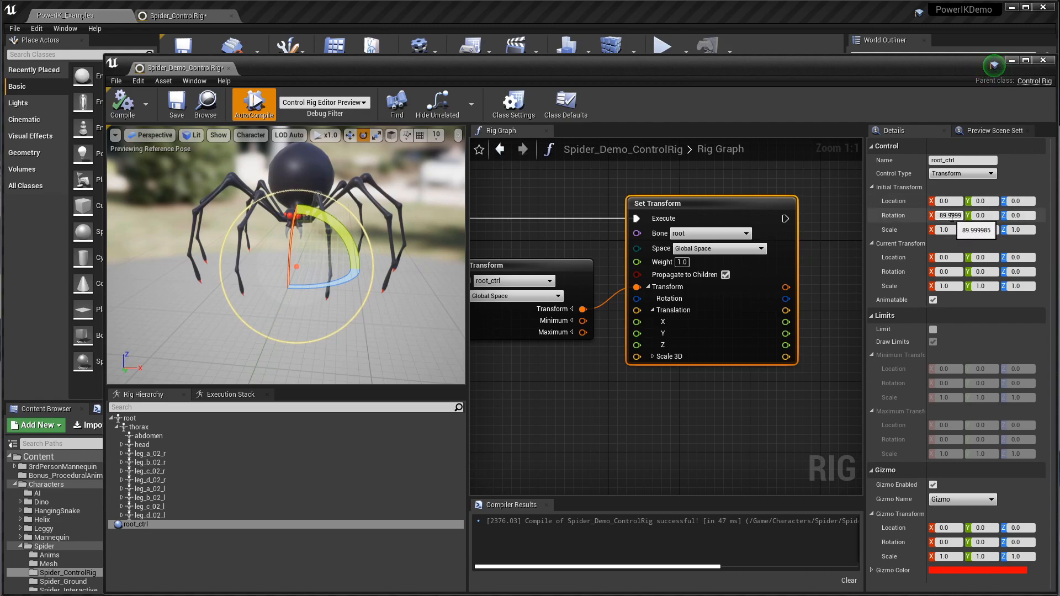
click(530, 386)
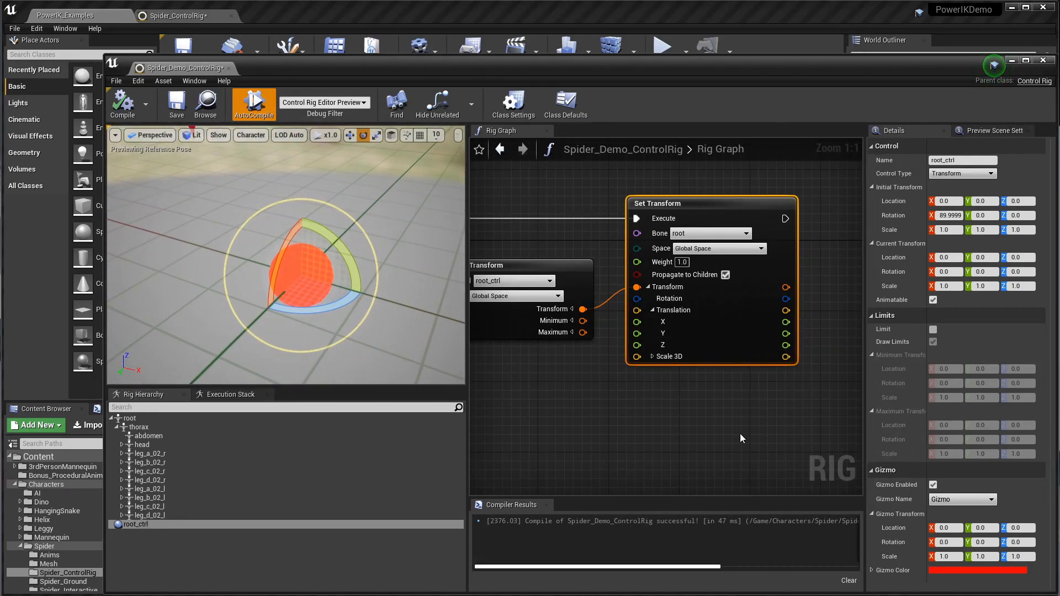
click(988, 499)
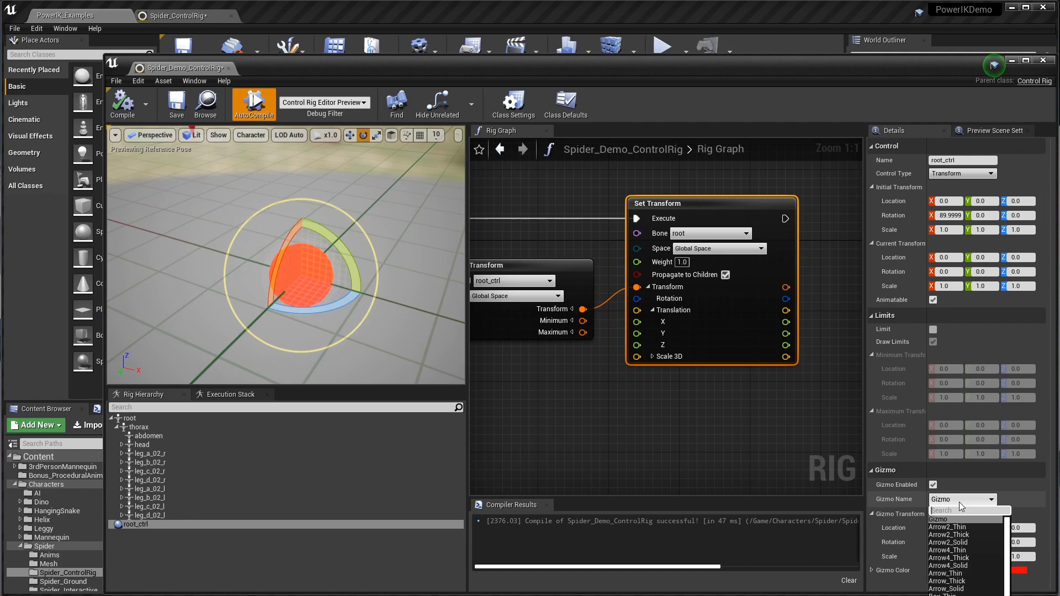
Give root_ctrl an Octagon_Thick gizmo rotated 90 in X and scaled to 4.0.
scroll(down, 3)
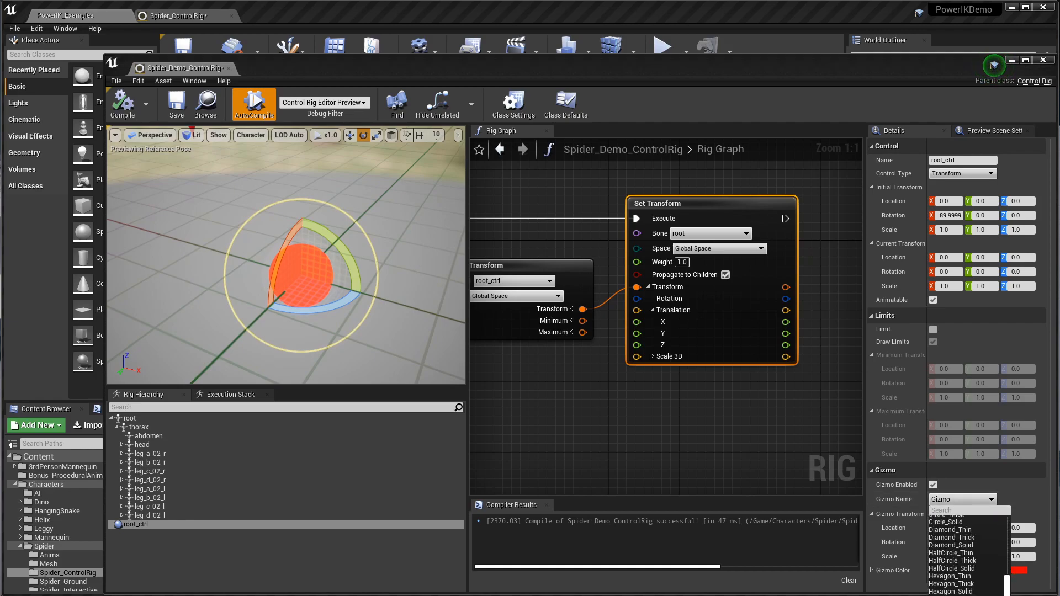
scroll(down, 3)
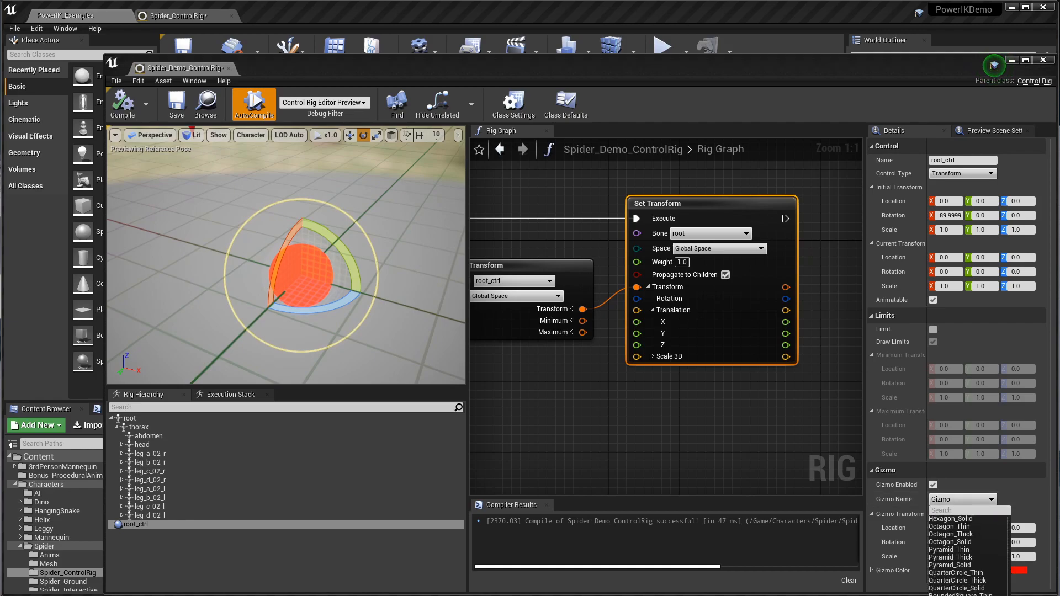
scroll(down, 3)
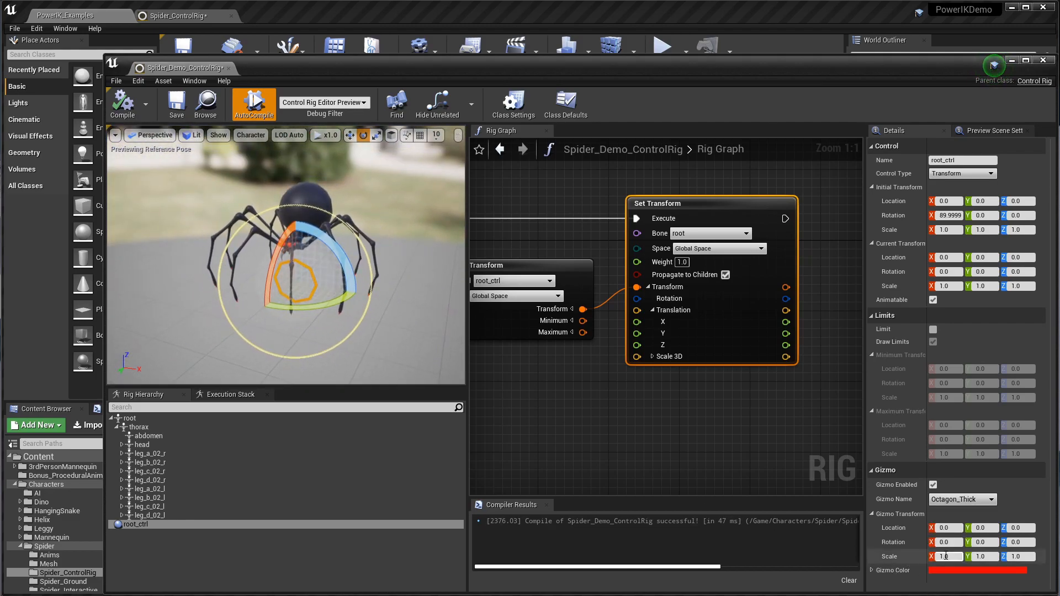
click(946, 556)
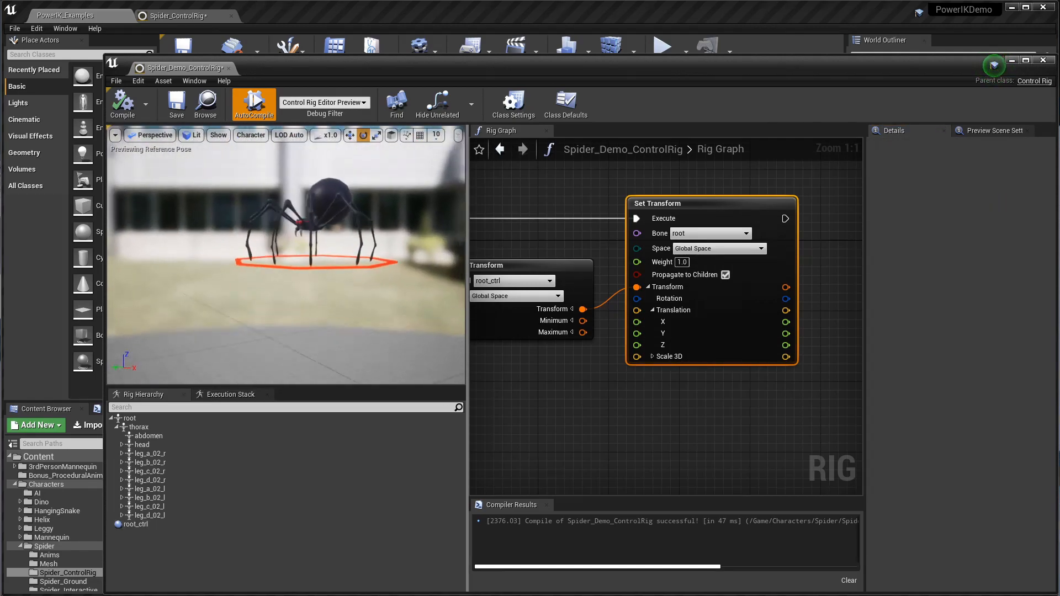
mouse_move(684, 233)
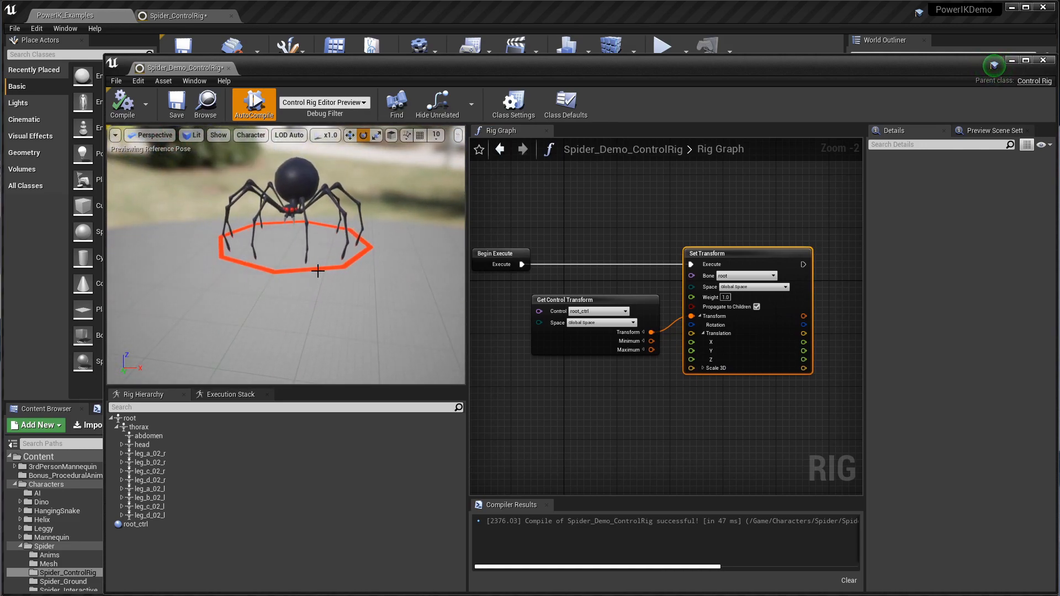
Drag root_ctrl's octagon ring to move the whole spider, then dock the rig editor into the main window.
click(136, 523)
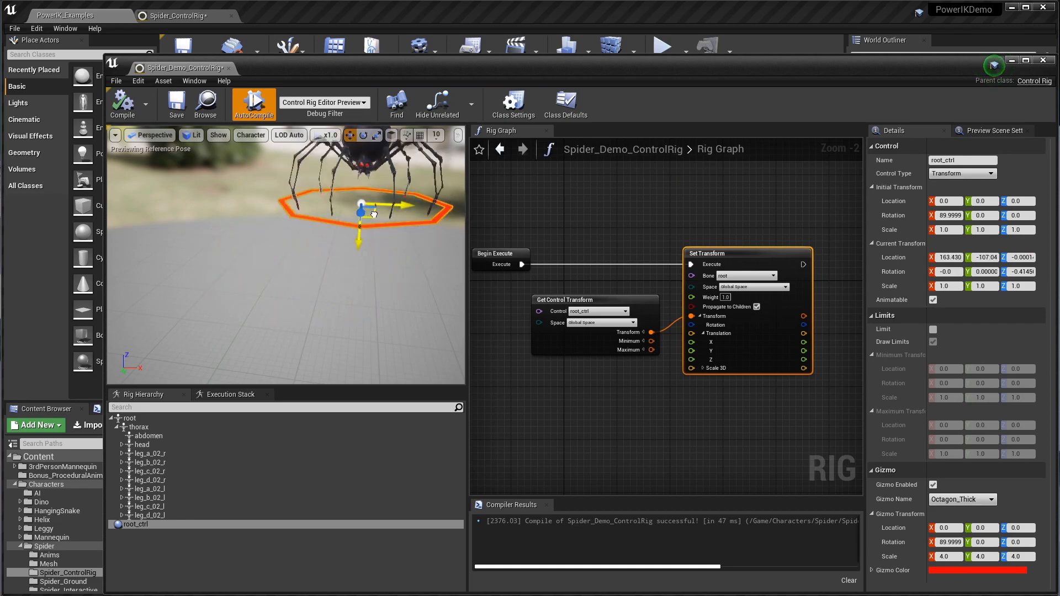
drag(361, 213, 318, 257)
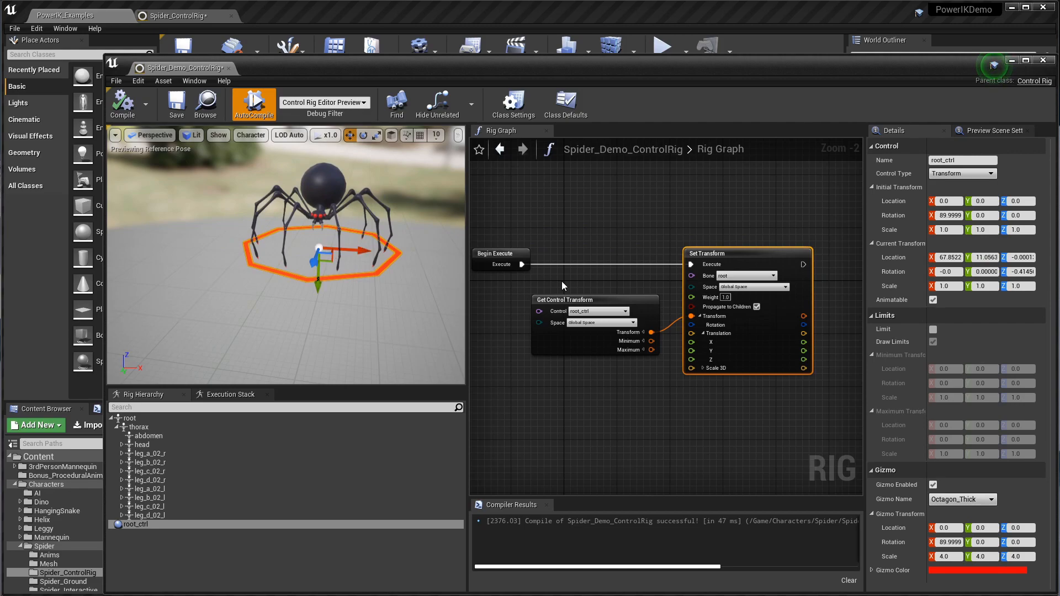
mouse_move(223, 80)
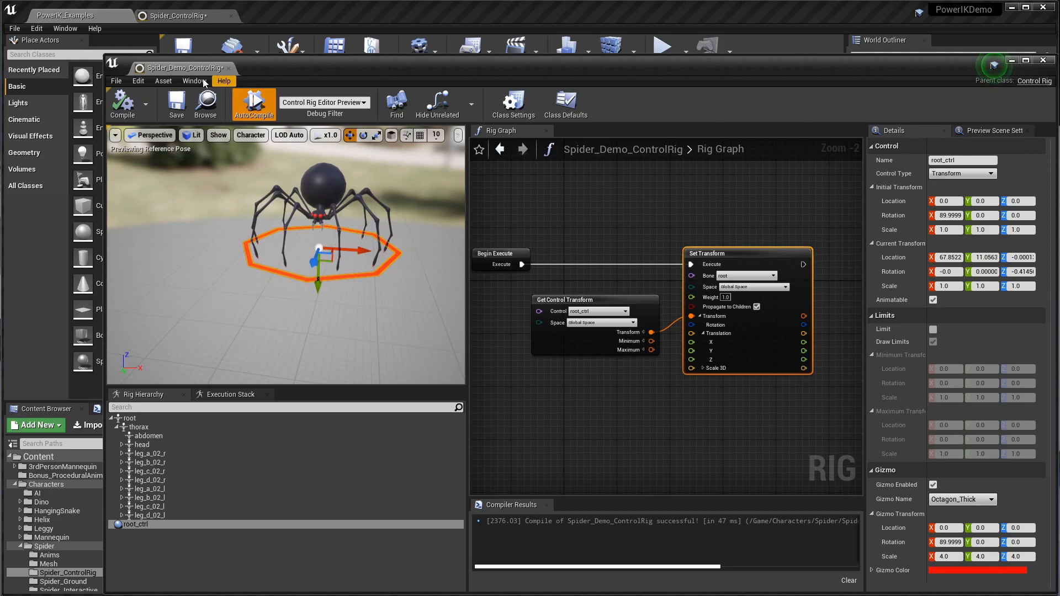
click(1035, 67)
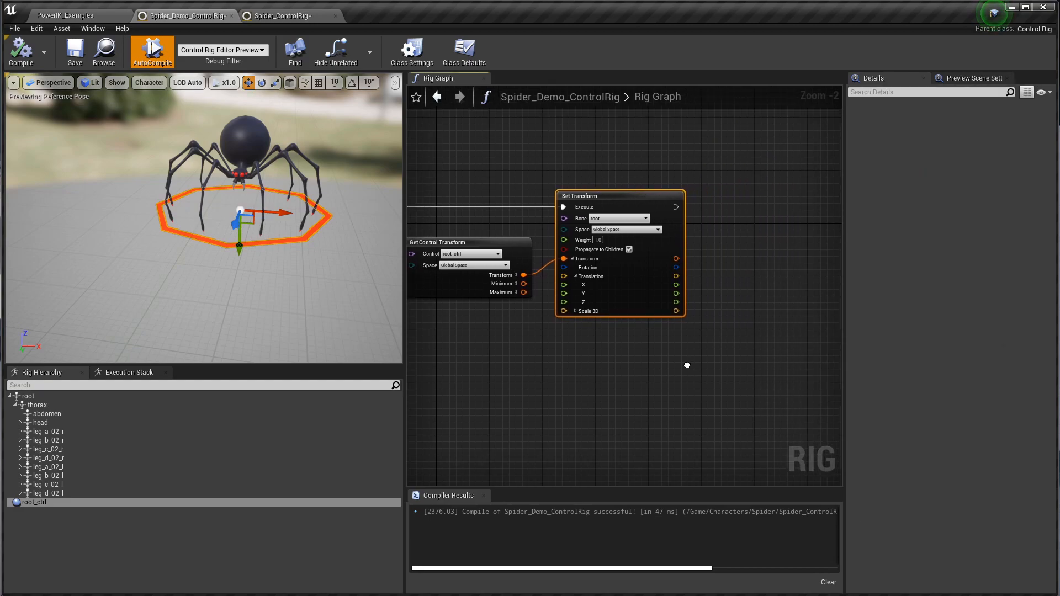
Browse the rig graph and switch to the Spider_Demo_ControlRig tab with its PowerIK Solver.
scroll(down, 3)
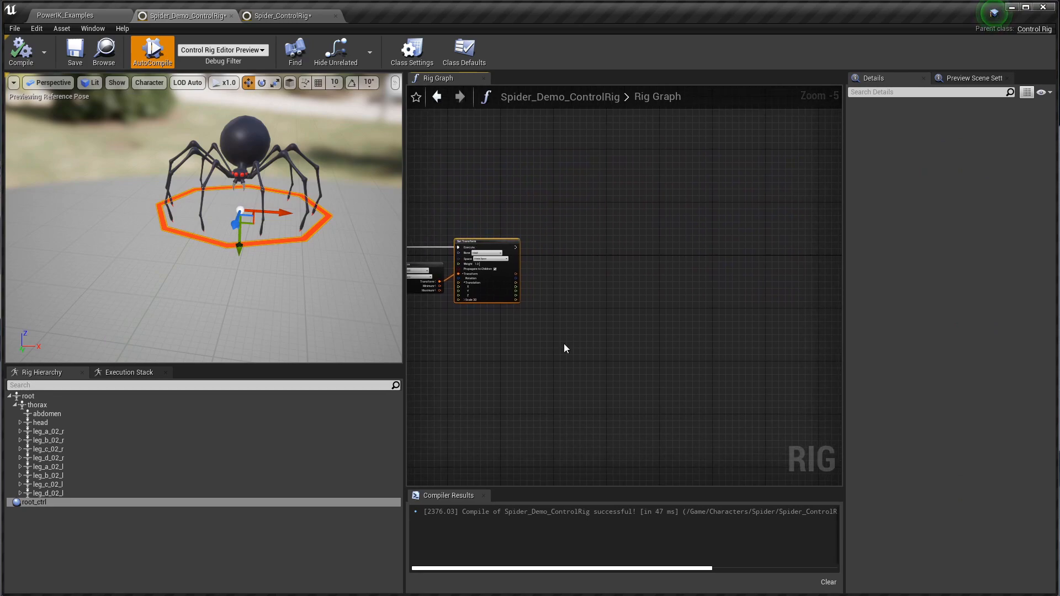
scroll(up, 3)
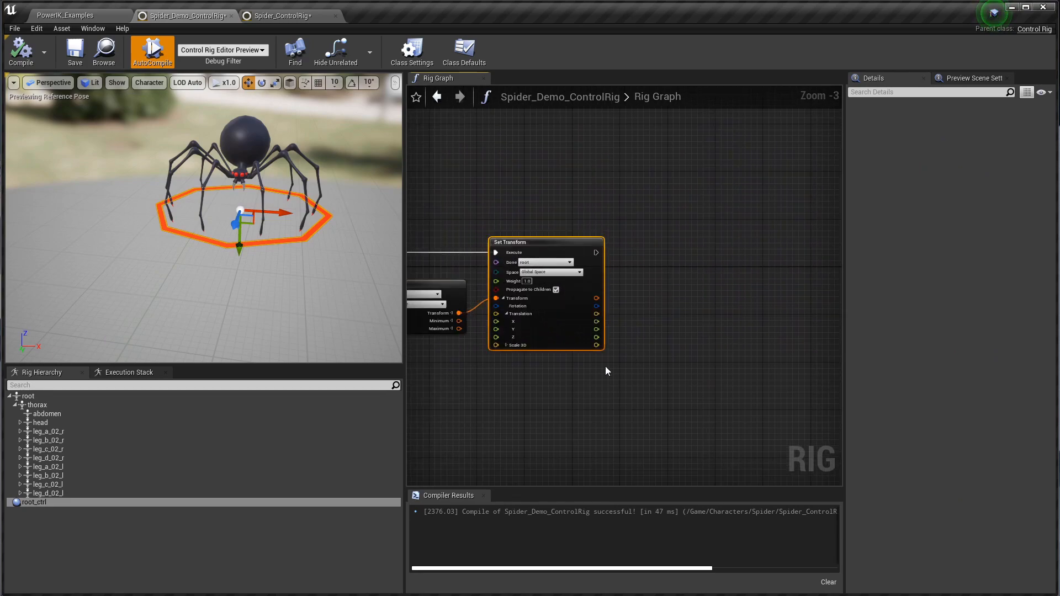
scroll(down, 3)
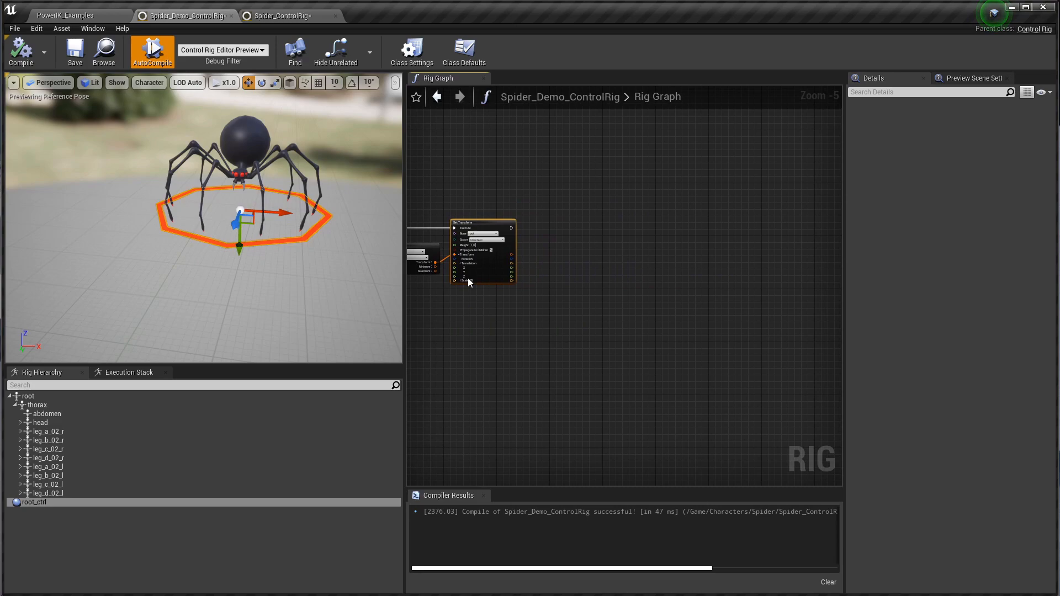
mouse_move(663, 298)
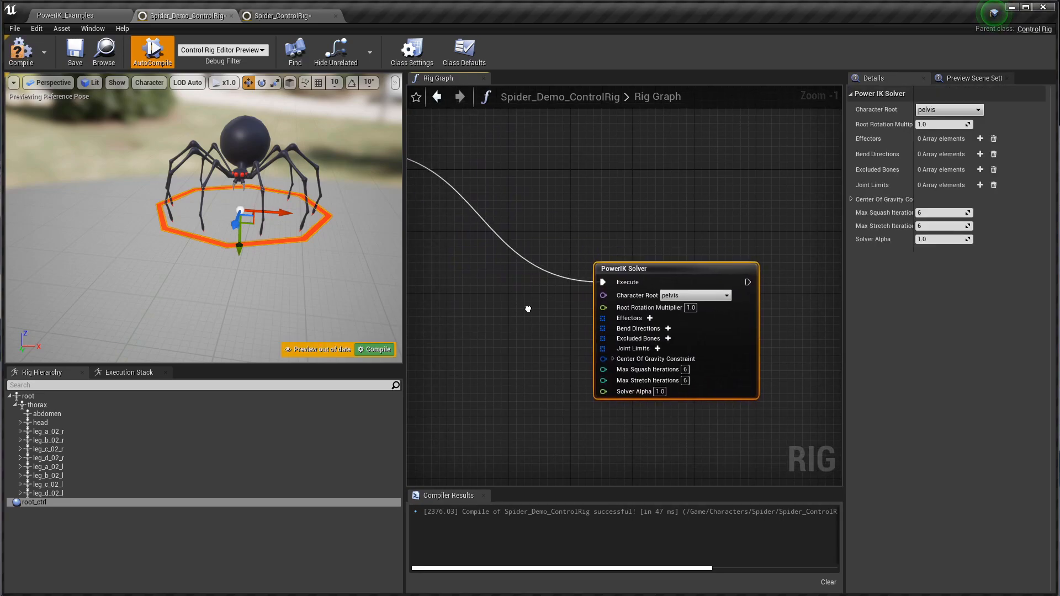
mouse_move(694, 294)
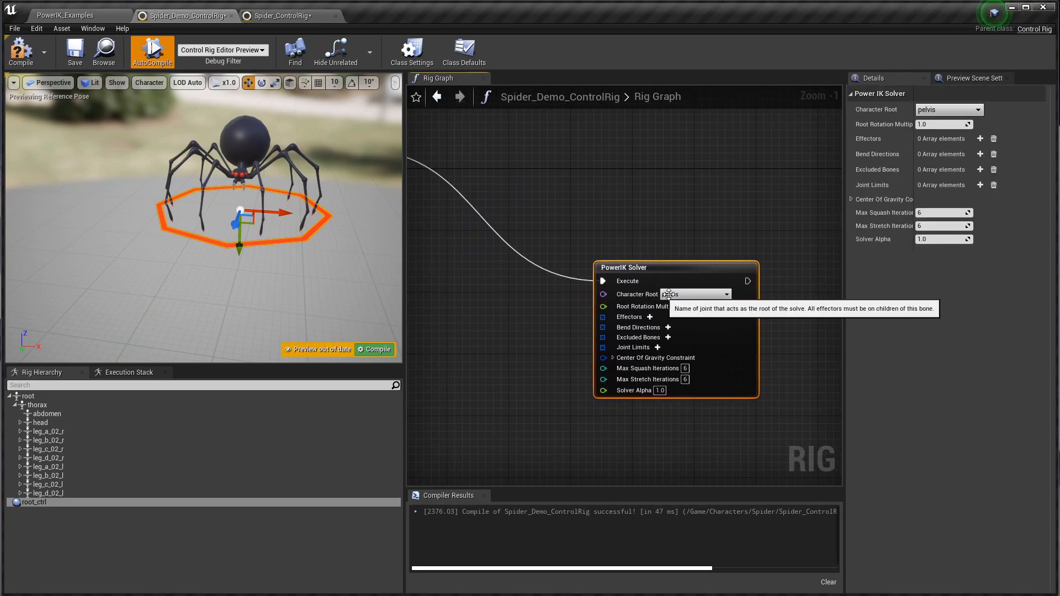
click(527, 334)
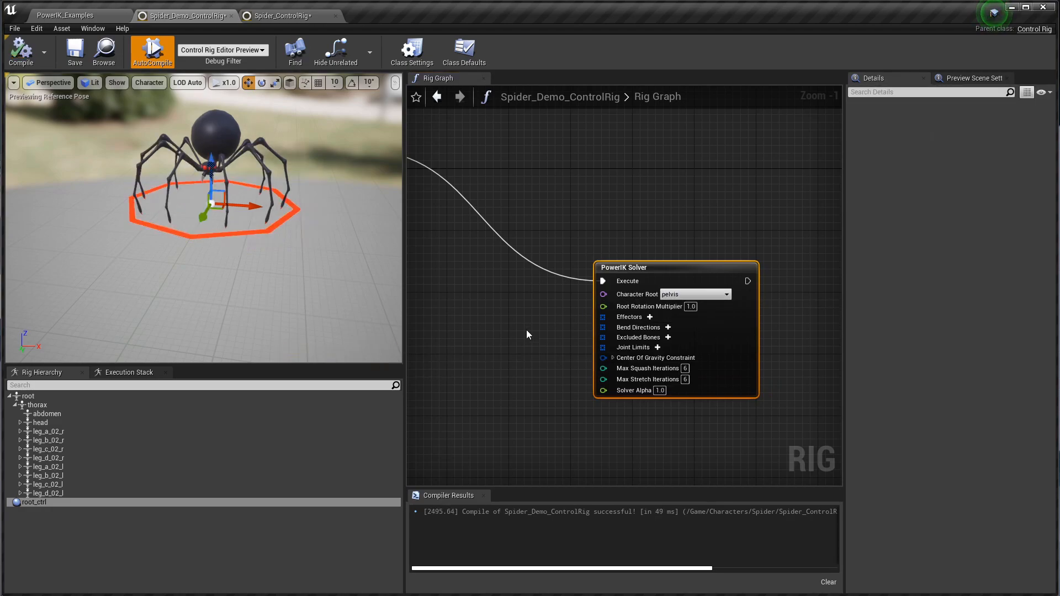
click(64, 15)
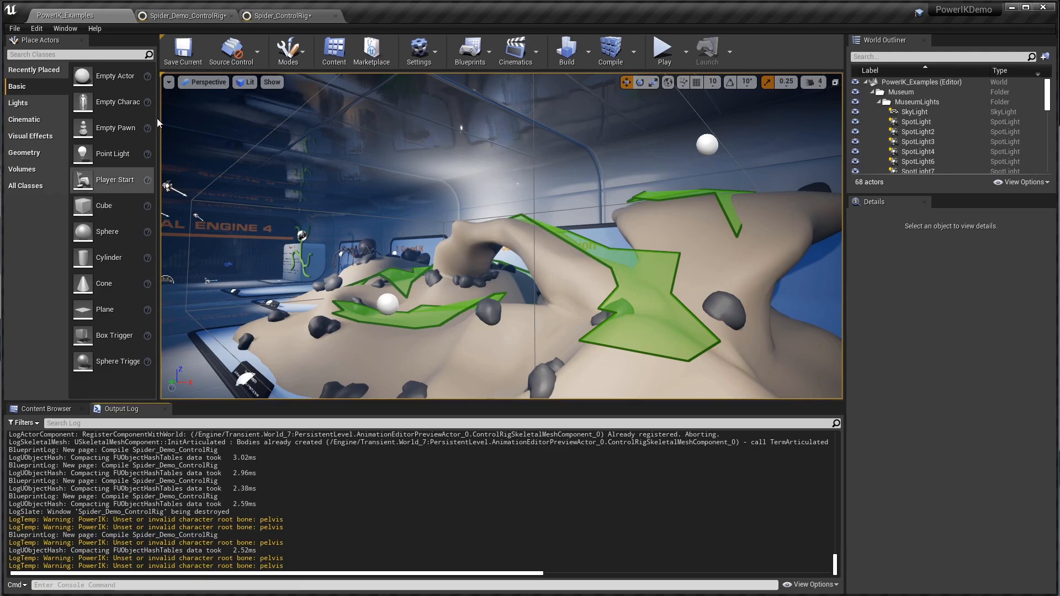
click(183, 15)
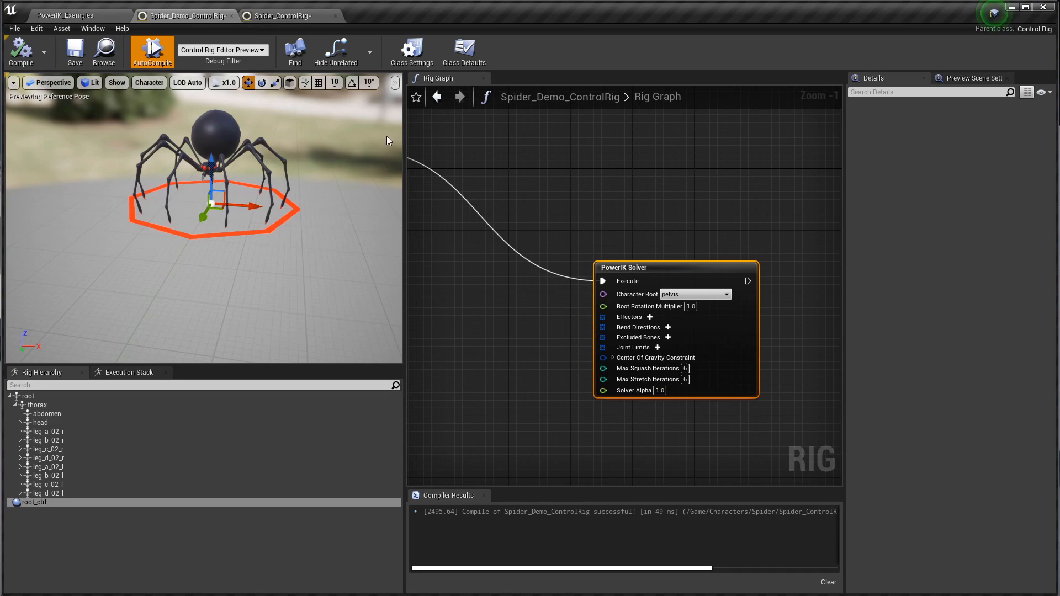
mouse_move(694, 295)
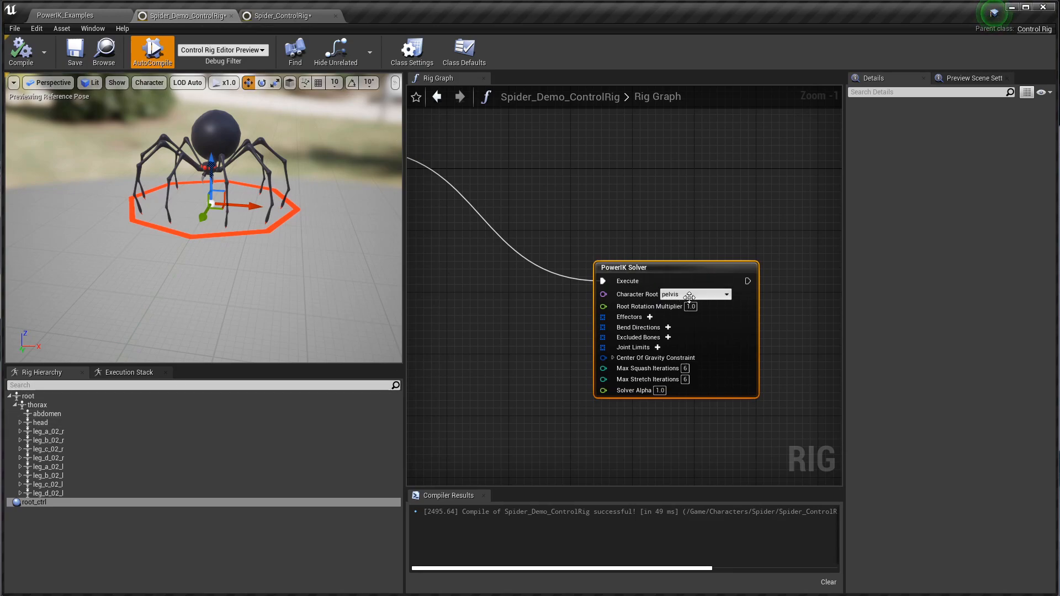
Set the PowerIK Solver's Character Root to thorax, then view the finished Spider_ControlRig for reference.
click(726, 293)
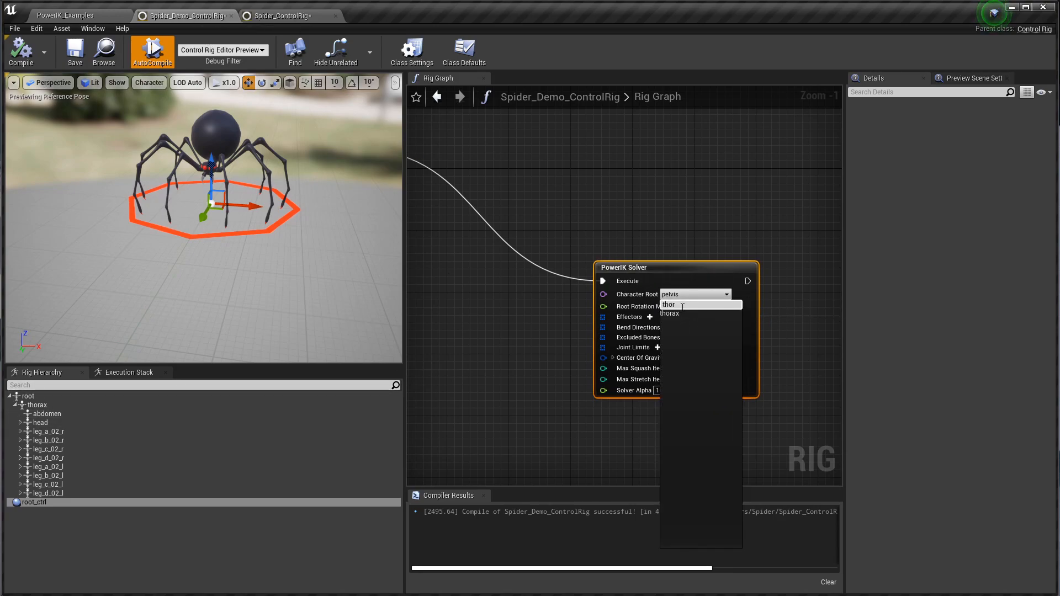
click(669, 313)
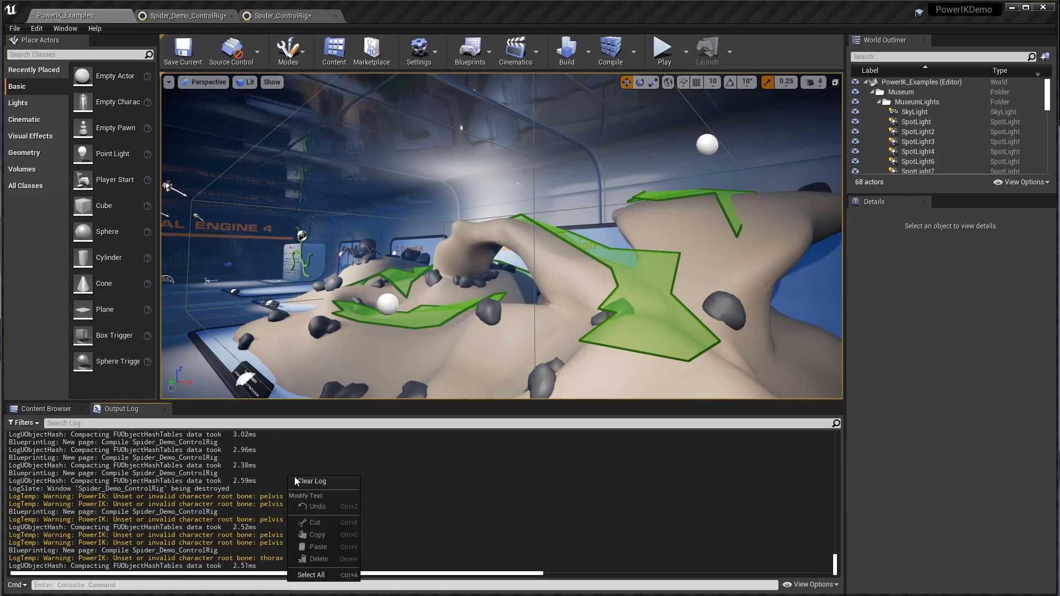
click(291, 15)
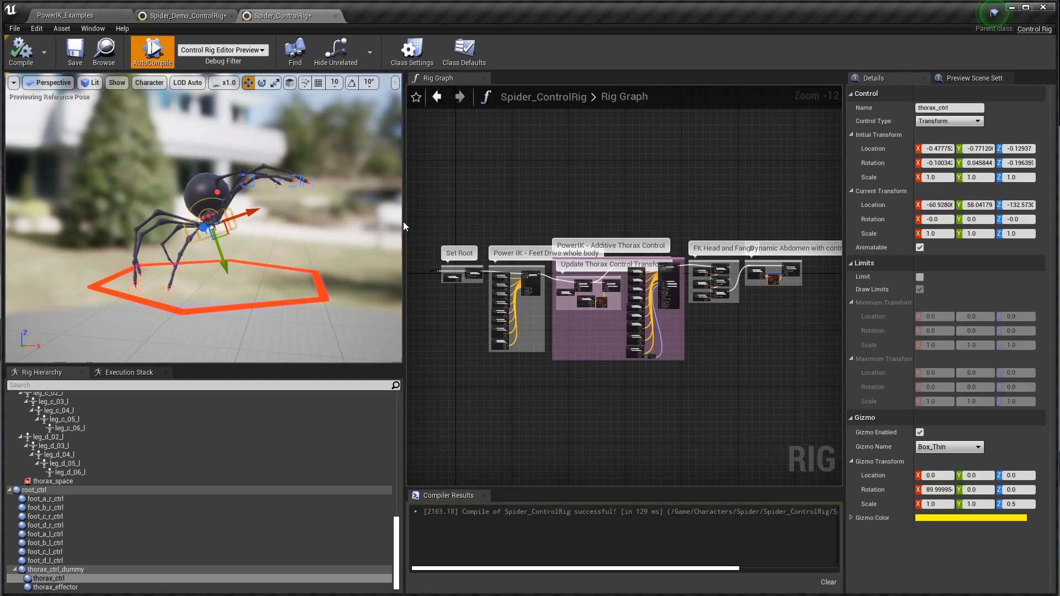
Add eight effectors to the PowerIK Solver in the spider demo Control Rig.
click(183, 15)
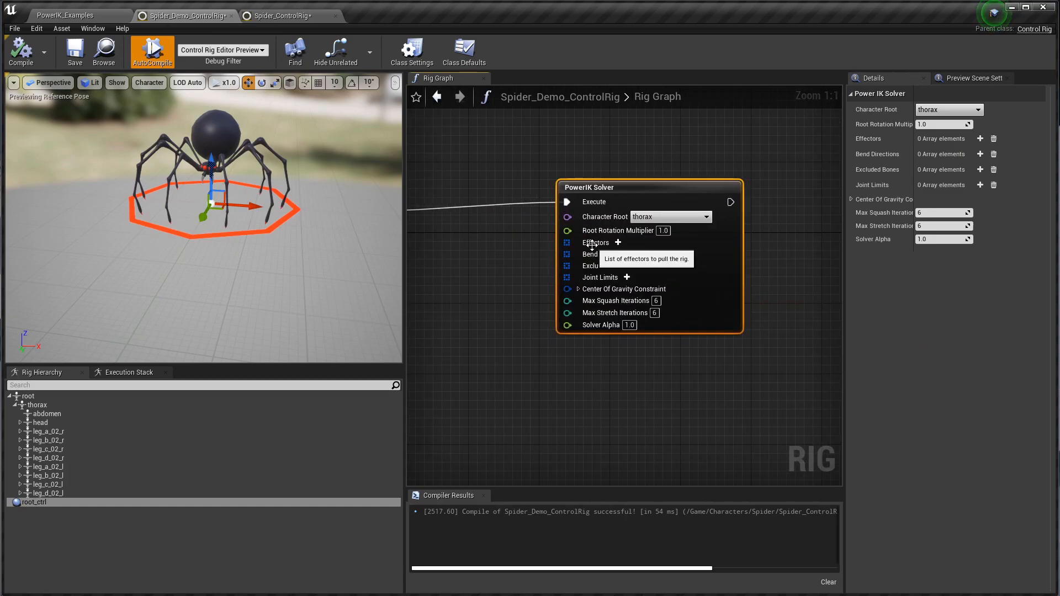
mouse_move(616, 243)
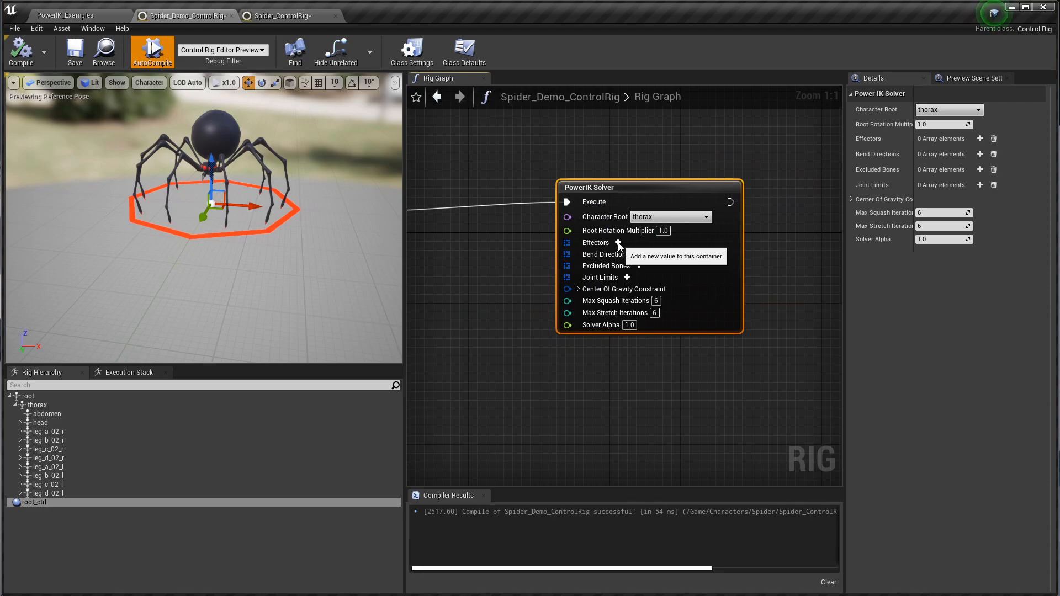
click(617, 243)
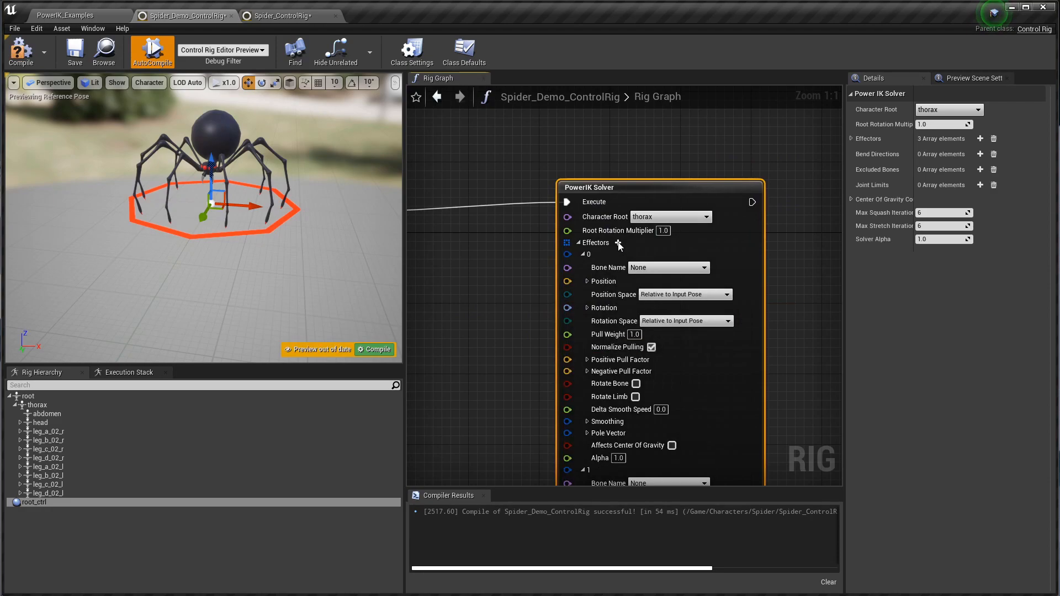
click(617, 243)
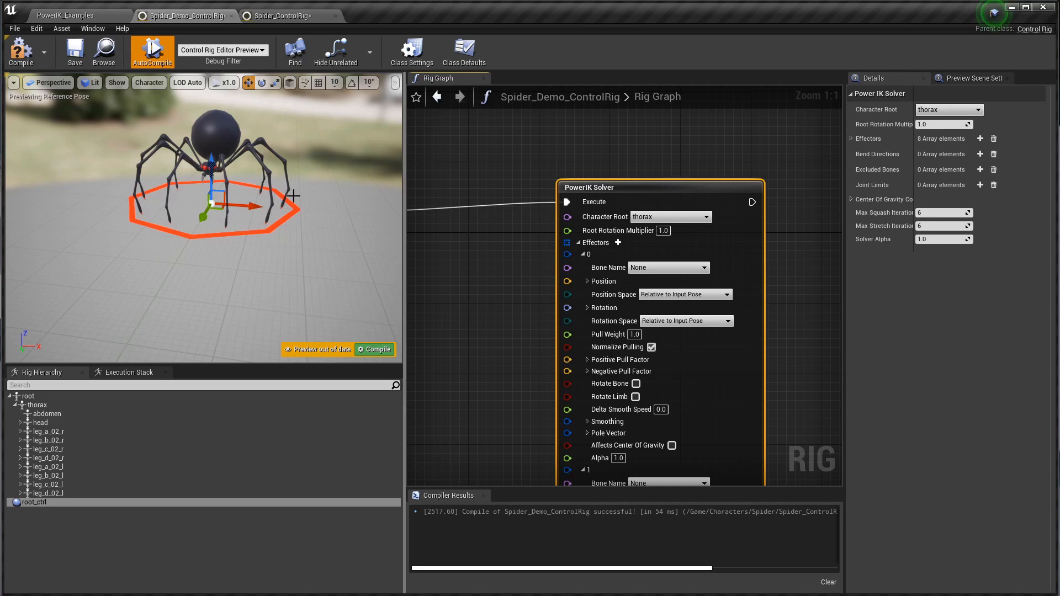
mouse_move(516, 358)
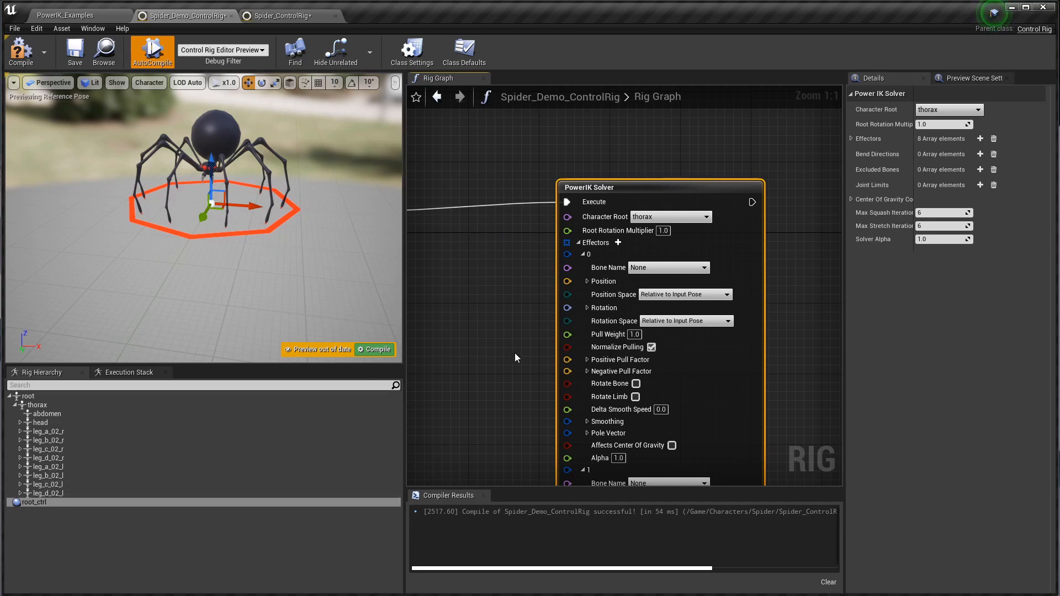
Assign the leg_a_06_r tip bone to the first effector's Bone Name.
click(666, 267)
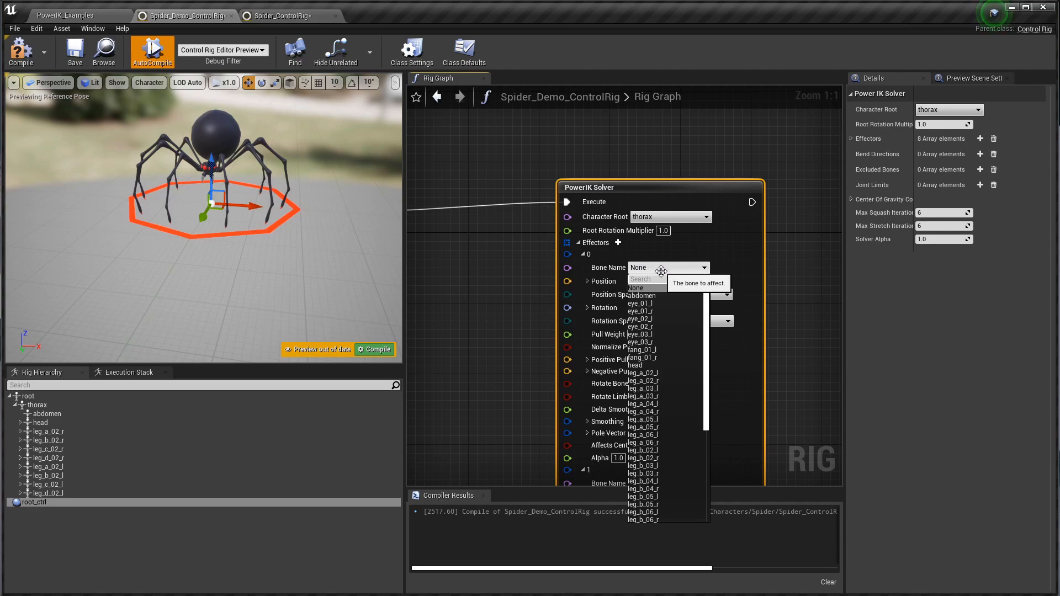
mouse_move(91, 400)
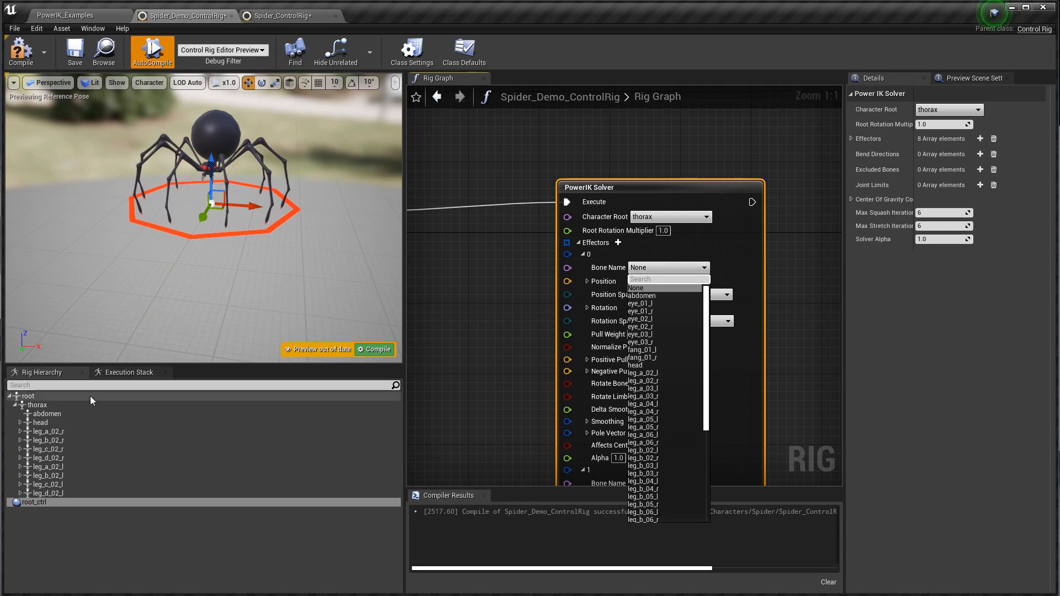
mouse_move(24, 440)
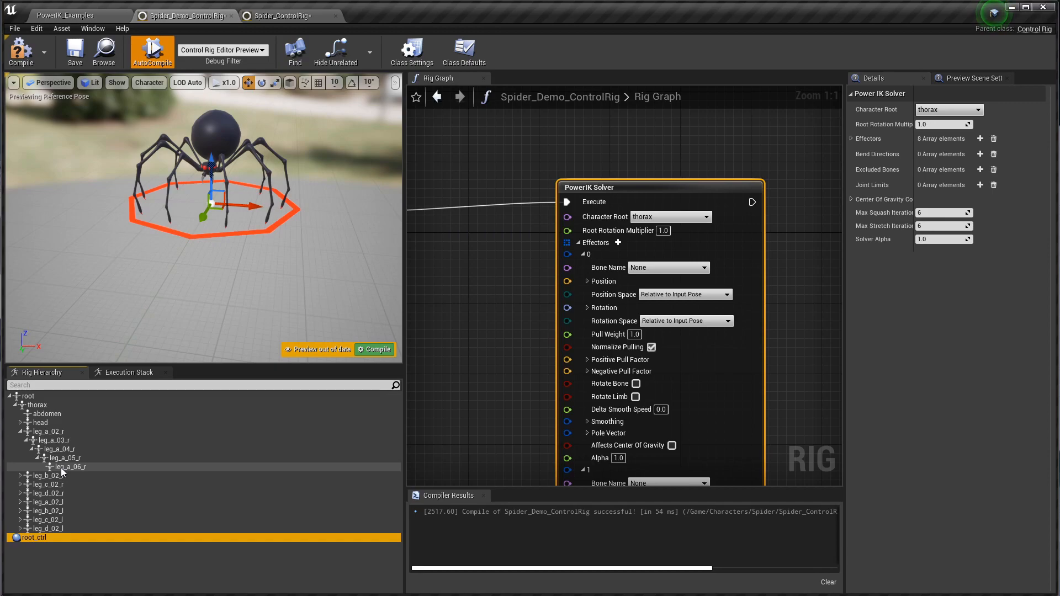
mouse_move(77, 473)
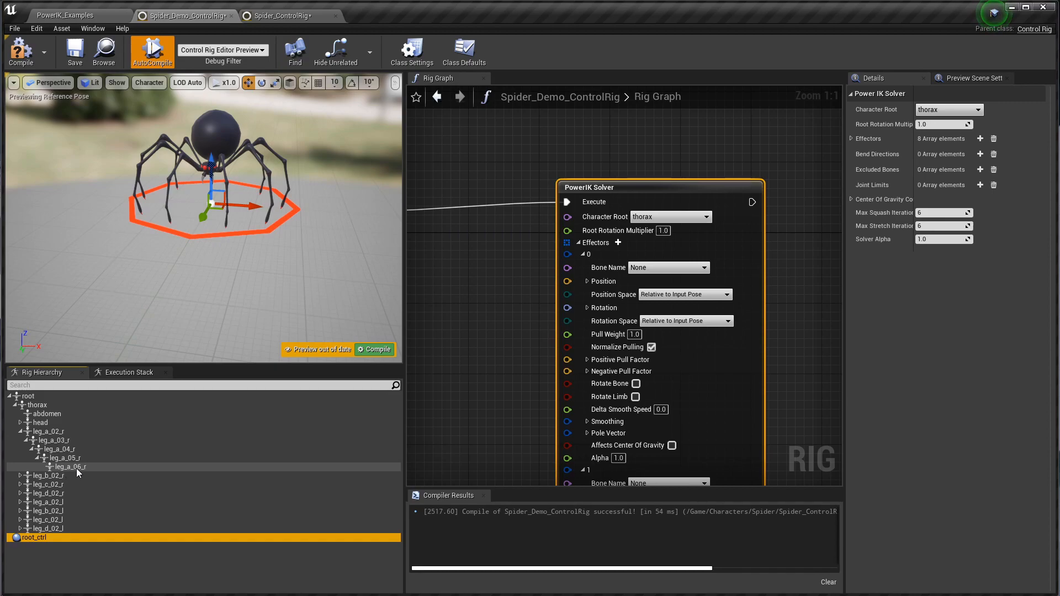
click(666, 267)
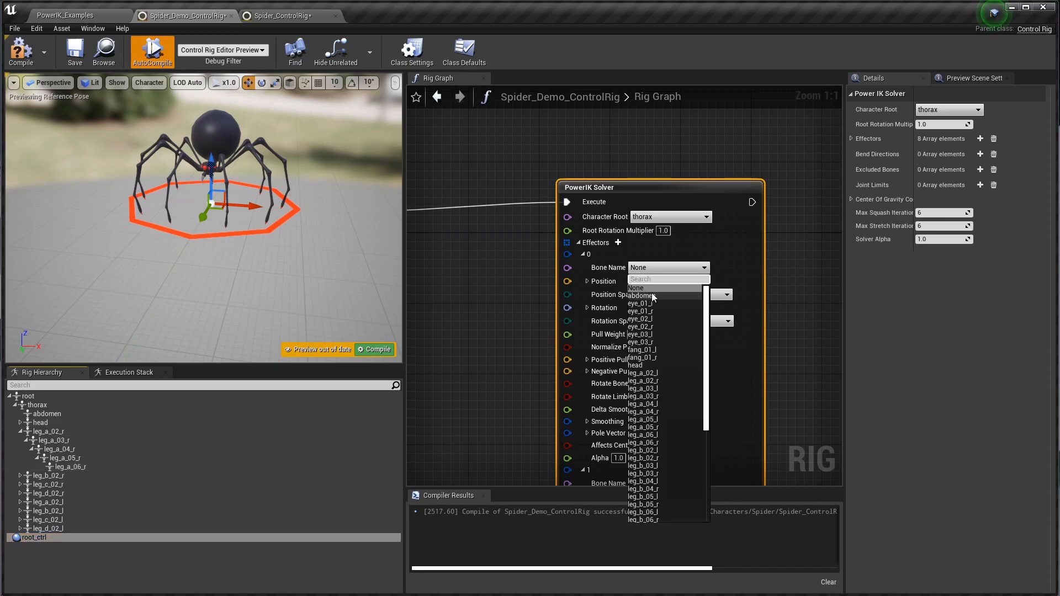
text(leg_a)
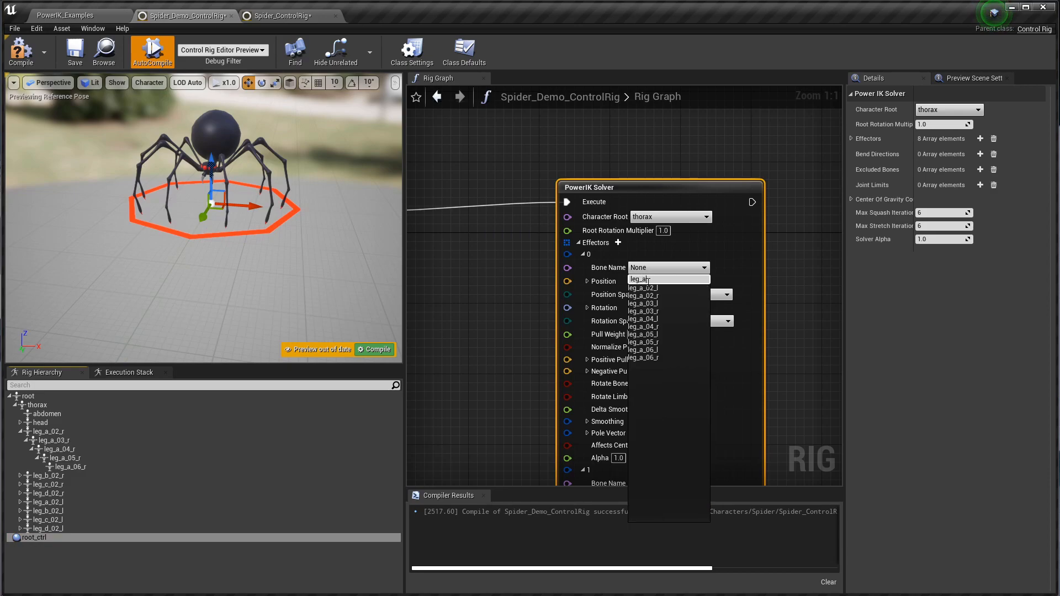
click(642, 360)
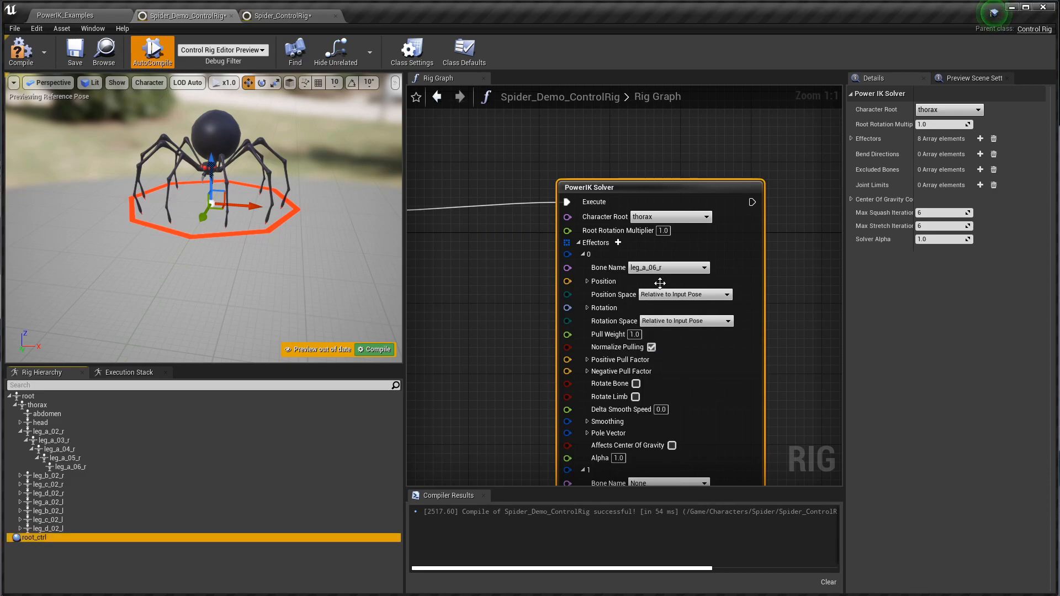
mouse_move(192, 228)
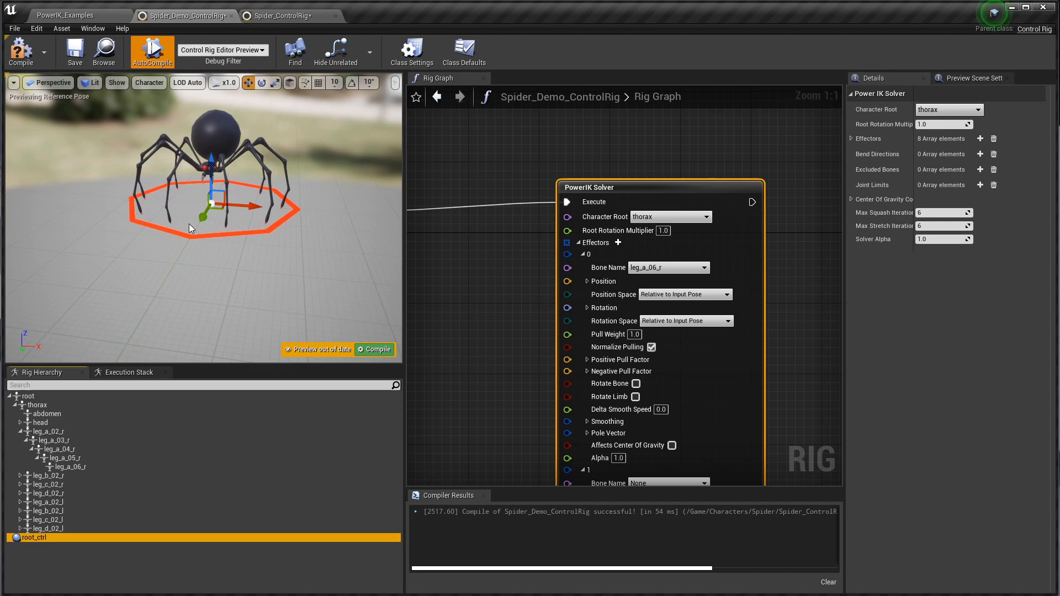
mouse_move(552, 380)
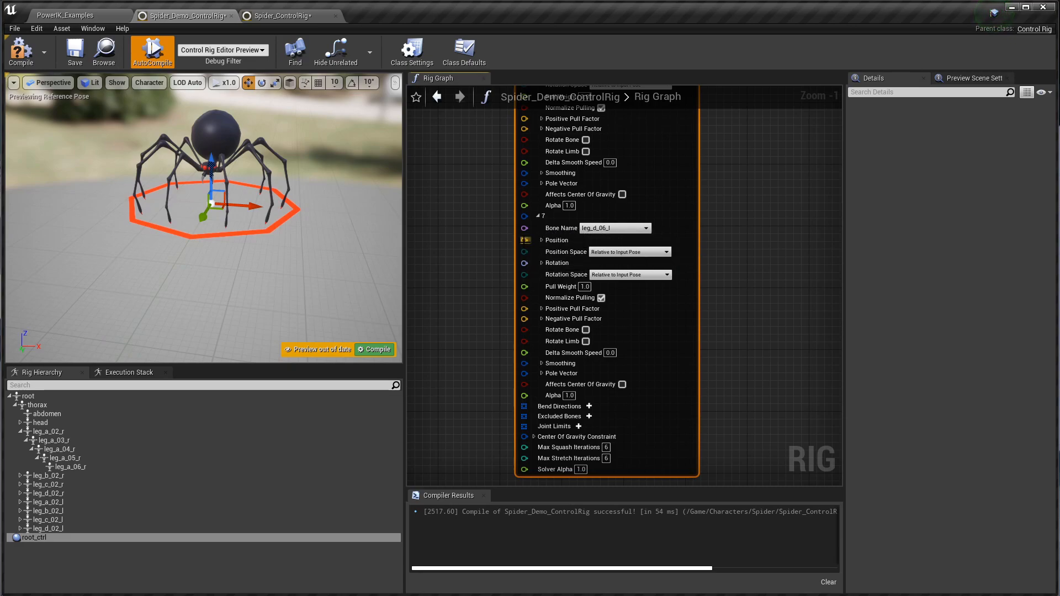
mouse_move(574, 274)
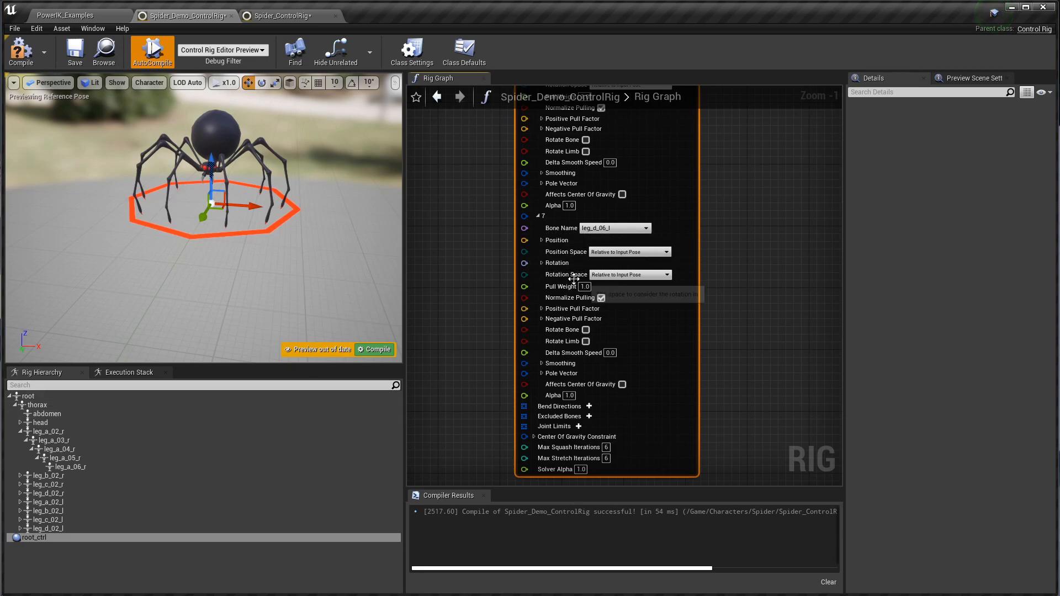
mouse_move(485, 299)
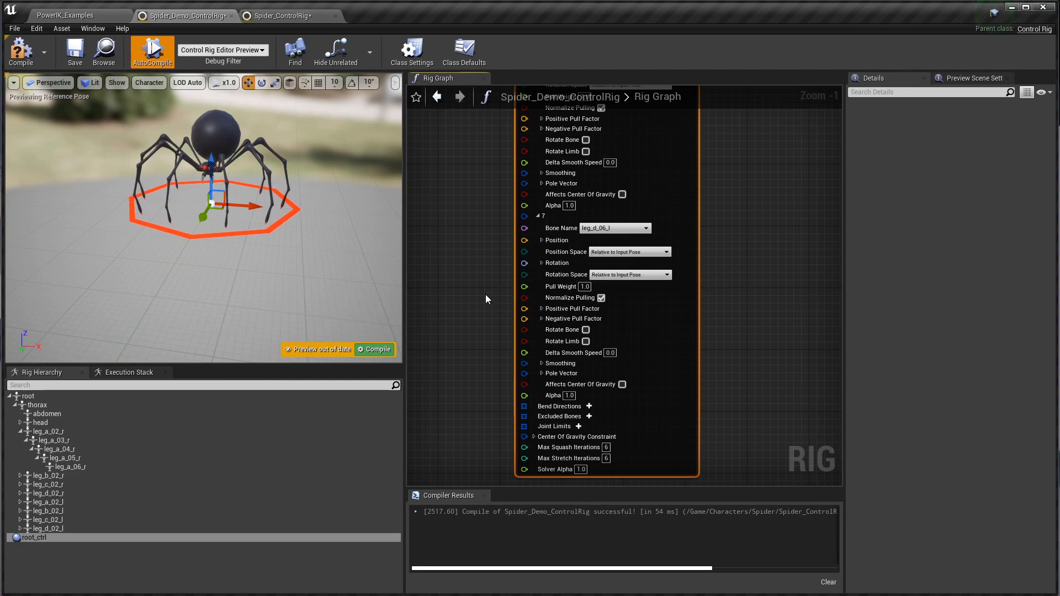
Create the foot controls leg_a_r_ctrl through leg_d_l_ctrl and select them all.
right_click(33, 537)
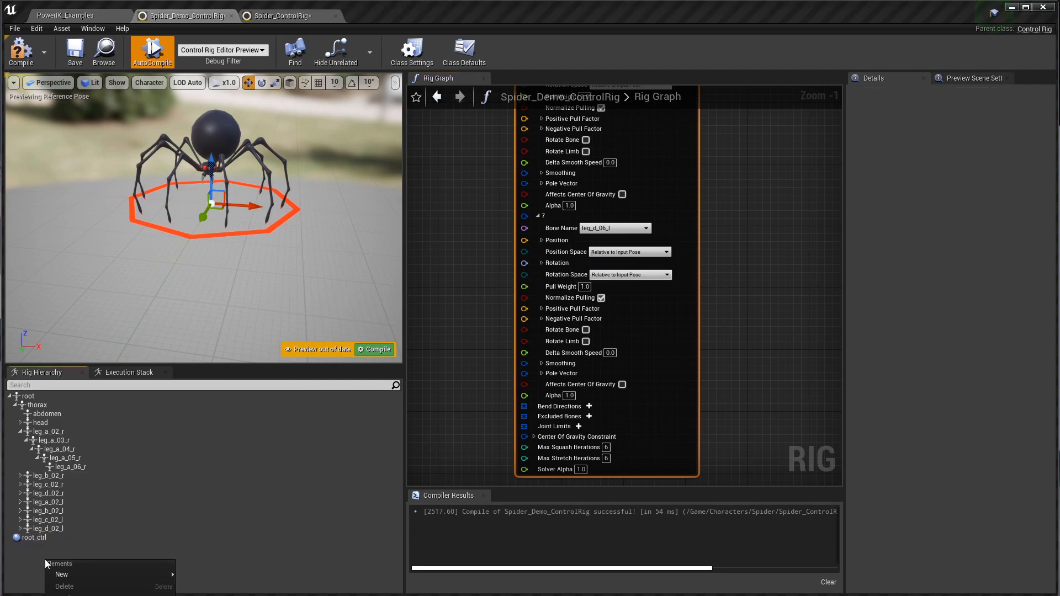
click(60, 574)
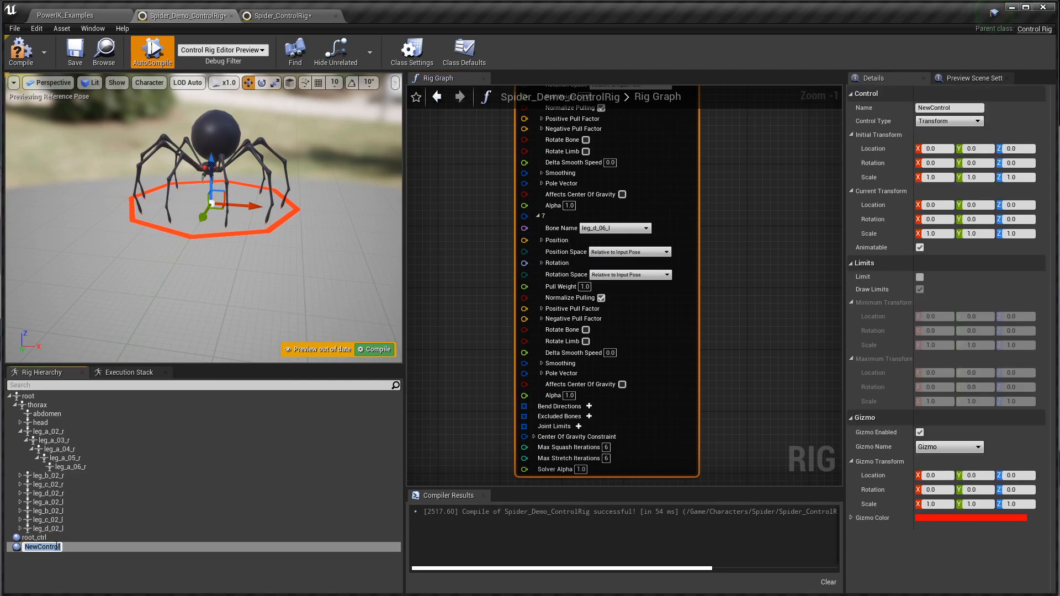
text(leg_a)
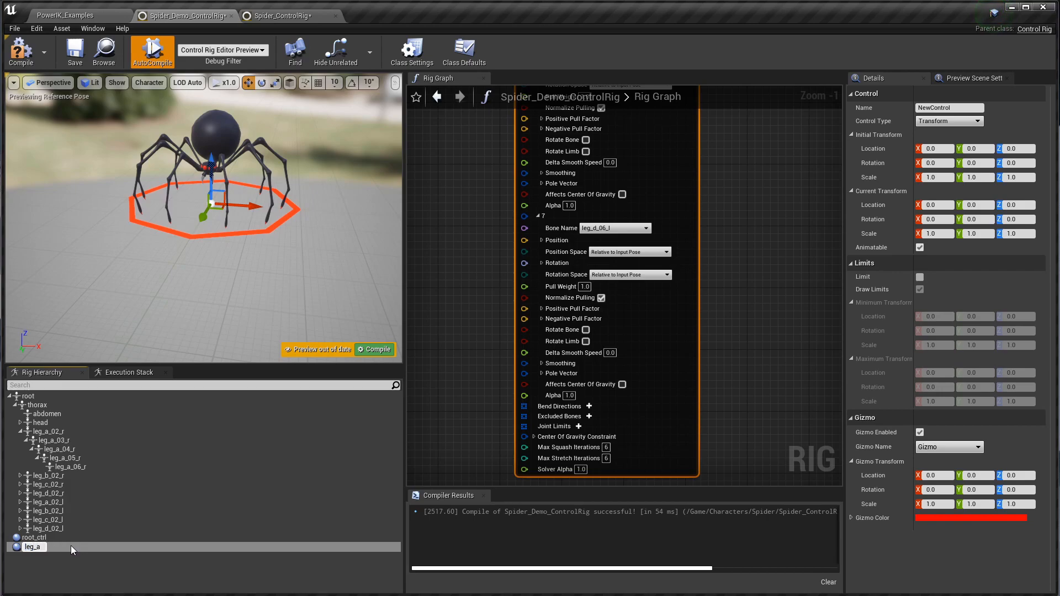
click(37, 545)
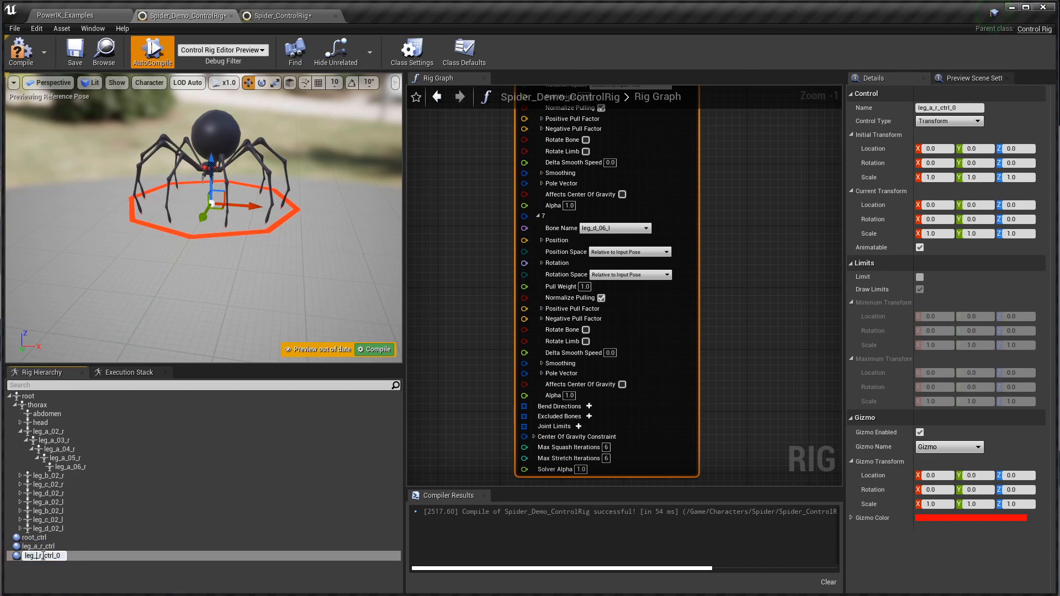
click(38, 554)
text(b)
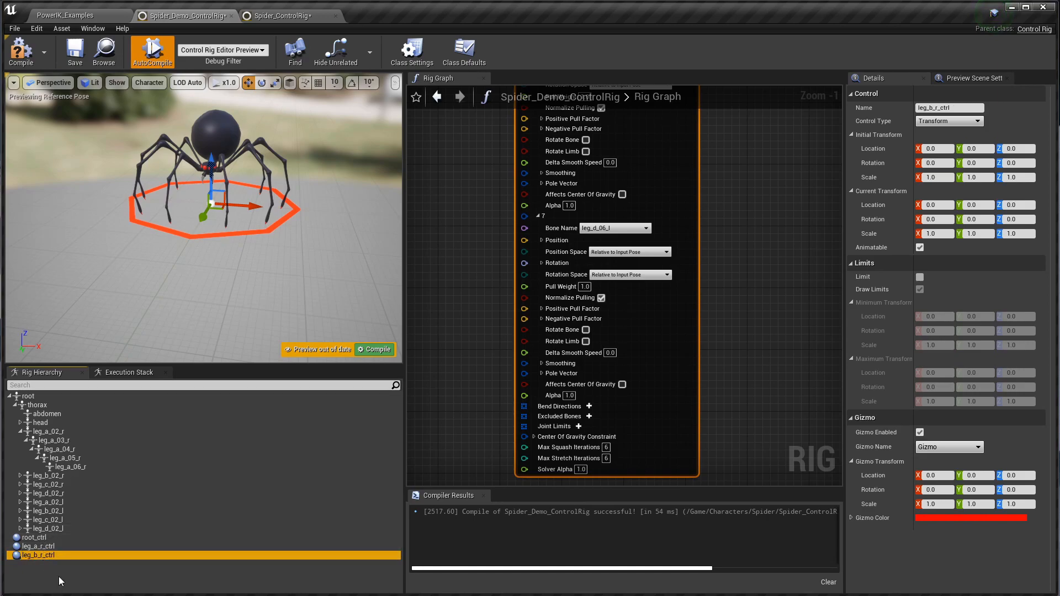
scroll(down, 3)
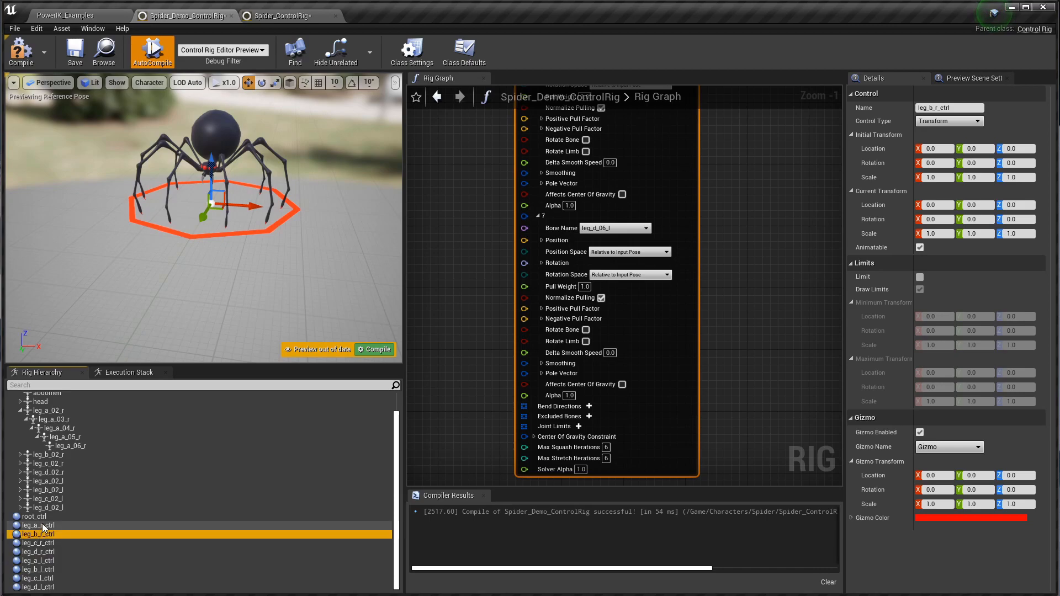
click(38, 551)
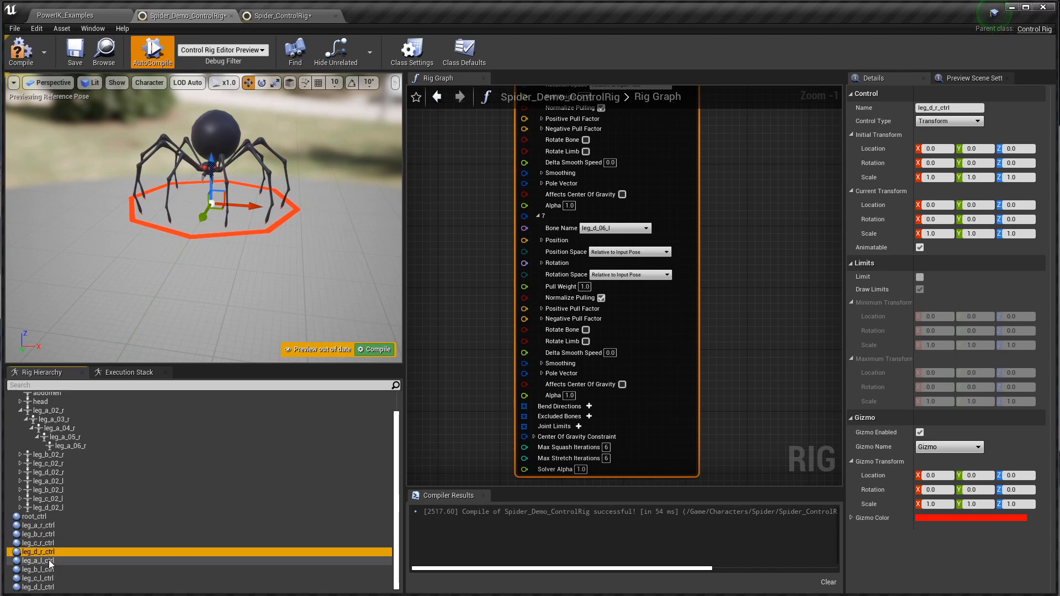
click(35, 587)
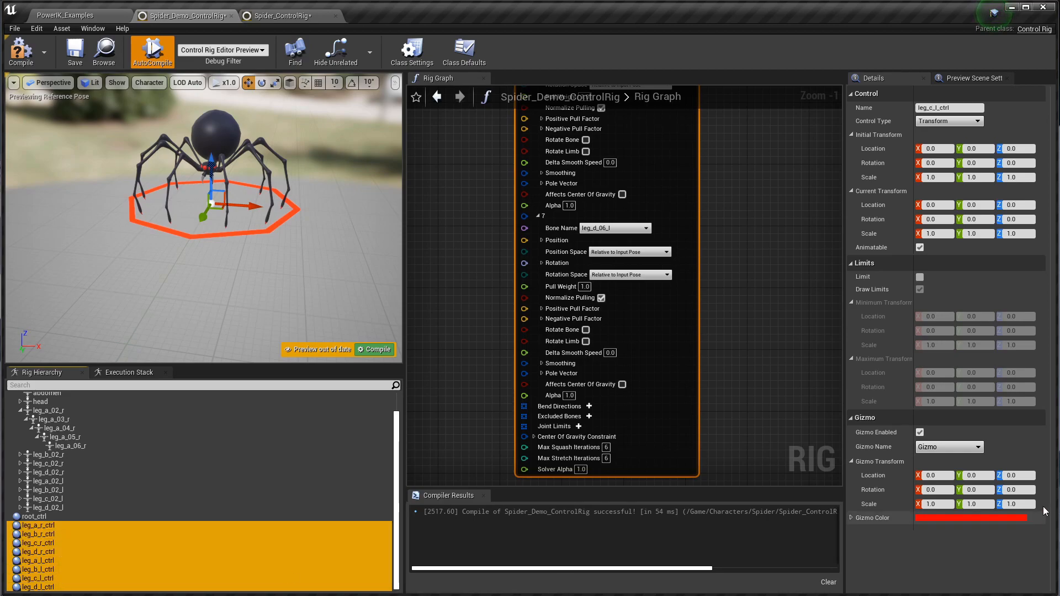
Give the selected foot controls Box_Thick gizmos at 0.2 scale.
click(949, 447)
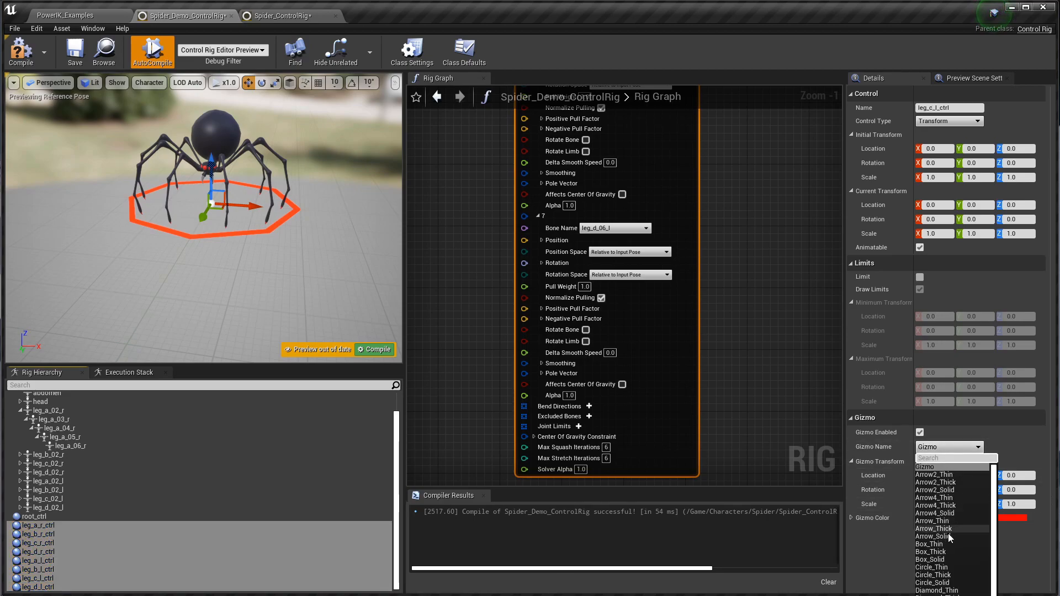
click(930, 551)
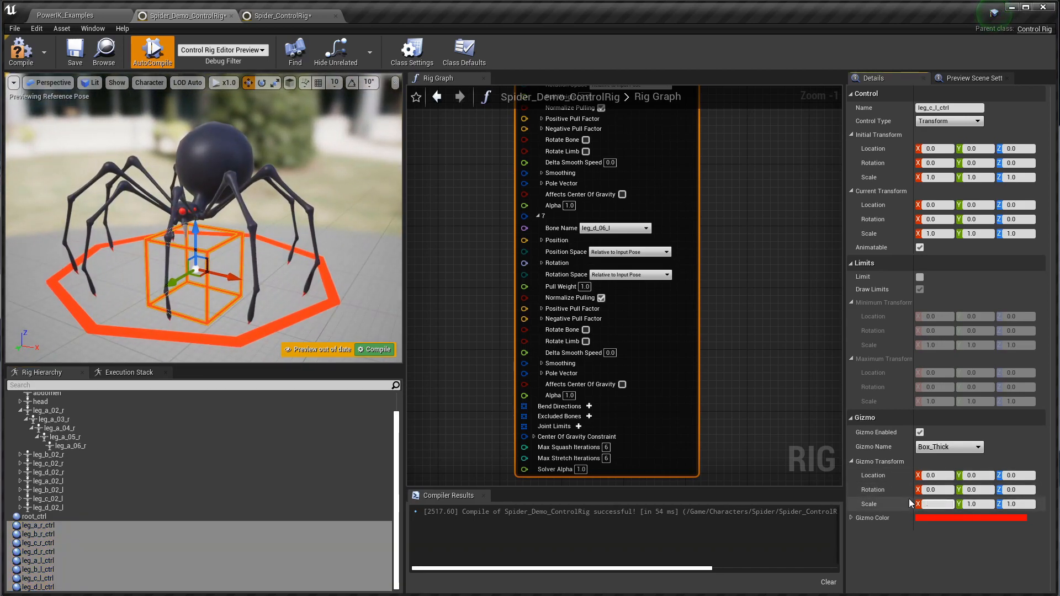
text(0.2)
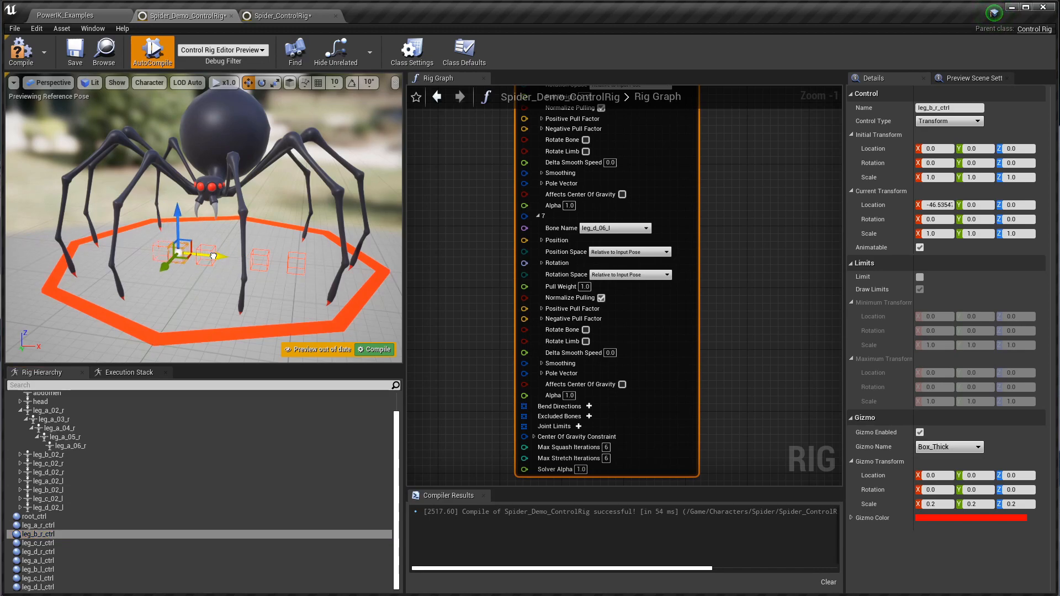
Inspect the scattered foot controls and recompile the rig to reset their transforms.
click(38, 543)
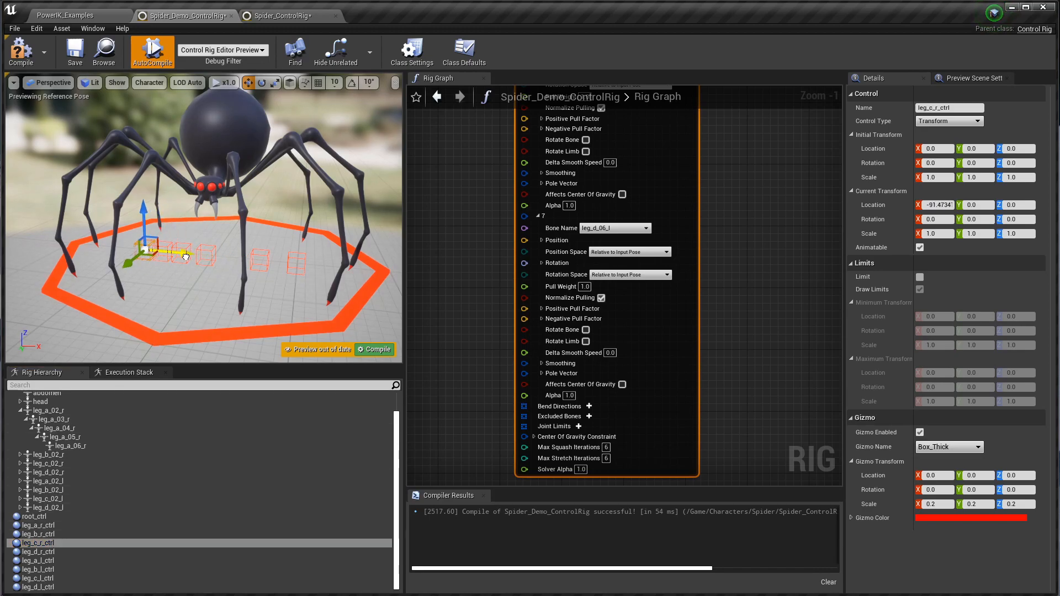
click(38, 552)
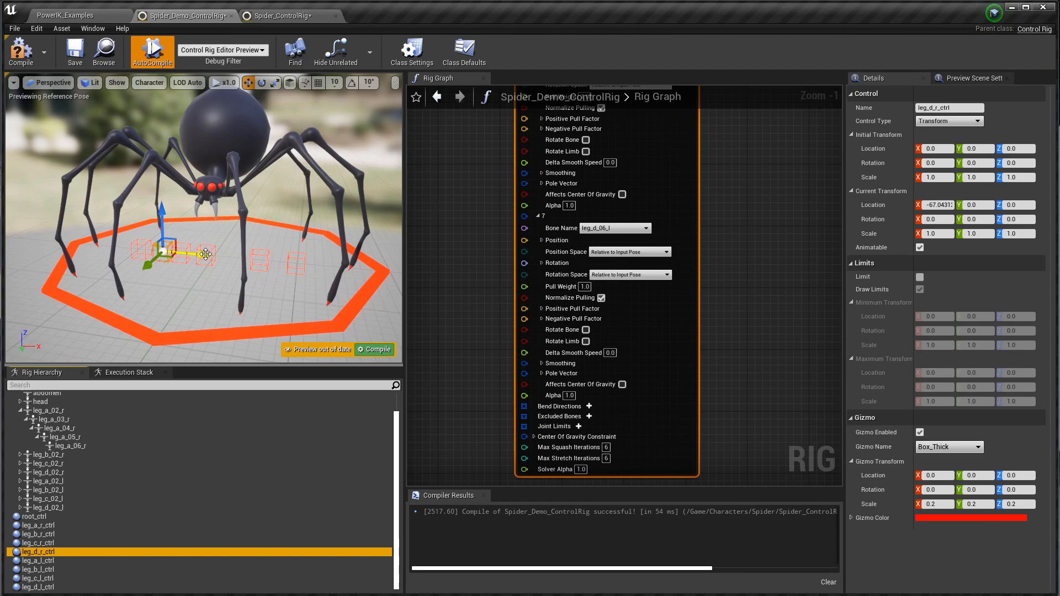
click(39, 561)
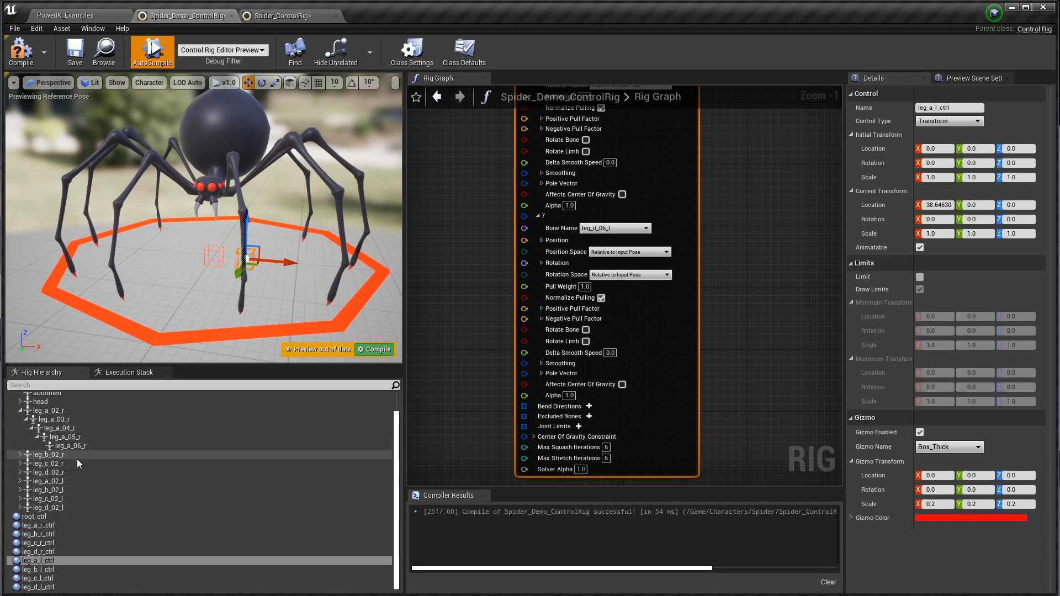
click(37, 569)
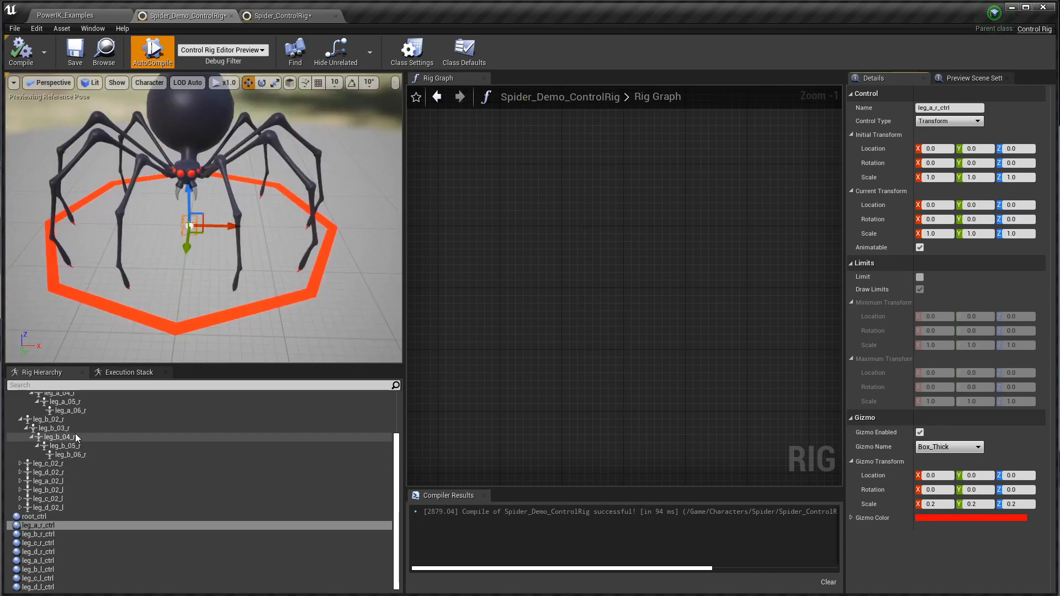
Copy leg_a_06_r's initial location onto the leg_a_r_ctrl control.
click(67, 410)
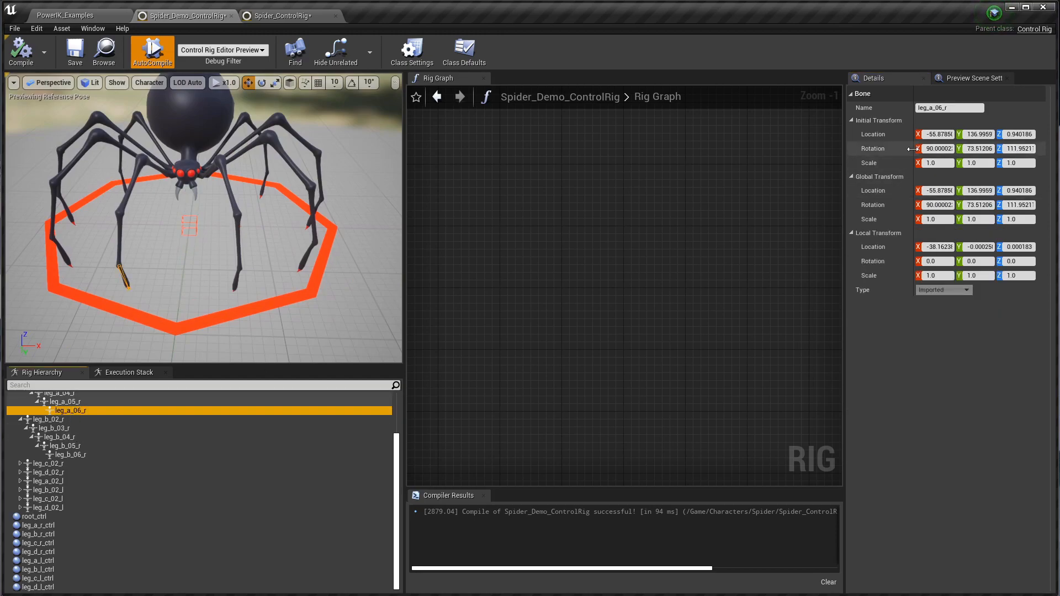
right_click(936, 190)
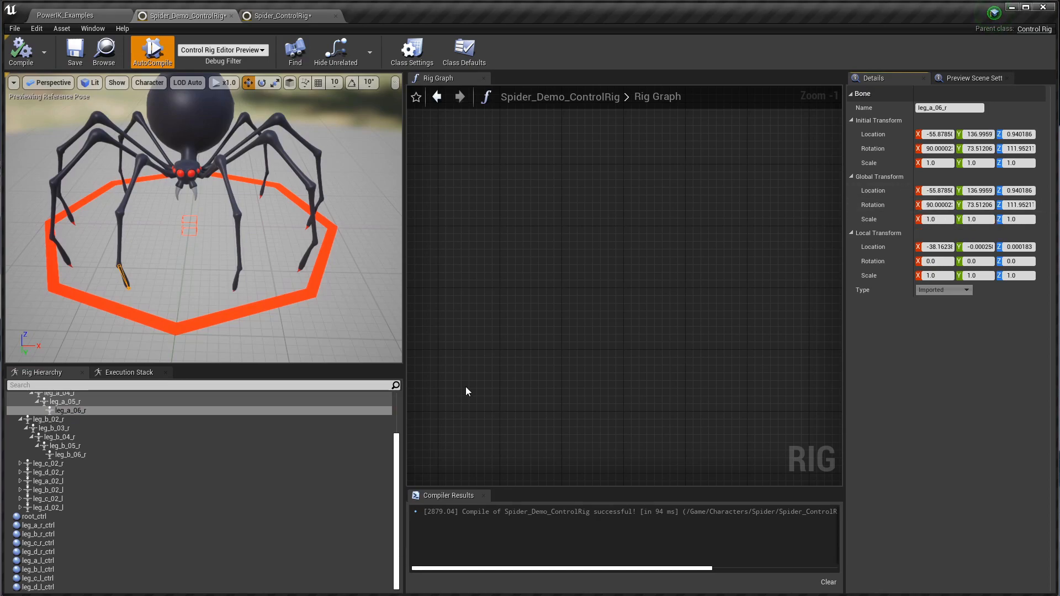
click(39, 525)
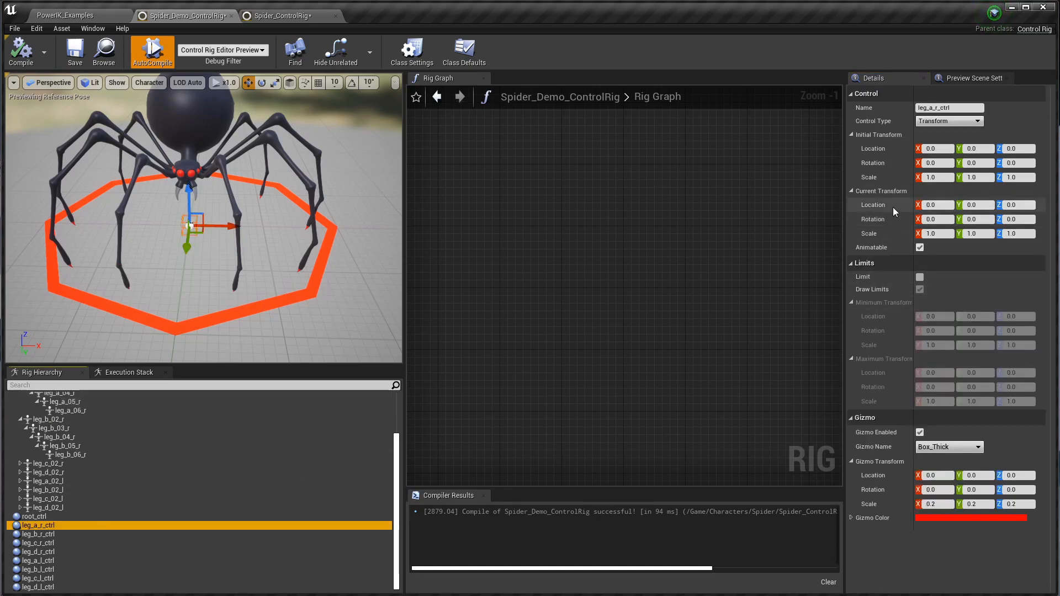
mouse_move(889, 150)
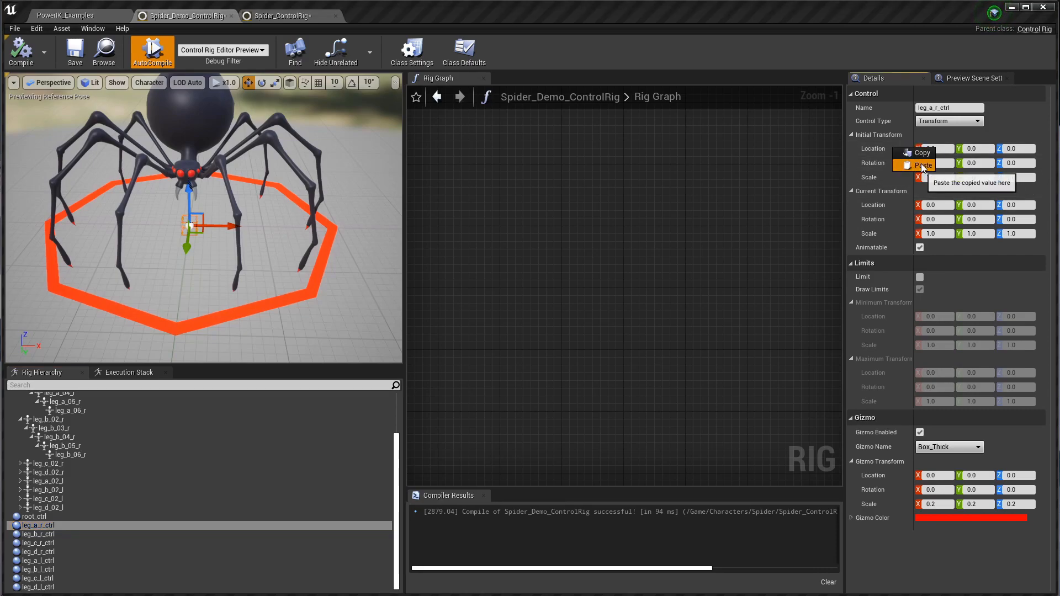
click(921, 165)
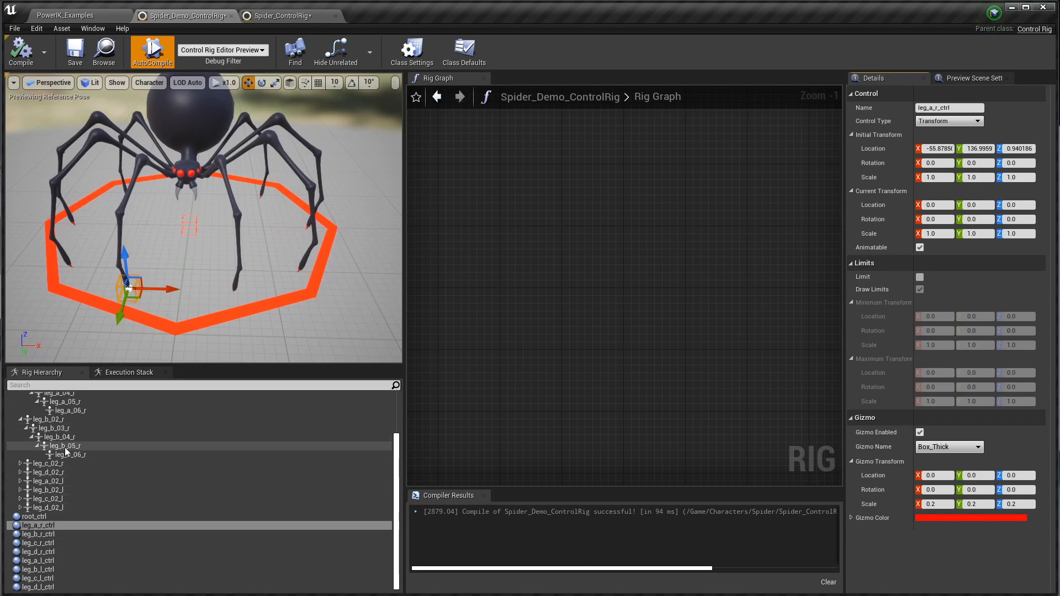
Copy leg_b_06_r's initial location onto the leg_b_r_ctrl control.
click(68, 454)
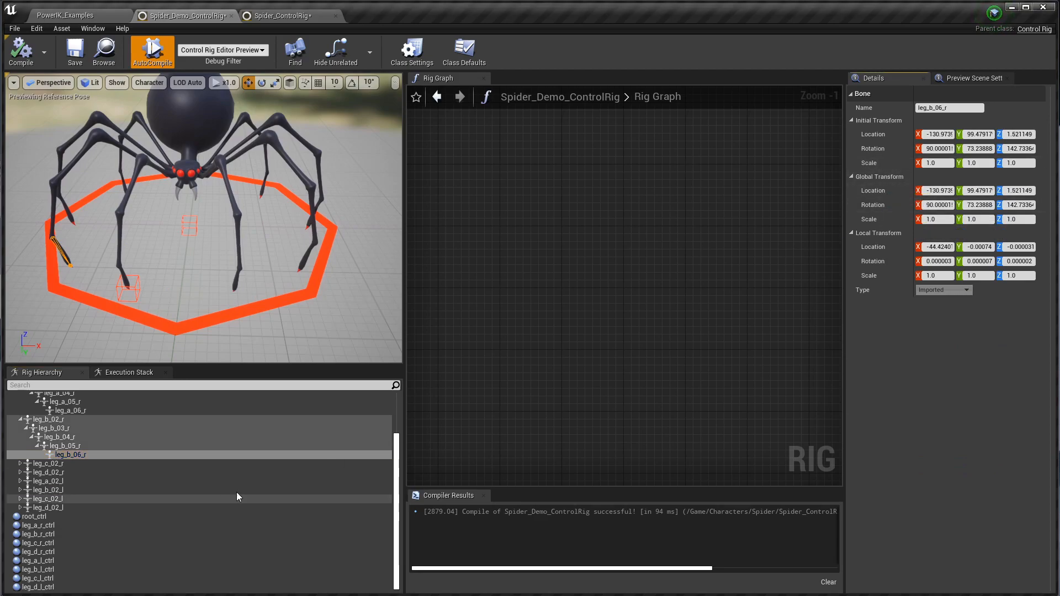
click(38, 533)
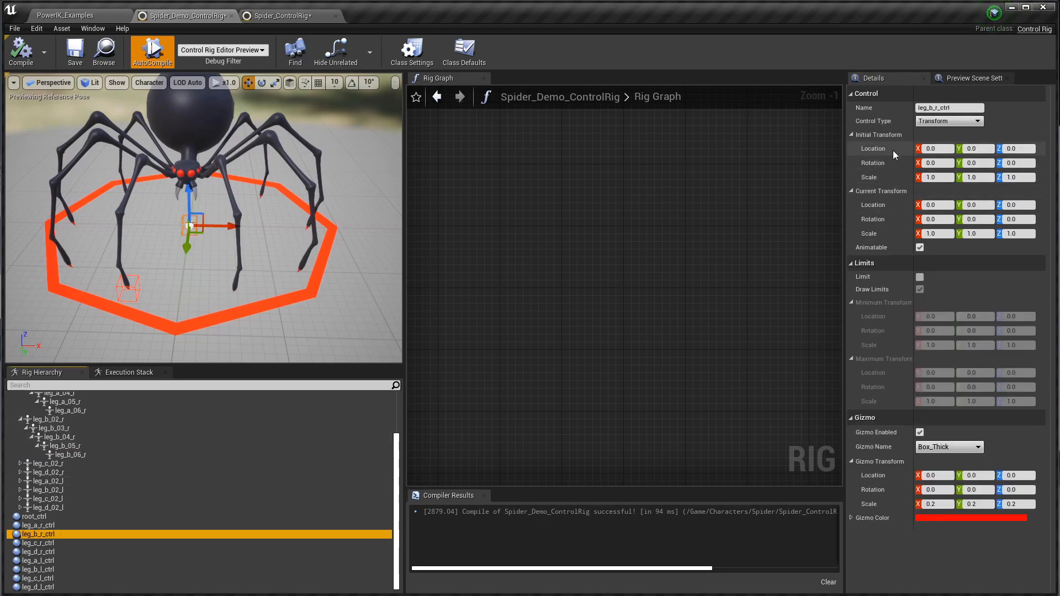
right_click(934, 148)
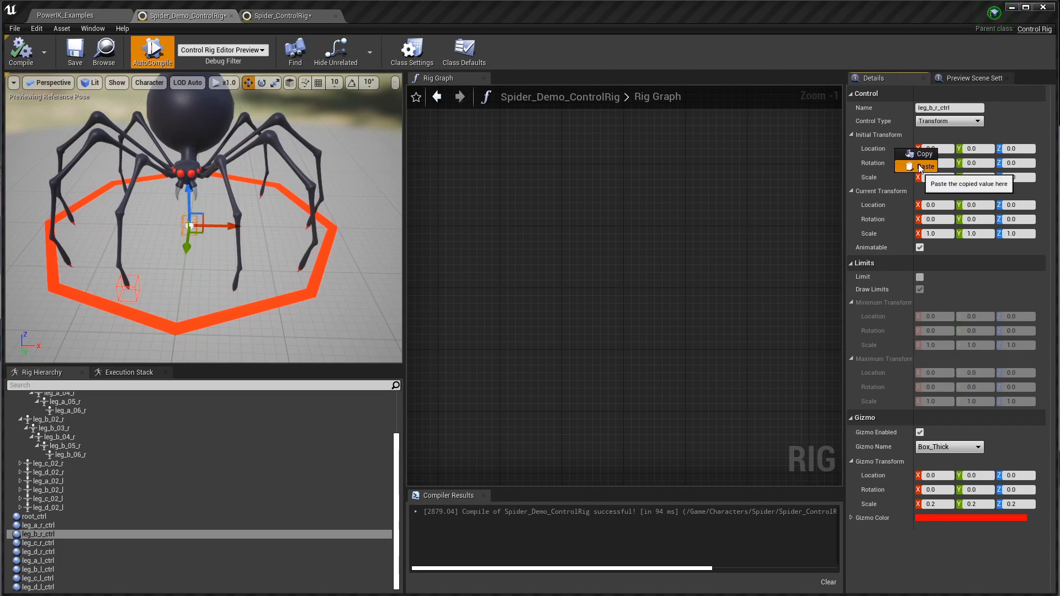
click(925, 166)
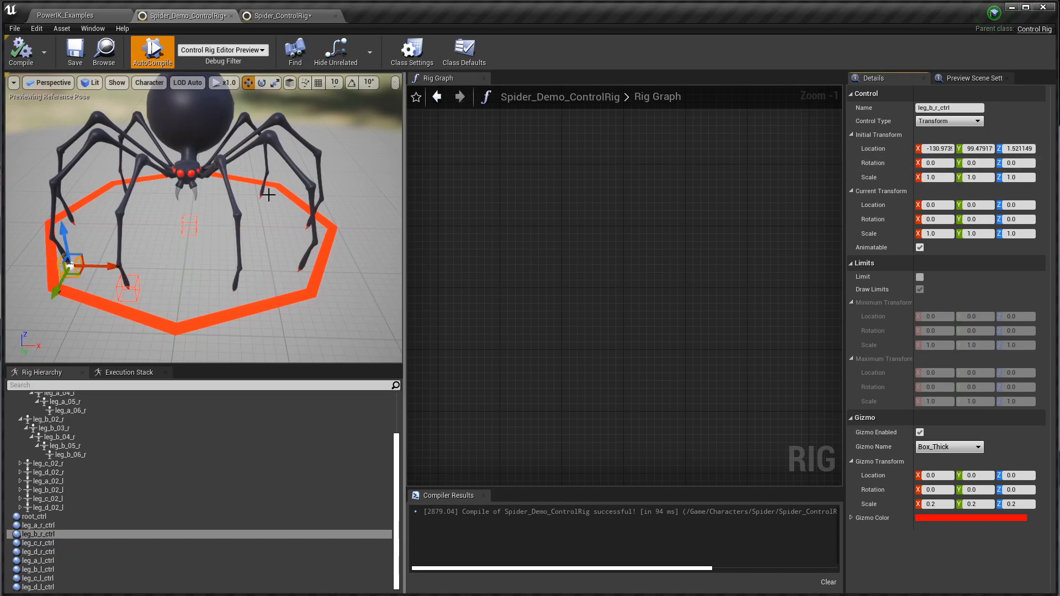
mouse_move(151, 274)
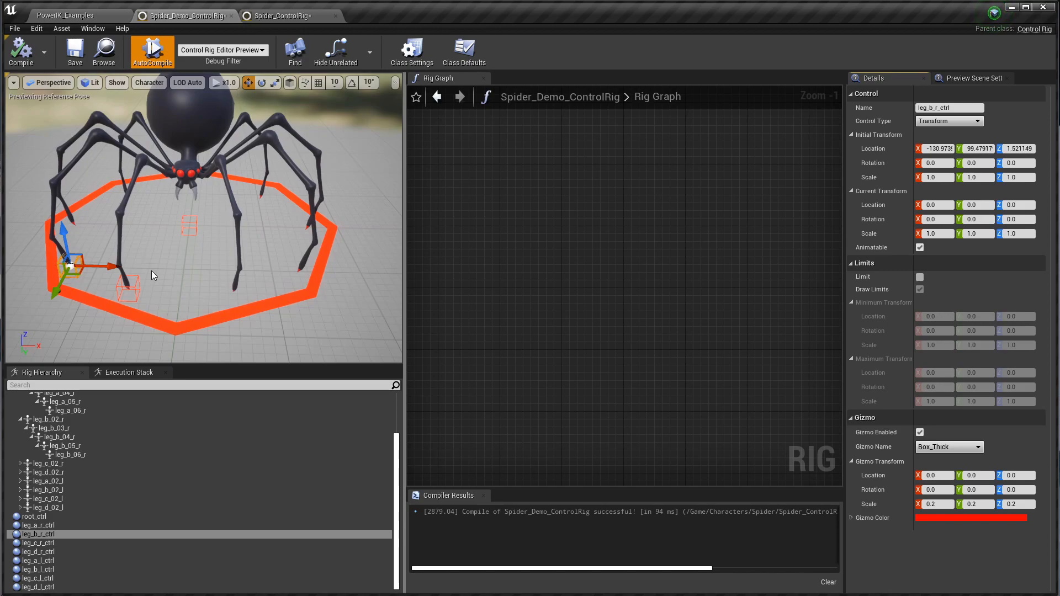
Check the placement of leg_a_r, leg_b_r, leg_d_l and leg_a_l foot controls at the leg tips.
click(40, 586)
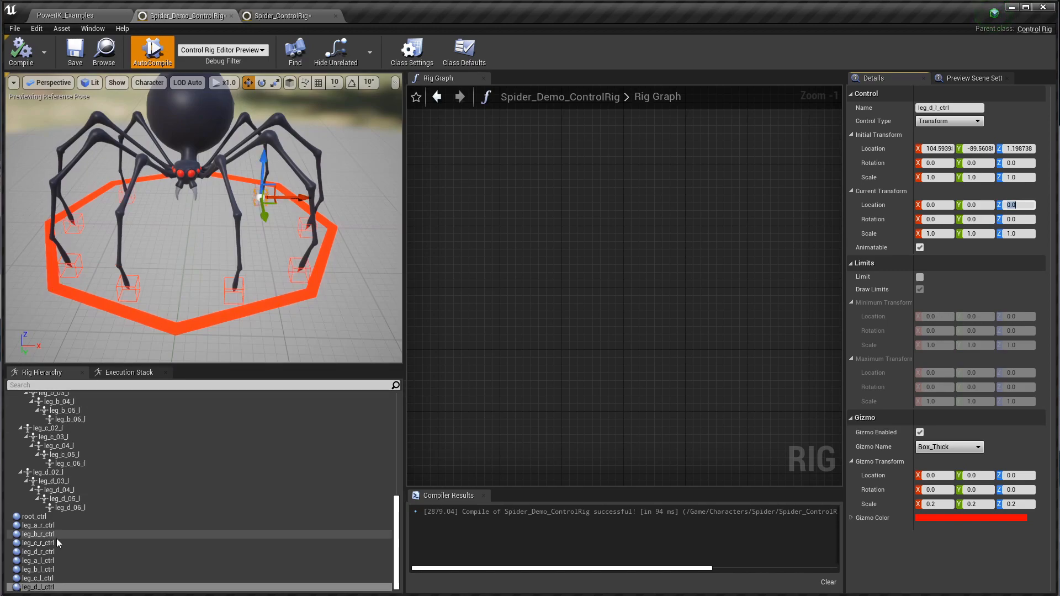
click(38, 525)
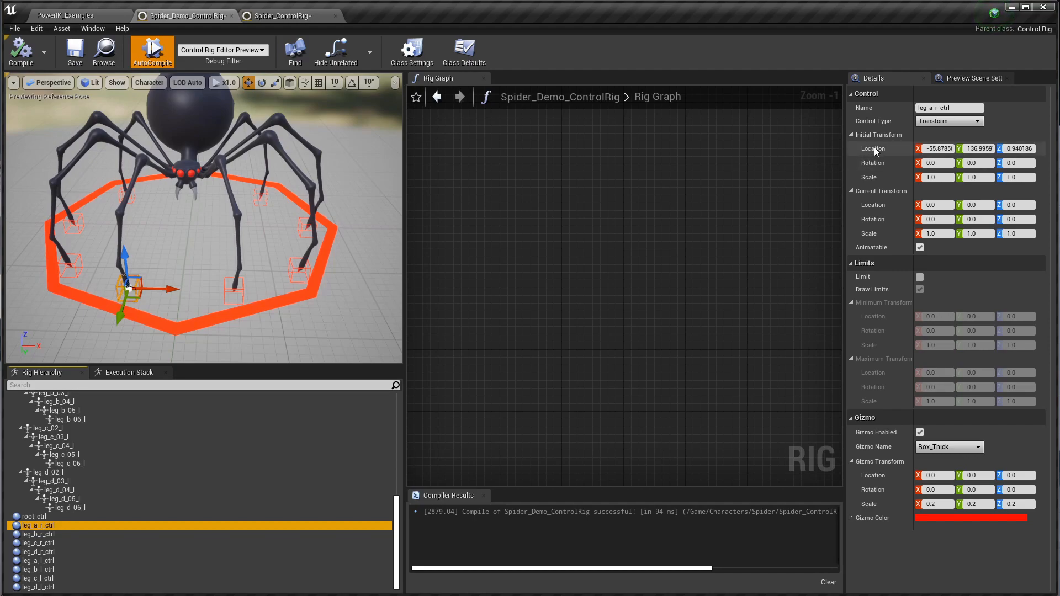
click(38, 534)
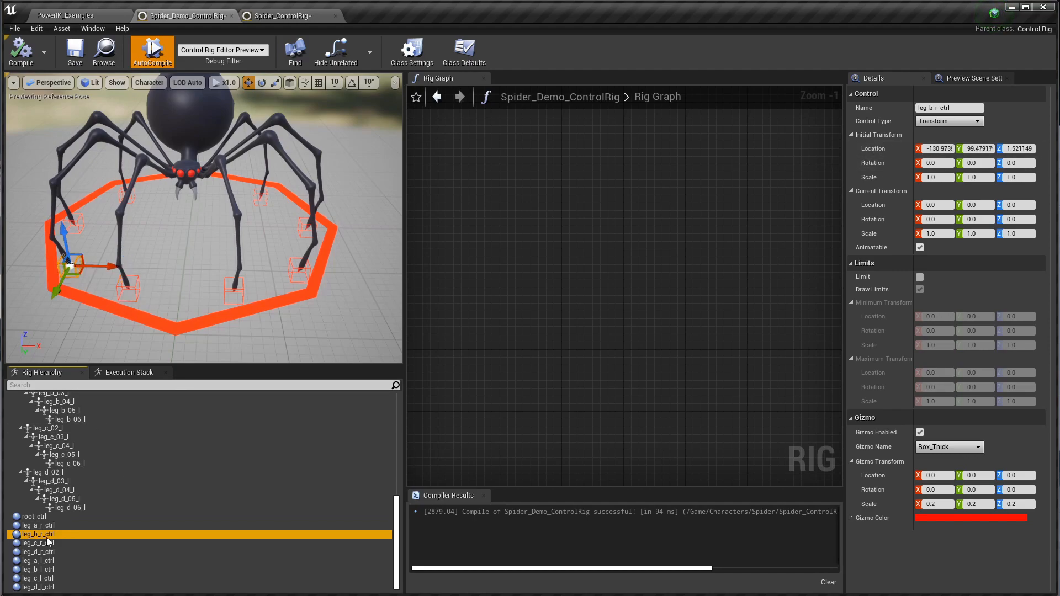
click(36, 587)
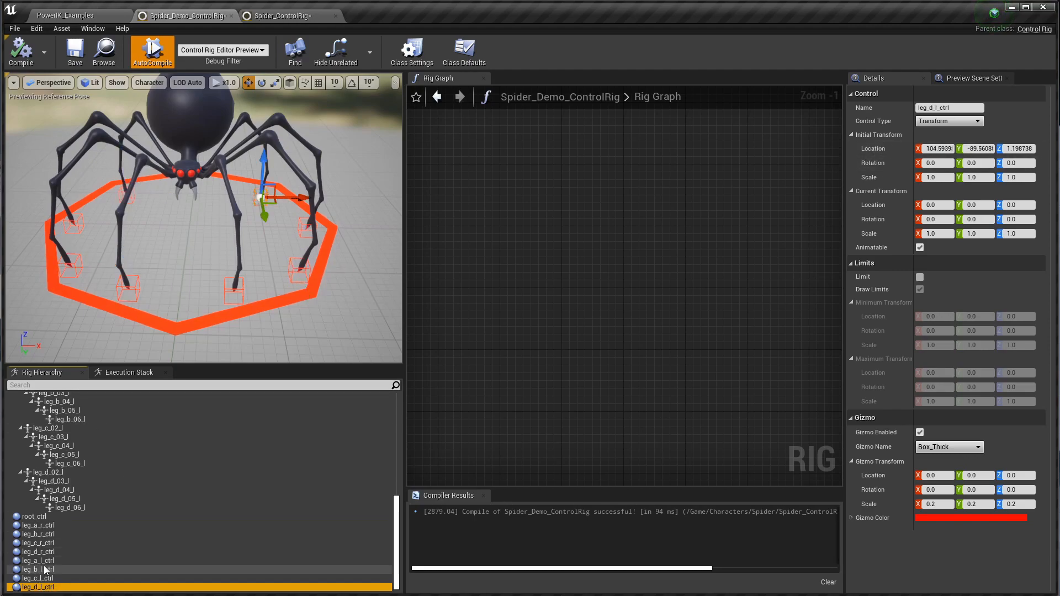
click(37, 560)
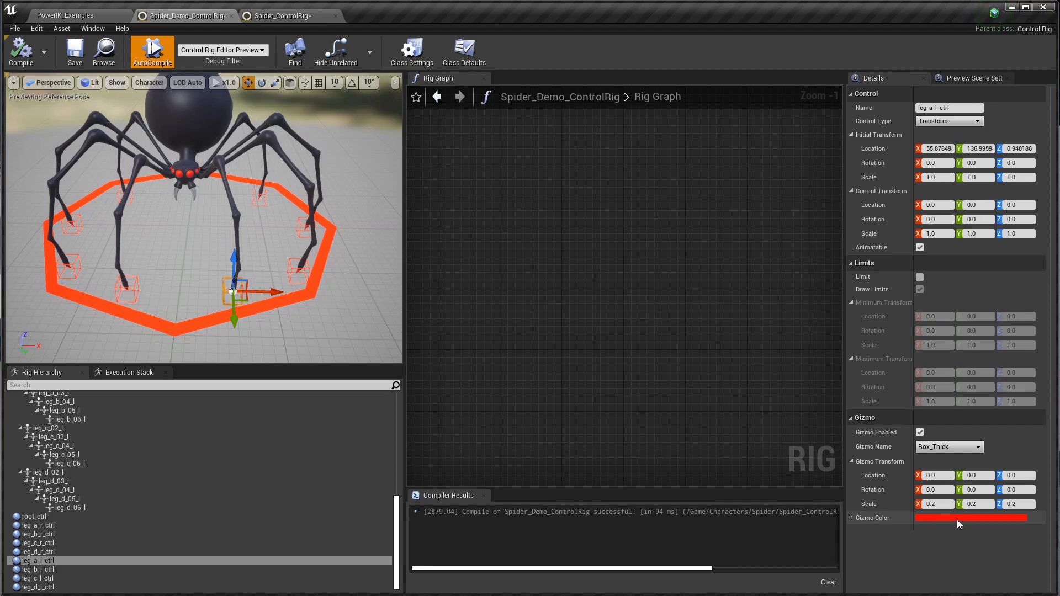
Colour the left-side foot controls' gizmos blue, then select root_ctrl.
click(970, 518)
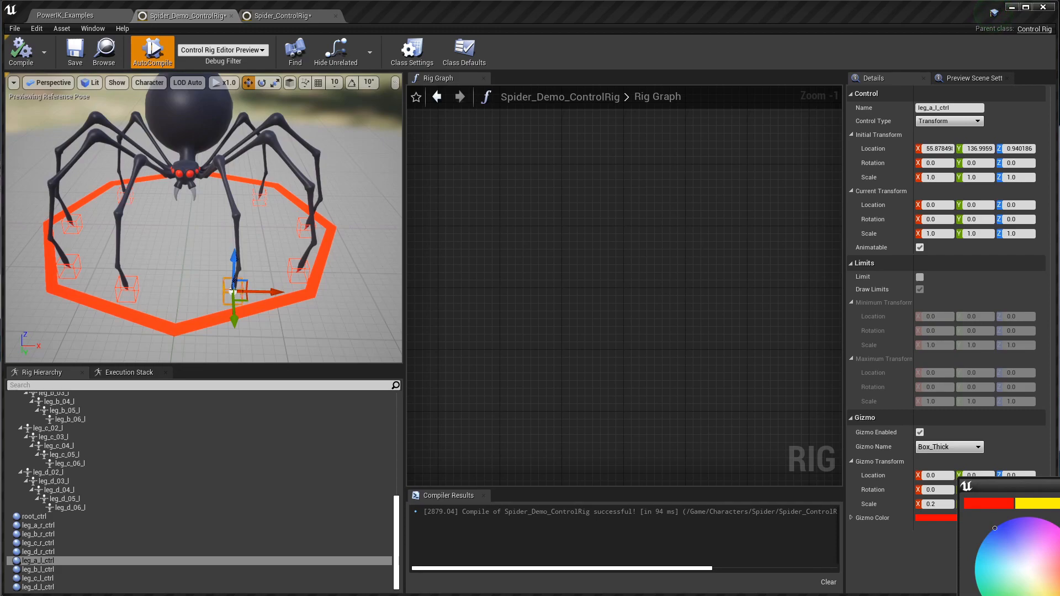
click(37, 570)
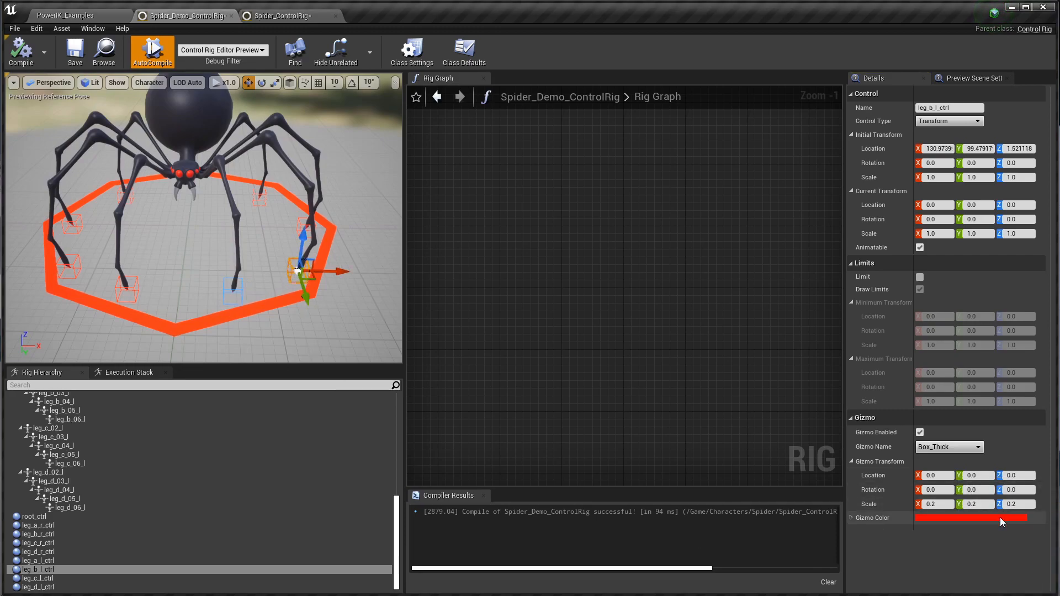
click(972, 517)
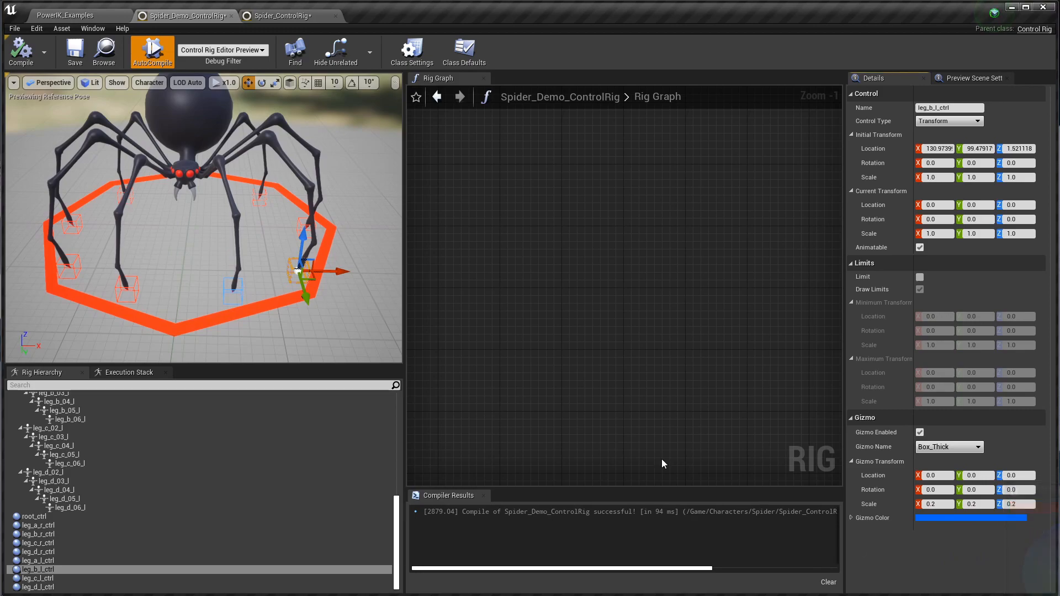
click(36, 578)
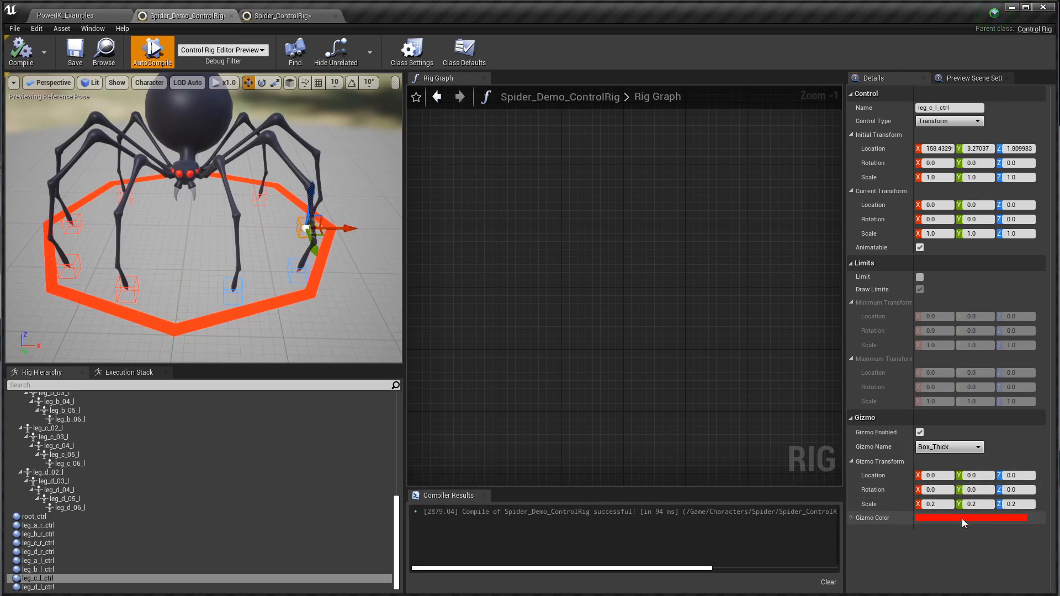
click(970, 518)
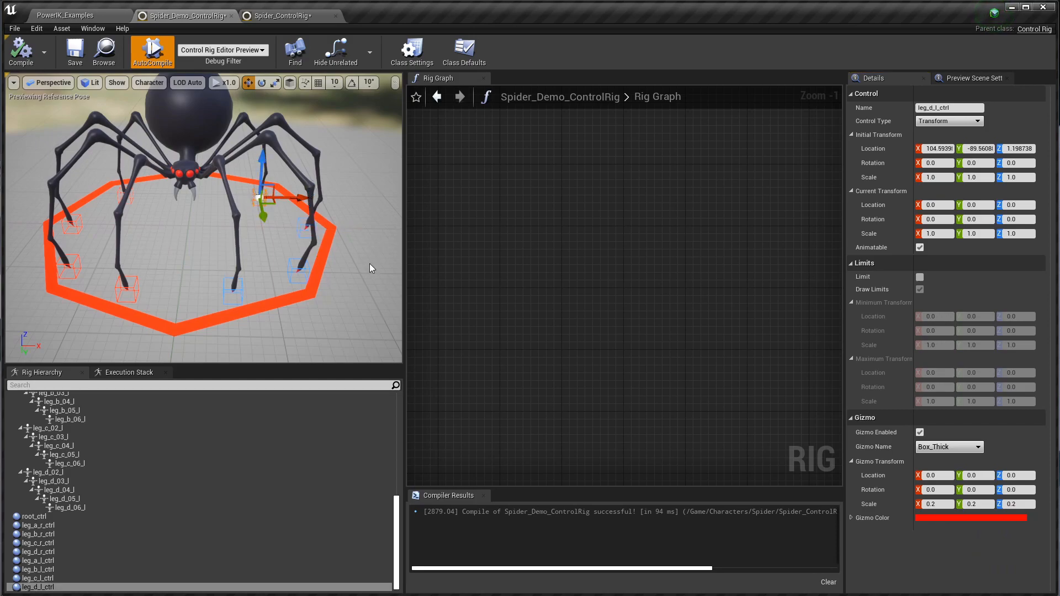
click(970, 518)
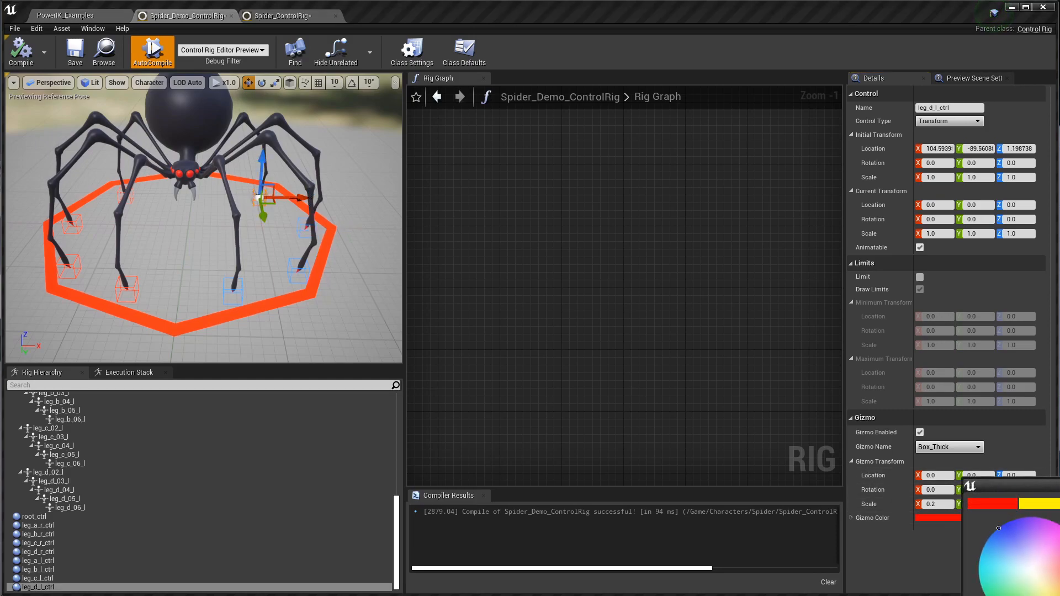
click(32, 516)
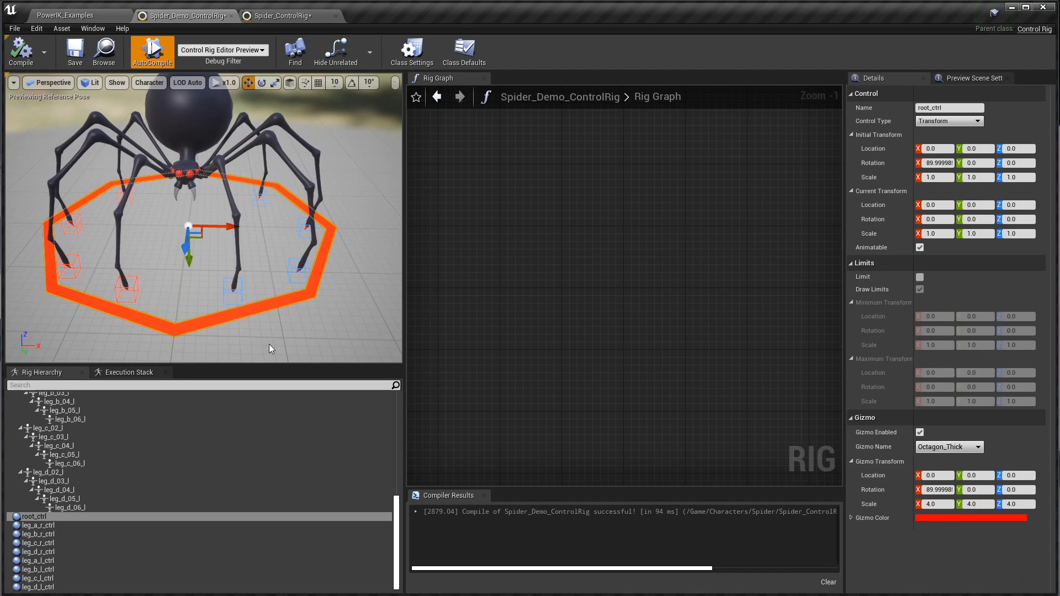
Make root_ctrl's octagon gizmo yellow and drag it to confirm the whole spider follows.
click(970, 518)
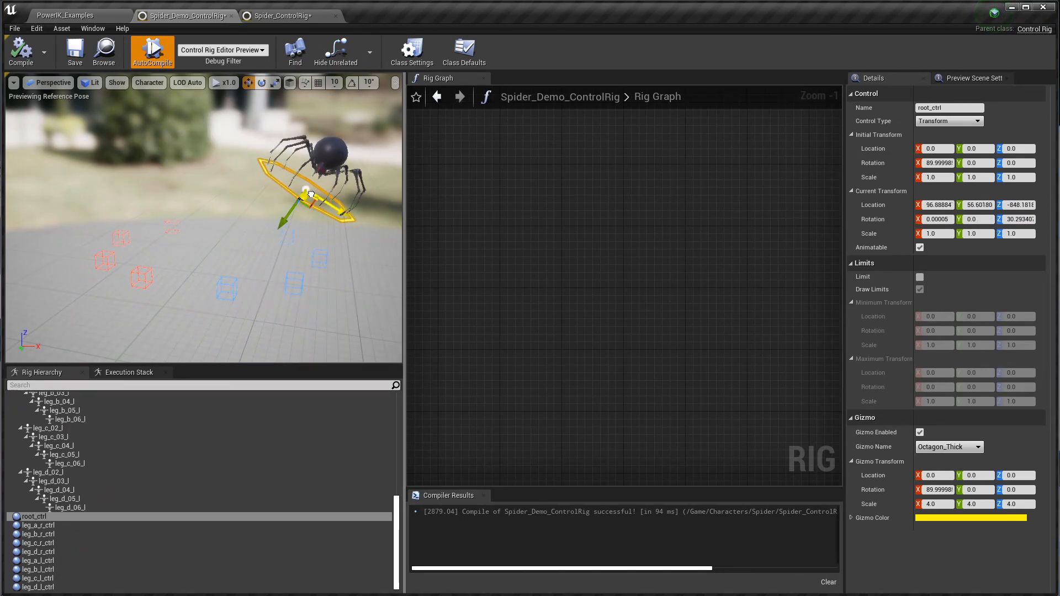
drag(305, 196, 230, 230)
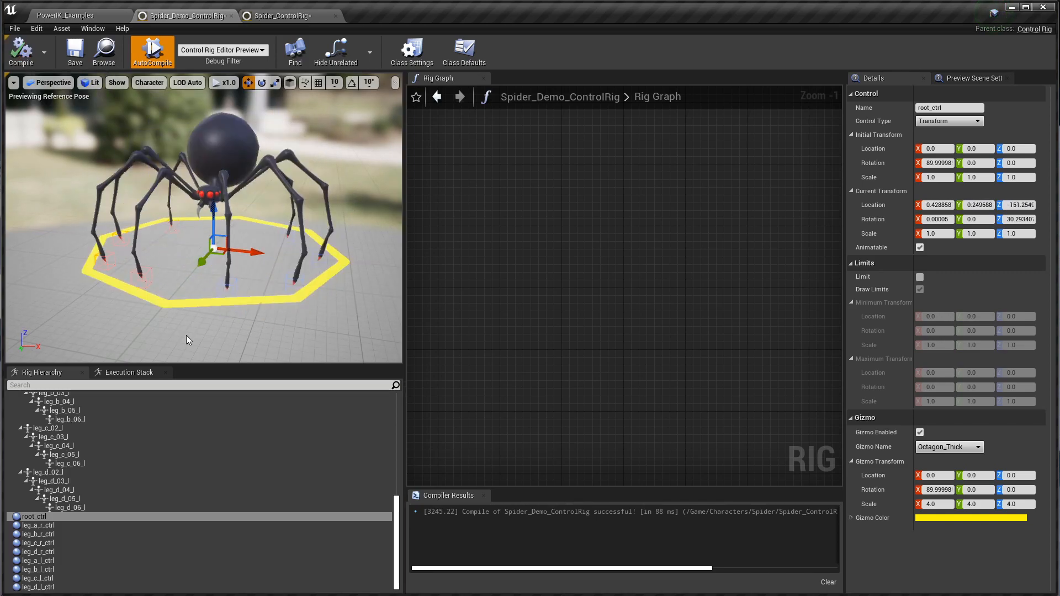
click(38, 525)
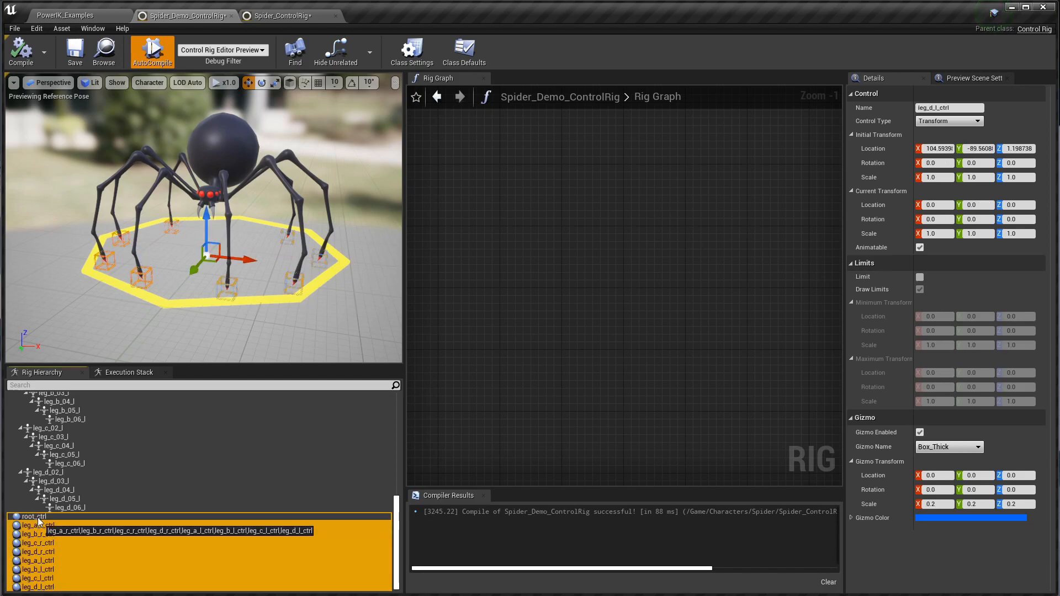
click(42, 525)
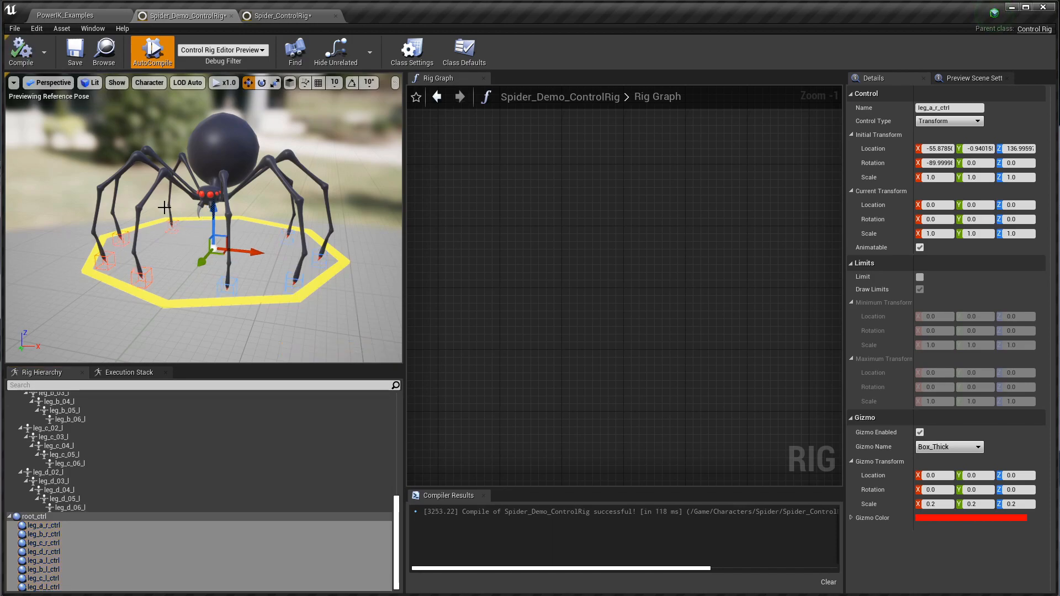
click(33, 515)
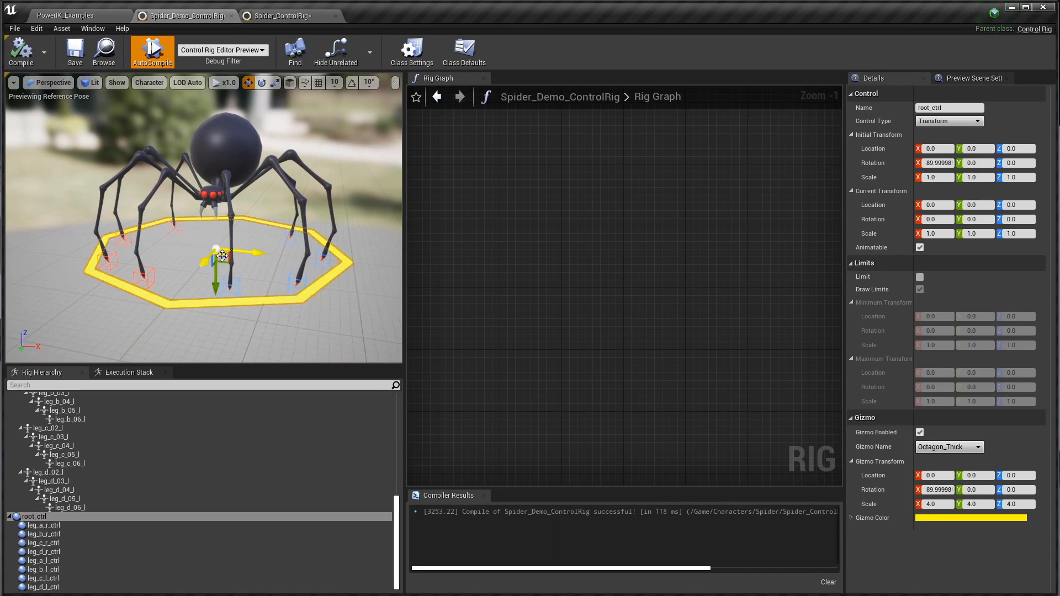
drag(222, 255, 256, 264)
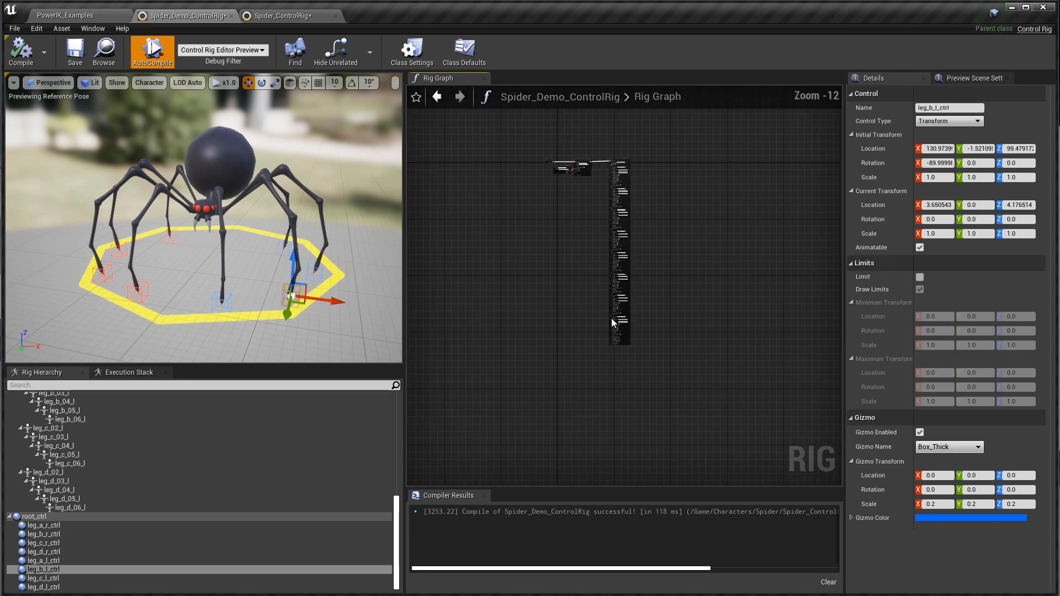
Add a To Rotator (Quaternion) node converting leg_a_r_ctrl's rotation for the first effector.
scroll(up, 3)
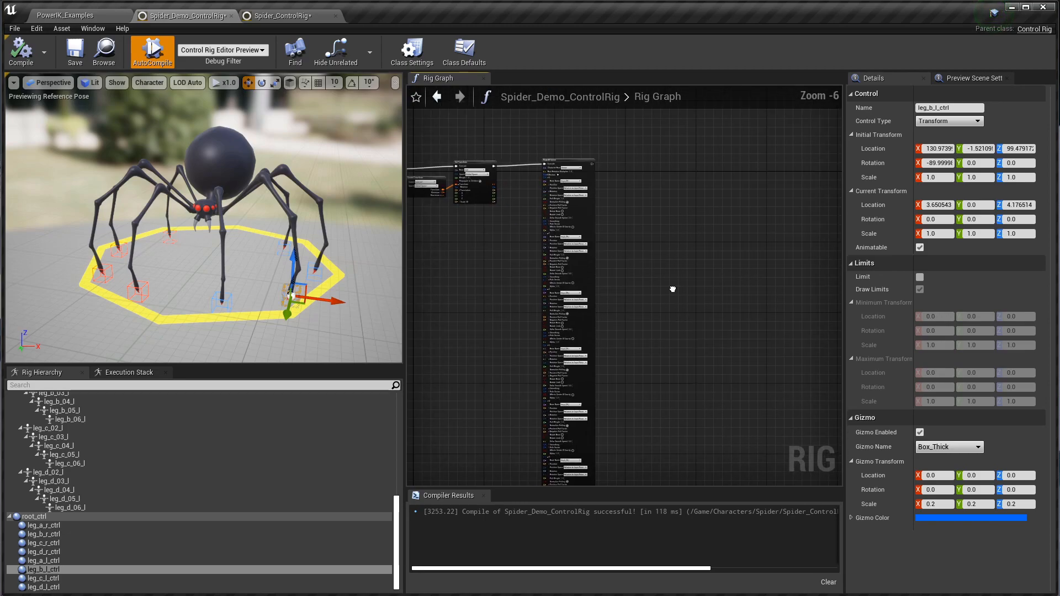
scroll(up, 3)
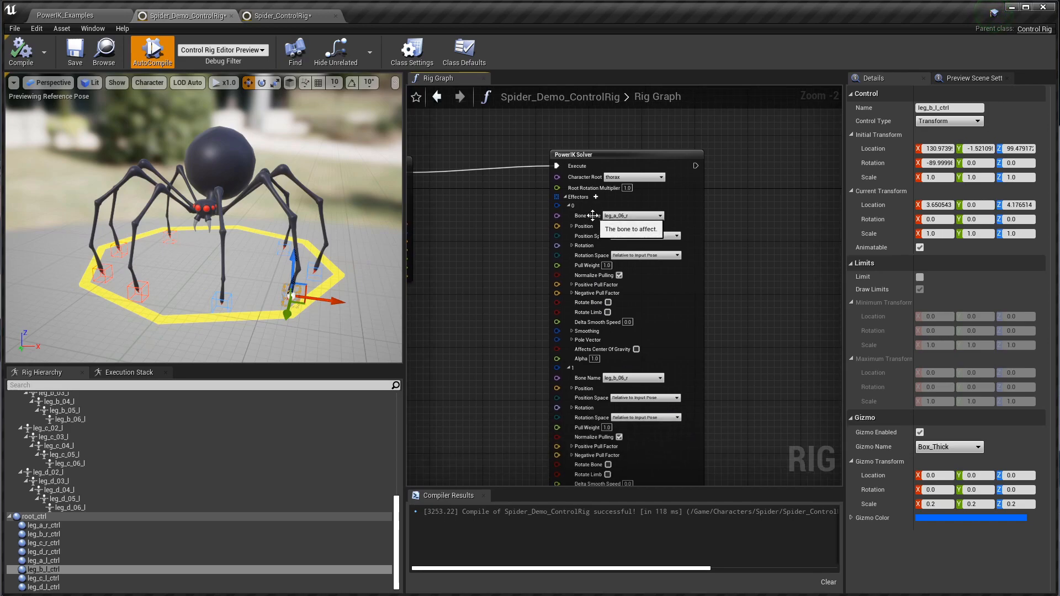
mouse_move(753, 439)
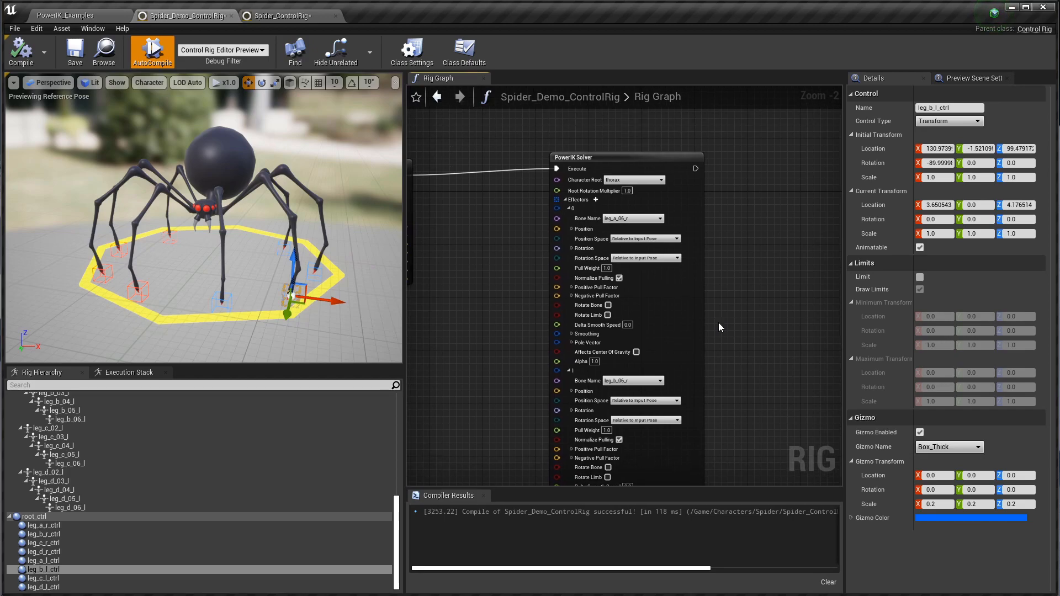
mouse_move(437, 385)
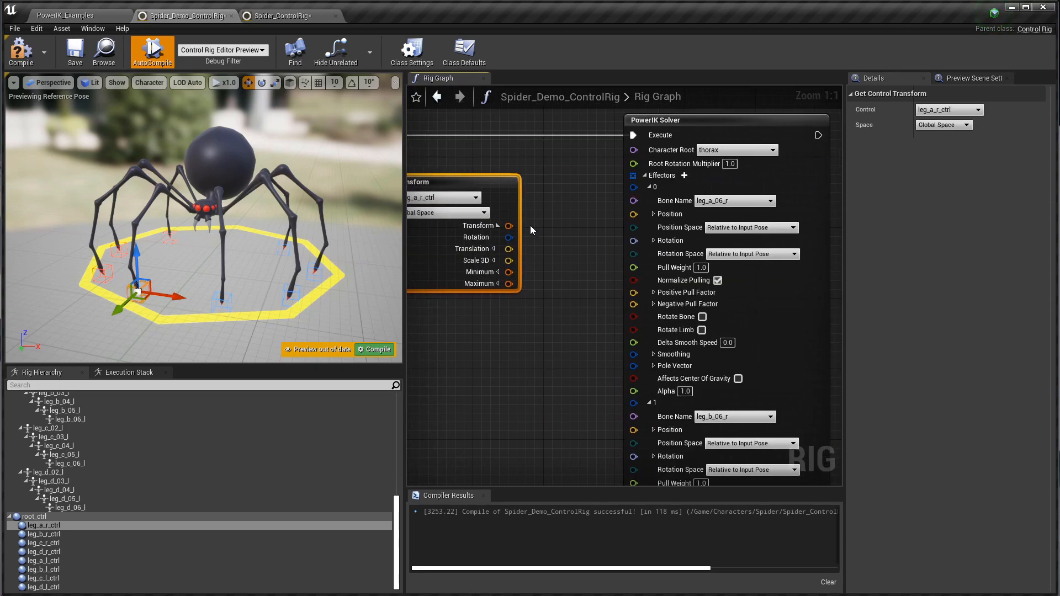
mouse_move(640, 220)
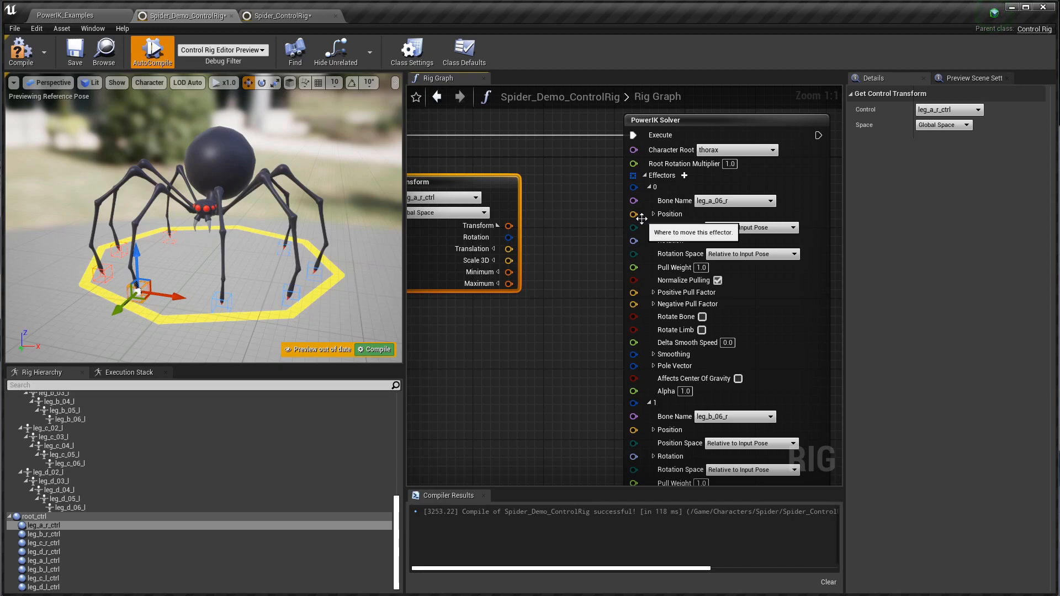
mouse_move(655, 224)
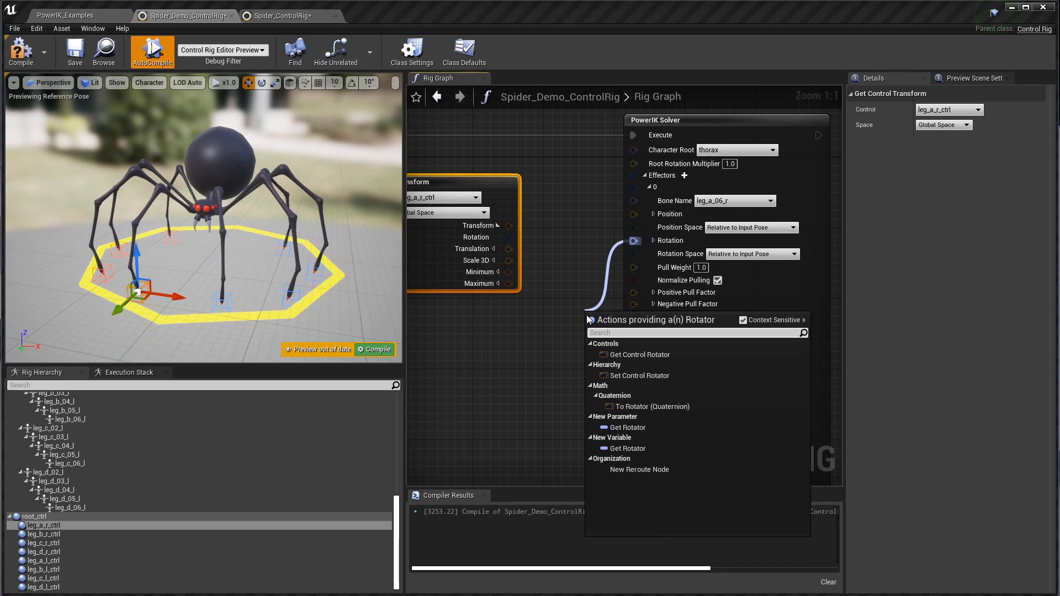
text(fr)
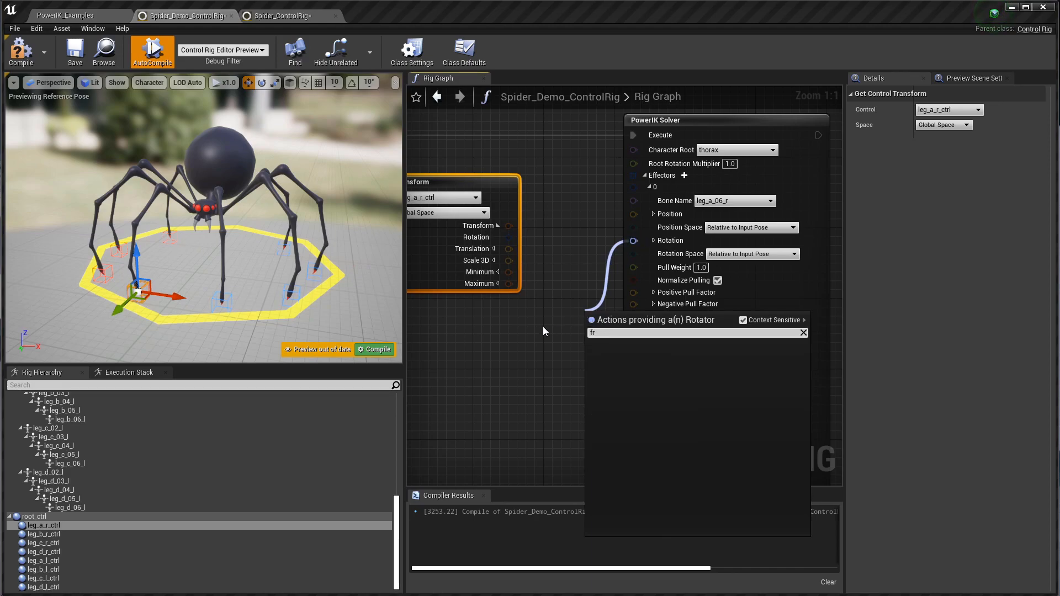
text(from qua)
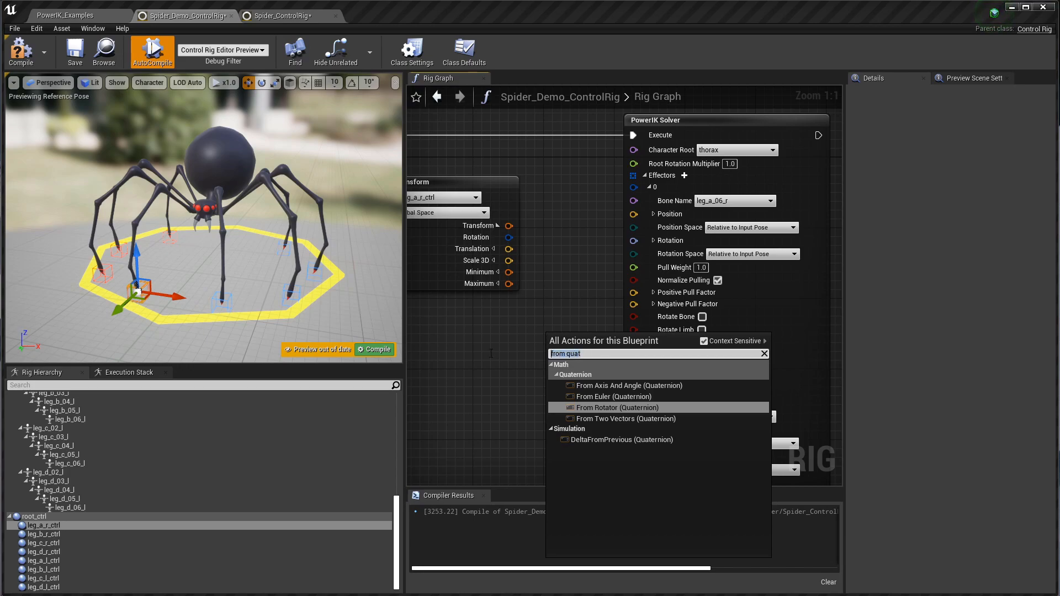
text(to rota)
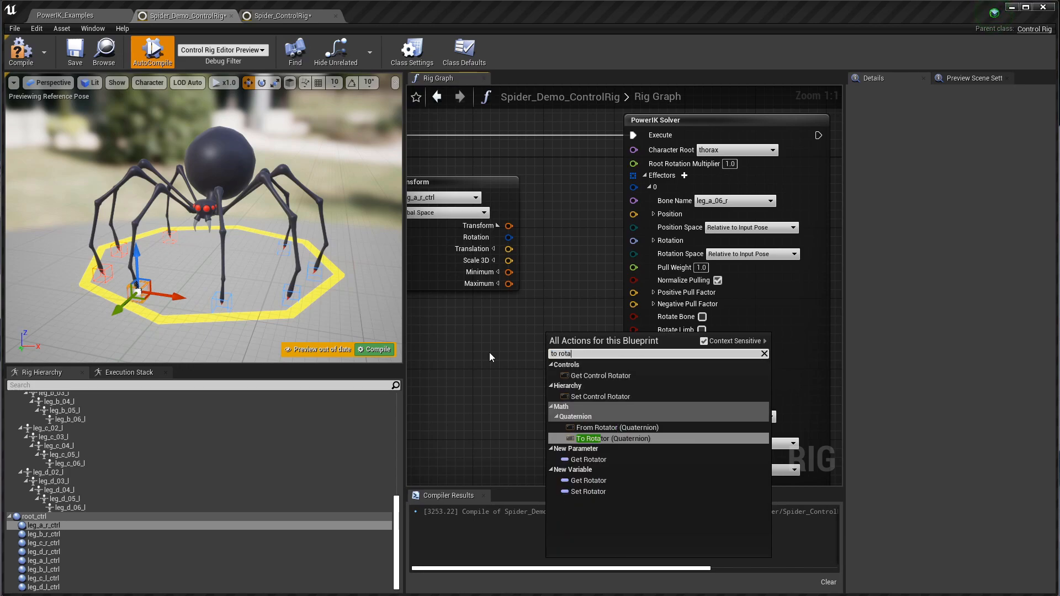
click(617, 437)
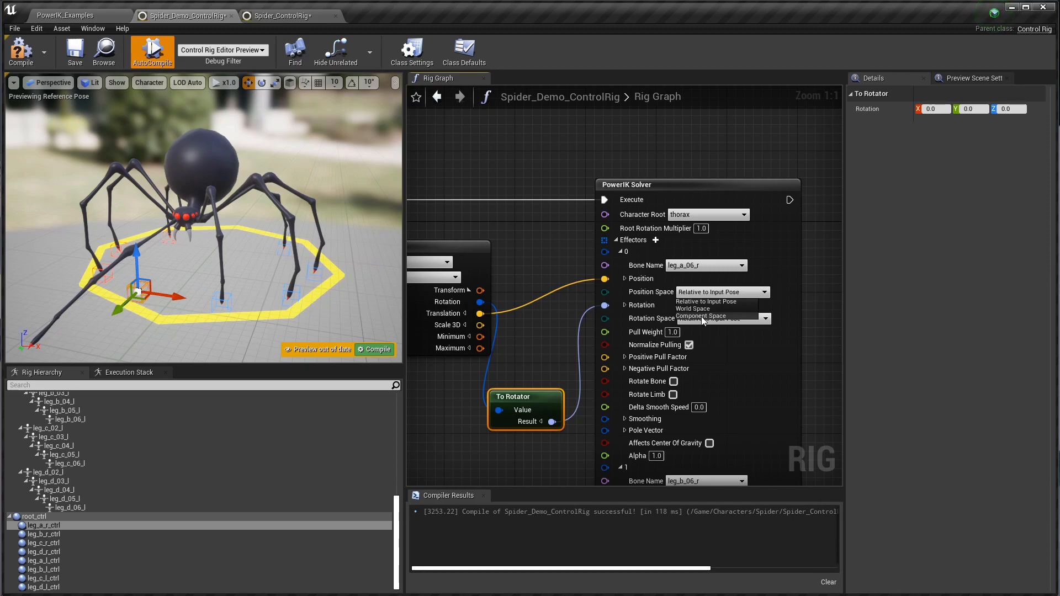
Set the first effector's position to Component Space and wire leg_b_r_ctrl into the second effector.
click(701, 316)
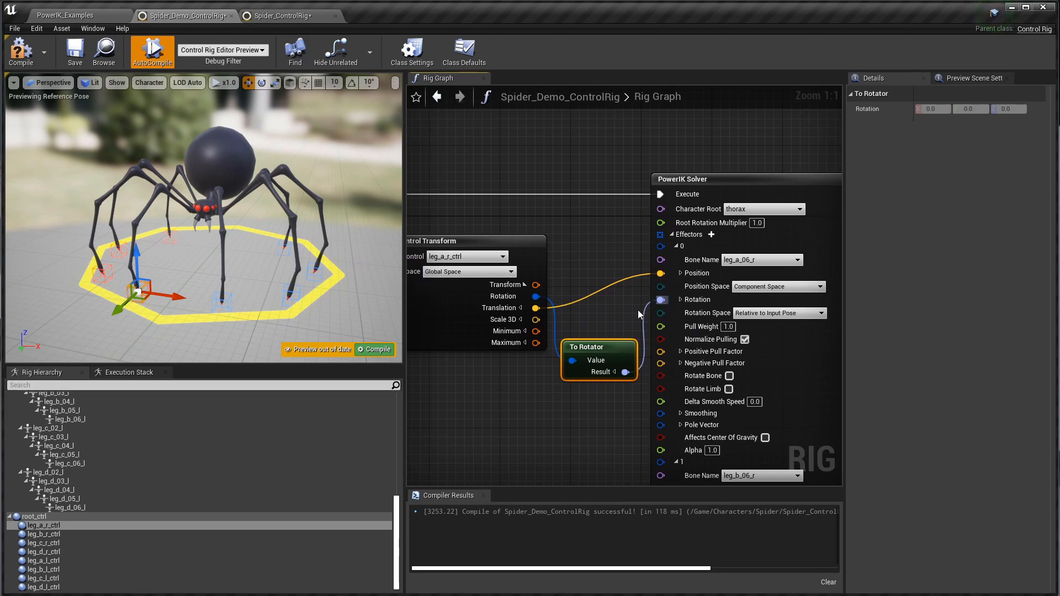
scroll(down, 3)
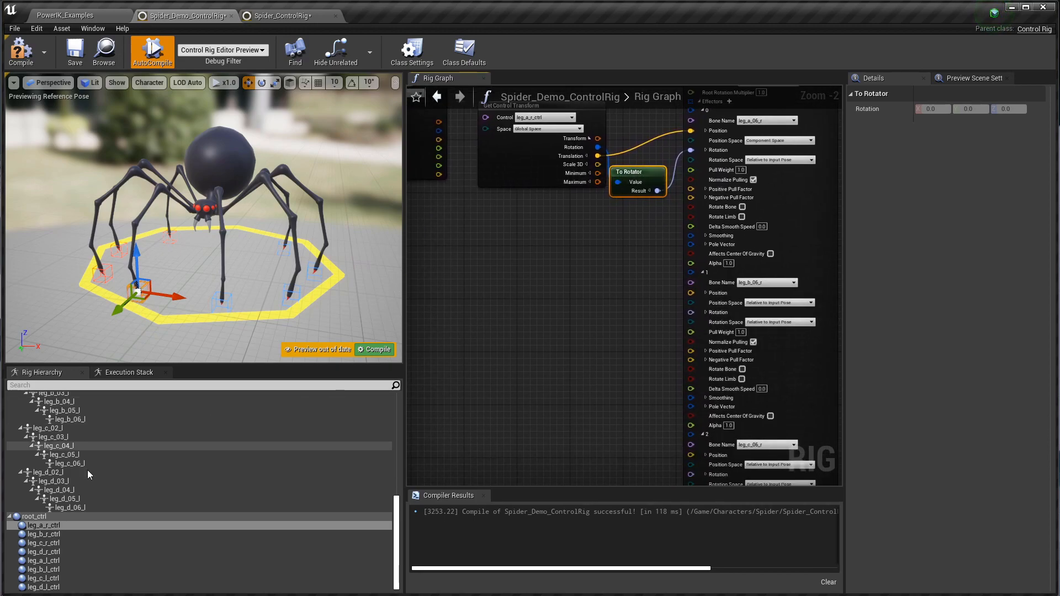
click(42, 534)
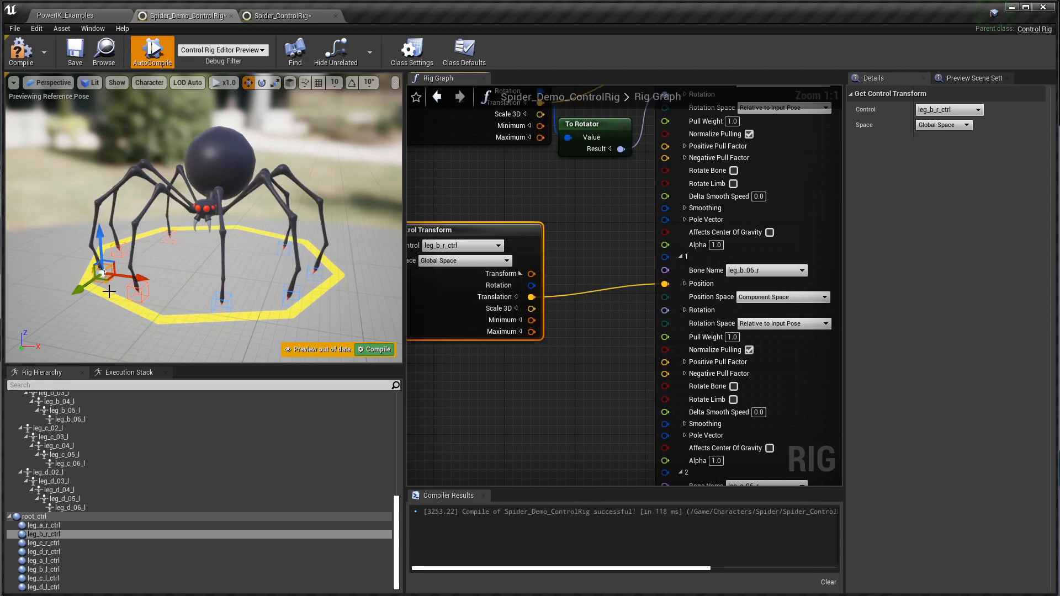
mouse_move(482, 311)
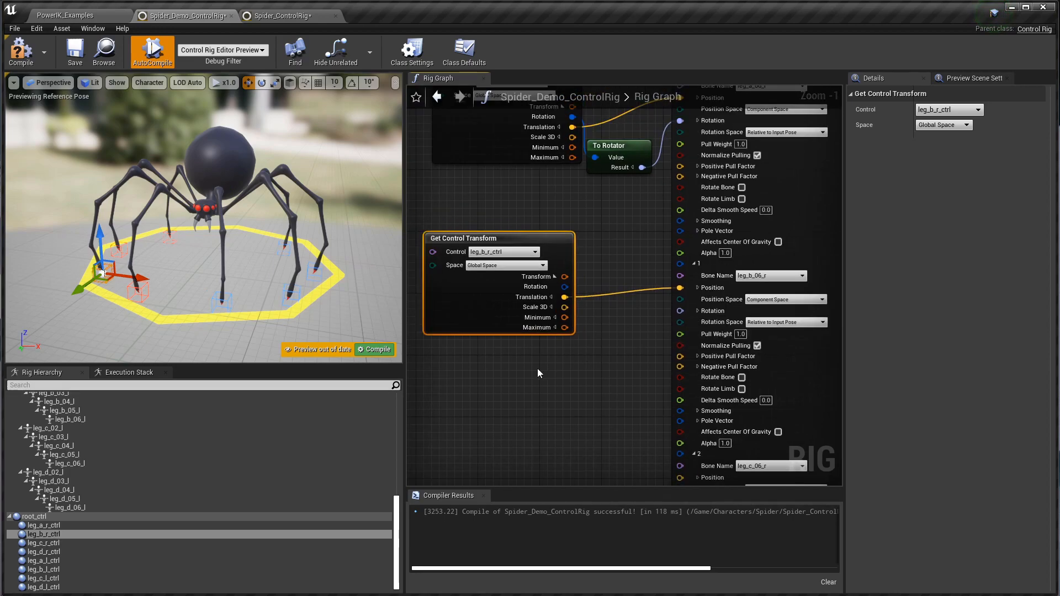
mouse_move(523, 344)
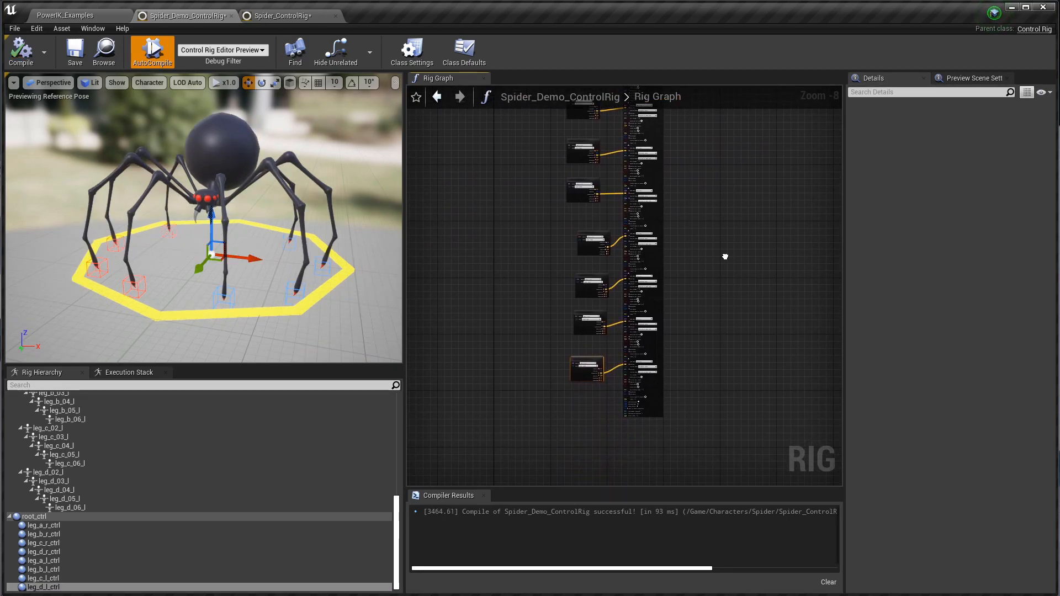
Scroll the graph to review the foot effectors' component-space wiring.
scroll(up, 3)
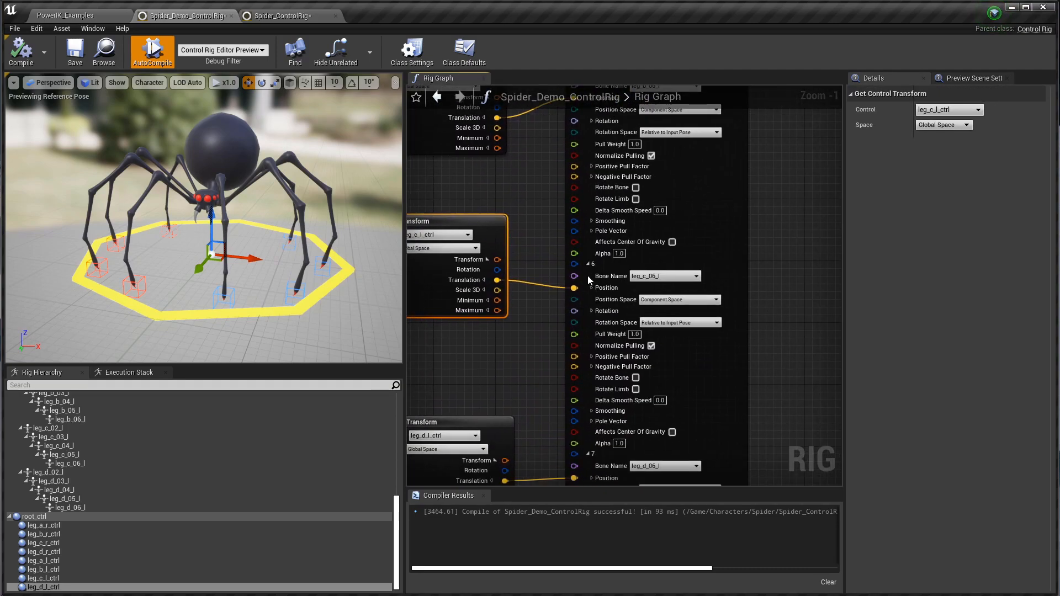
mouse_move(662, 276)
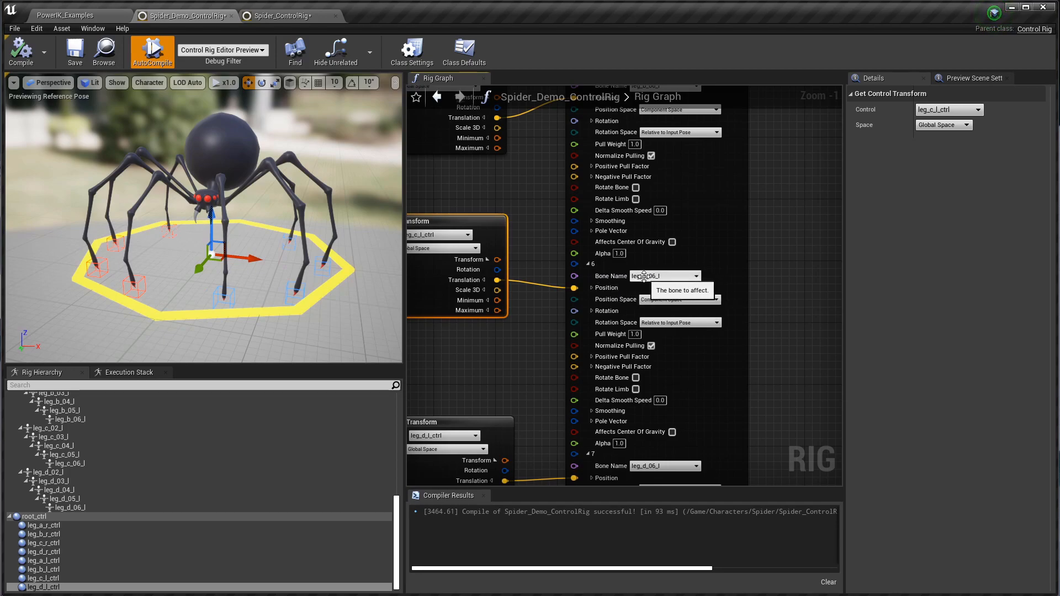
mouse_move(690, 289)
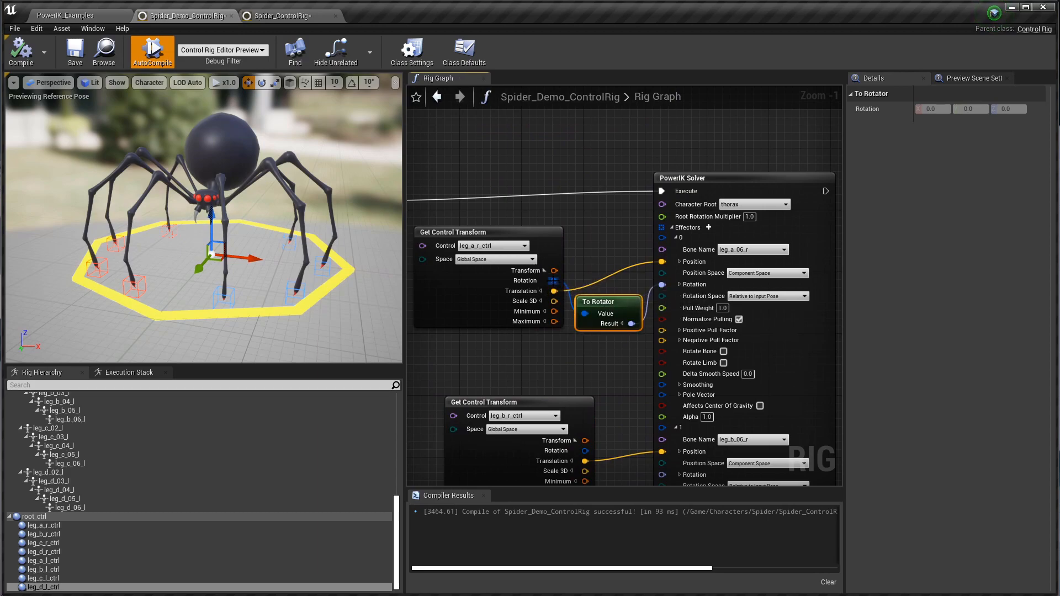
mouse_move(595, 323)
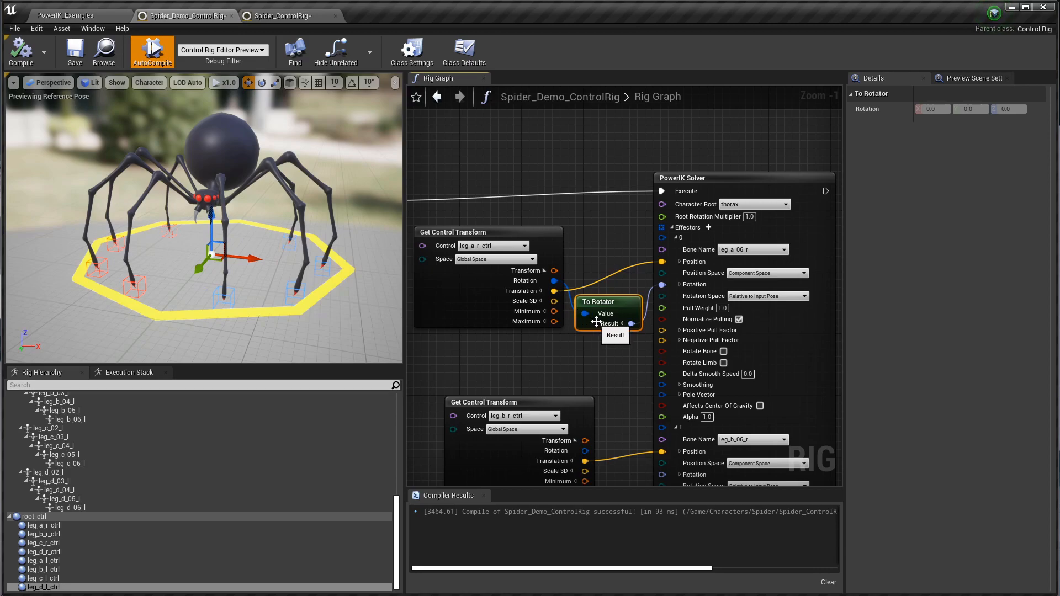
mouse_move(634, 330)
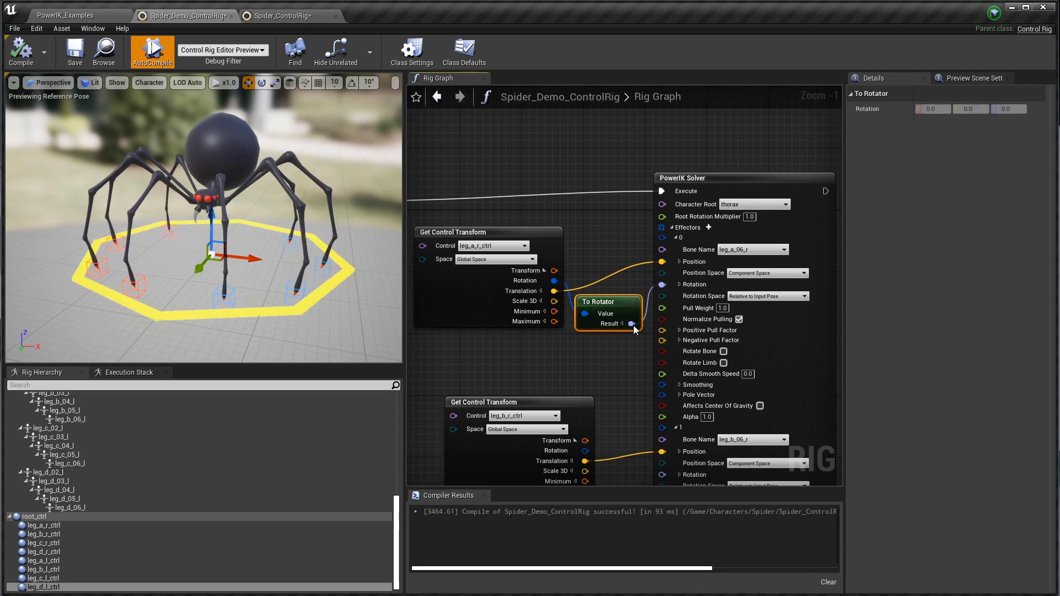
mouse_move(617, 301)
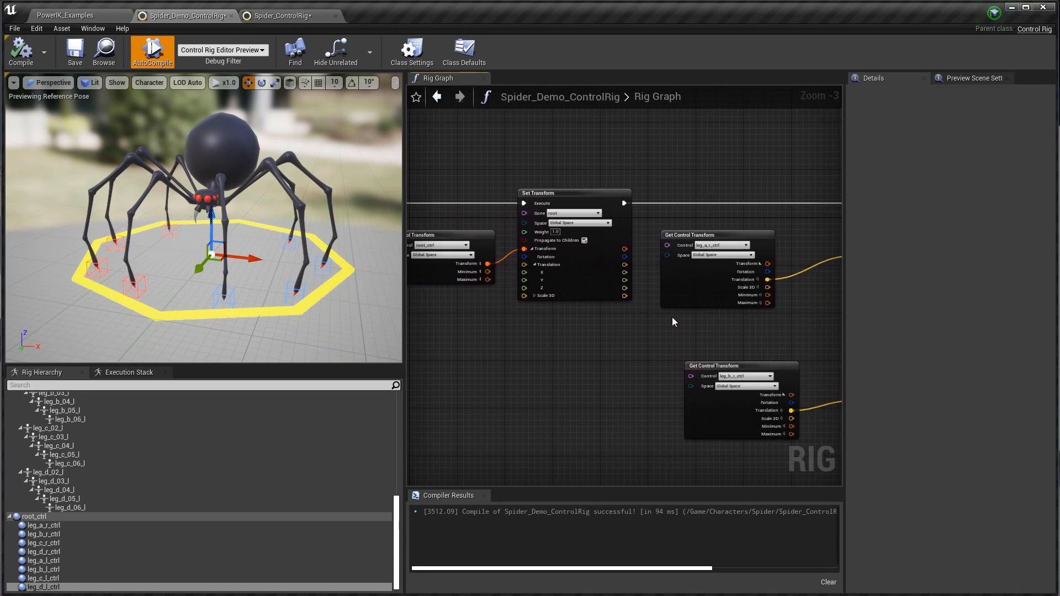
Inspect the root bone's Set Transform node alongside the leg_a_l_ctrl Get Control Transform.
scroll(down, 3)
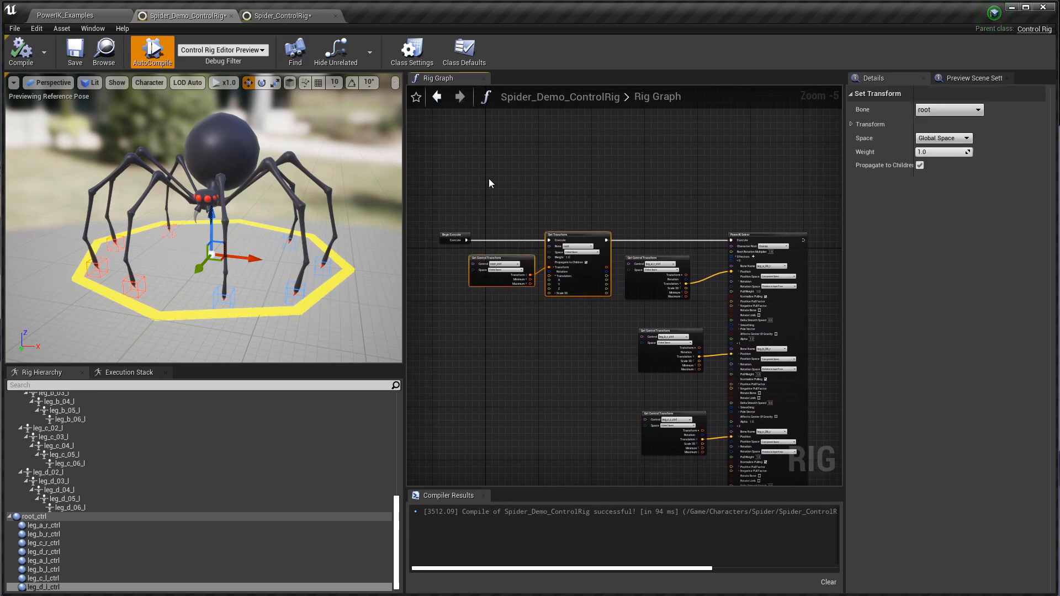
click(43, 525)
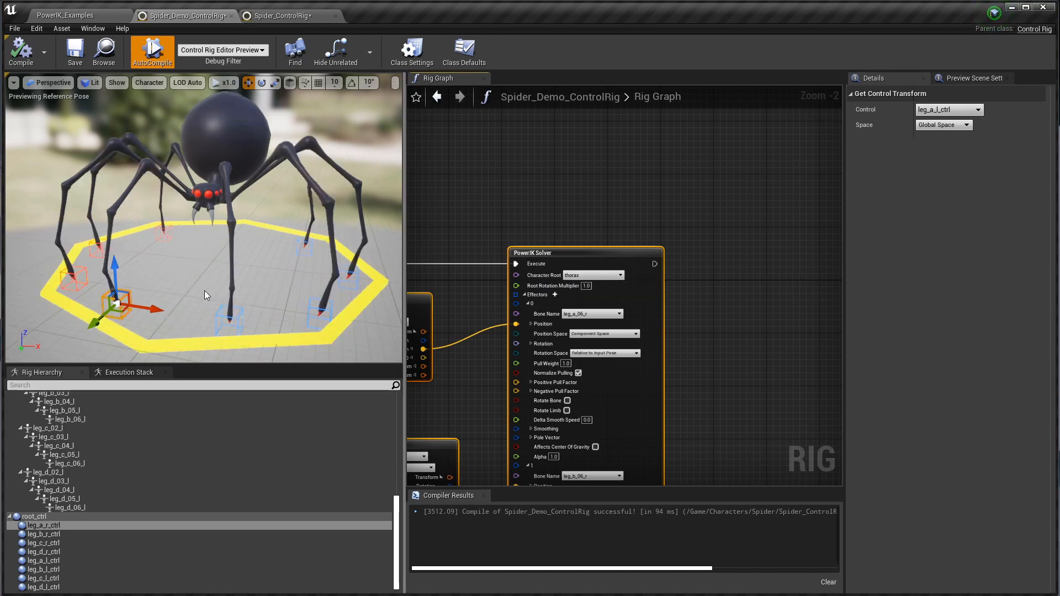
Select leg_a_l_ctrl then leg_d_l_ctrl and drag the foot control so the leg follows the IK solve.
click(239, 323)
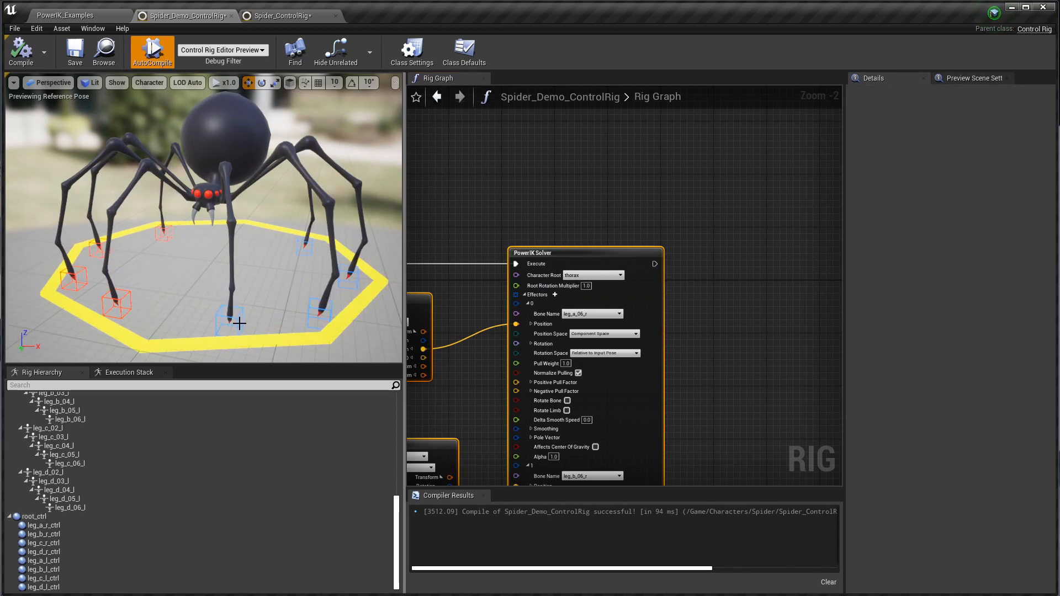
click(193, 316)
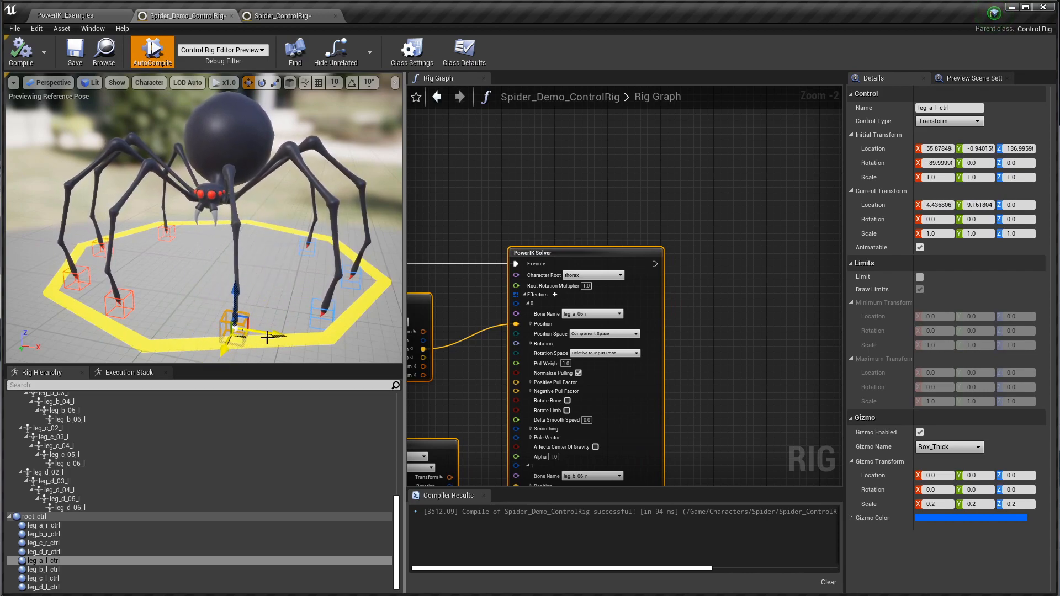
click(42, 571)
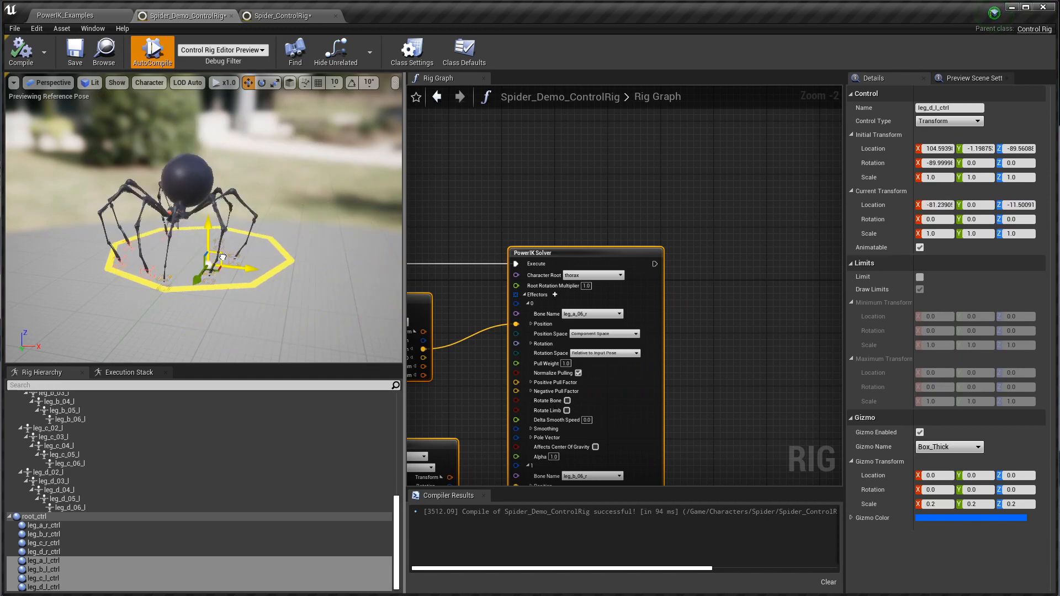
drag(220, 256, 277, 232)
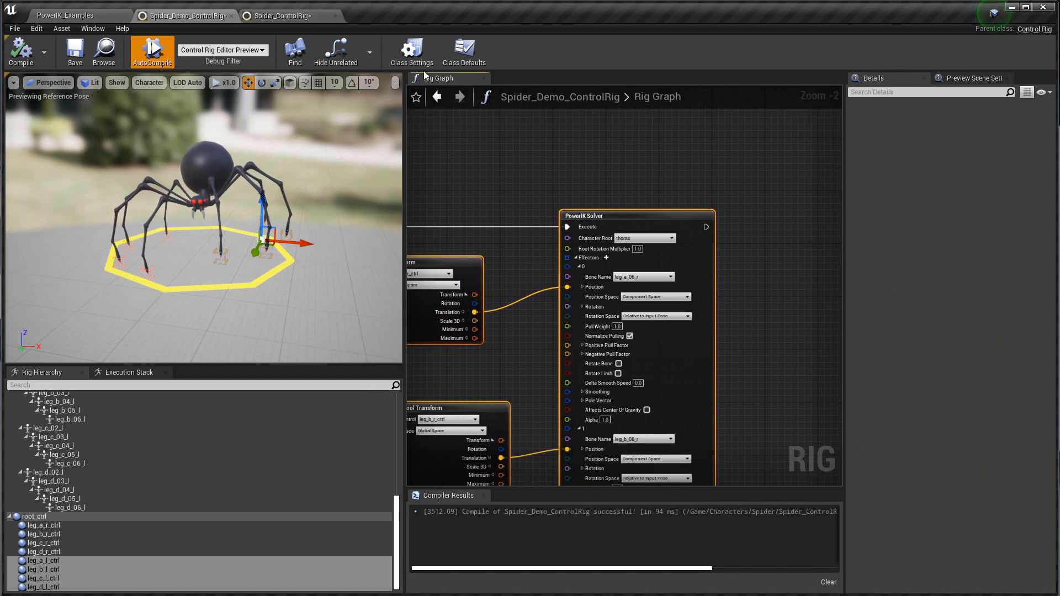
Switch to Spider_ControlRig and pan the Rig Graph across the Feet, Thorax, Head and Abdomen sections.
click(289, 15)
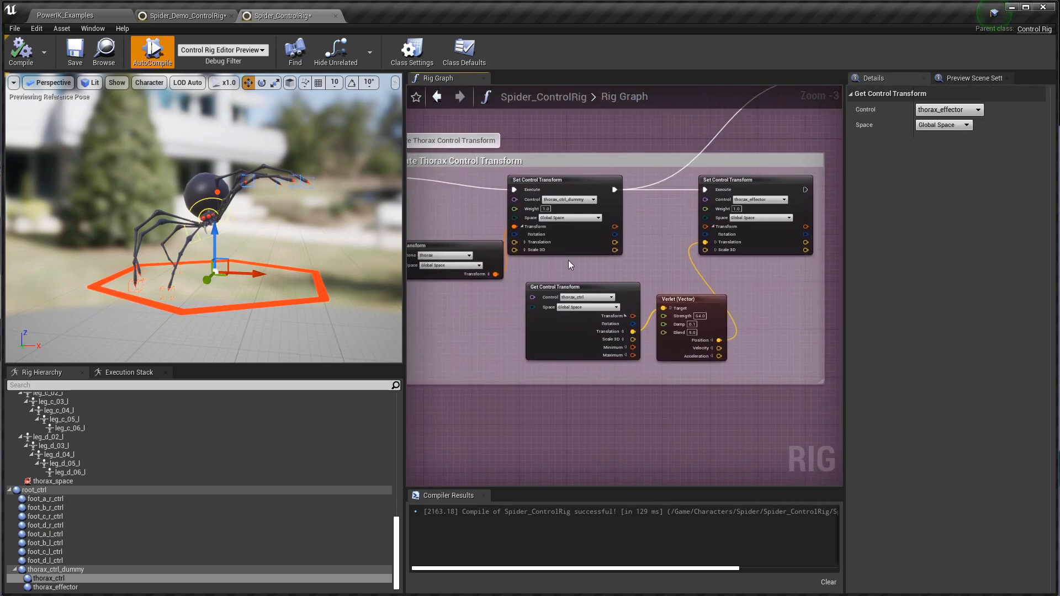
scroll(down, 3)
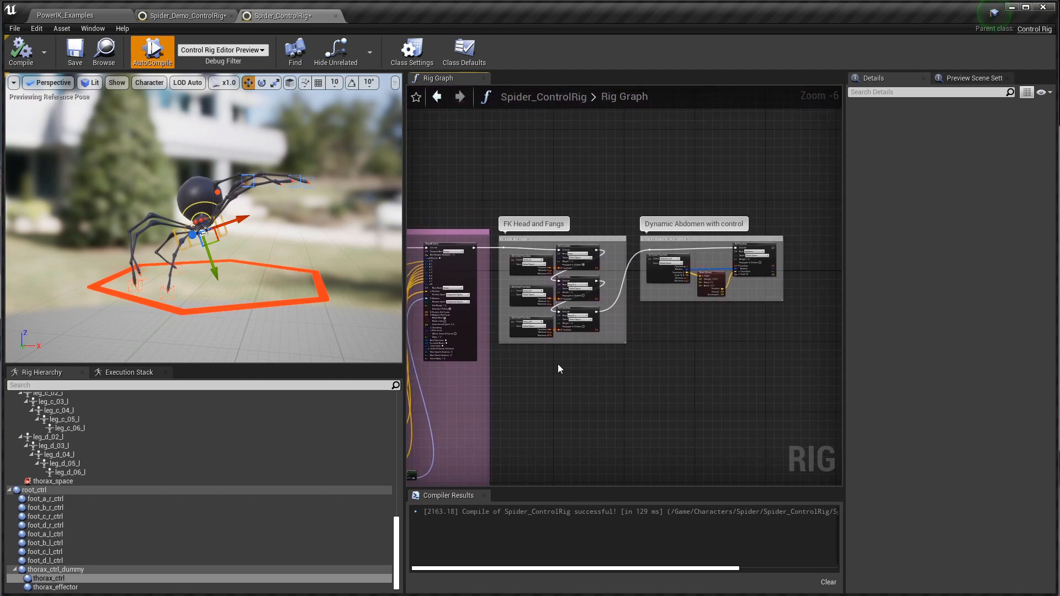
scroll(up, 3)
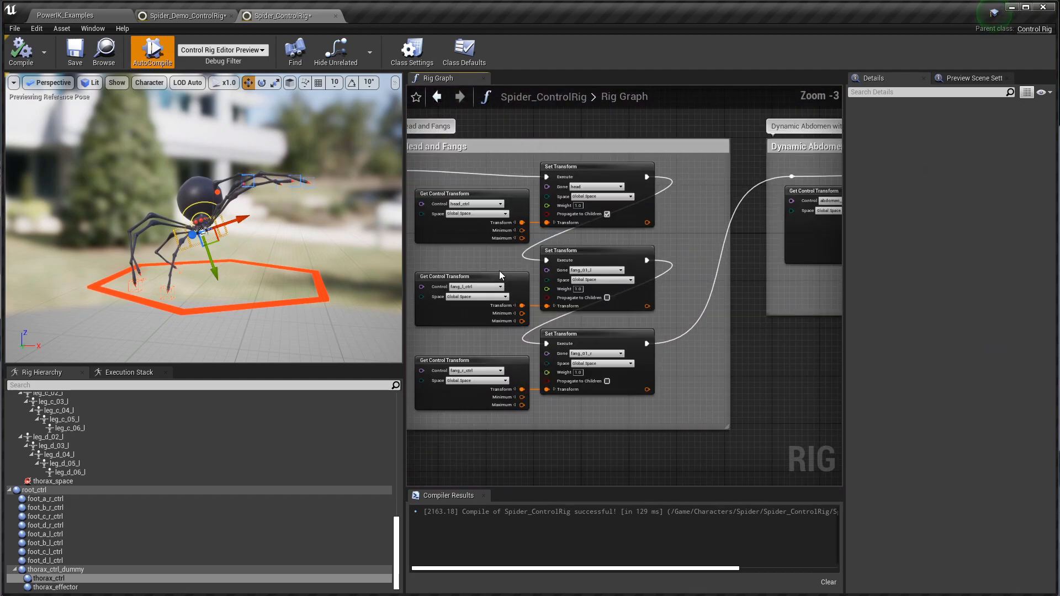
mouse_move(461, 430)
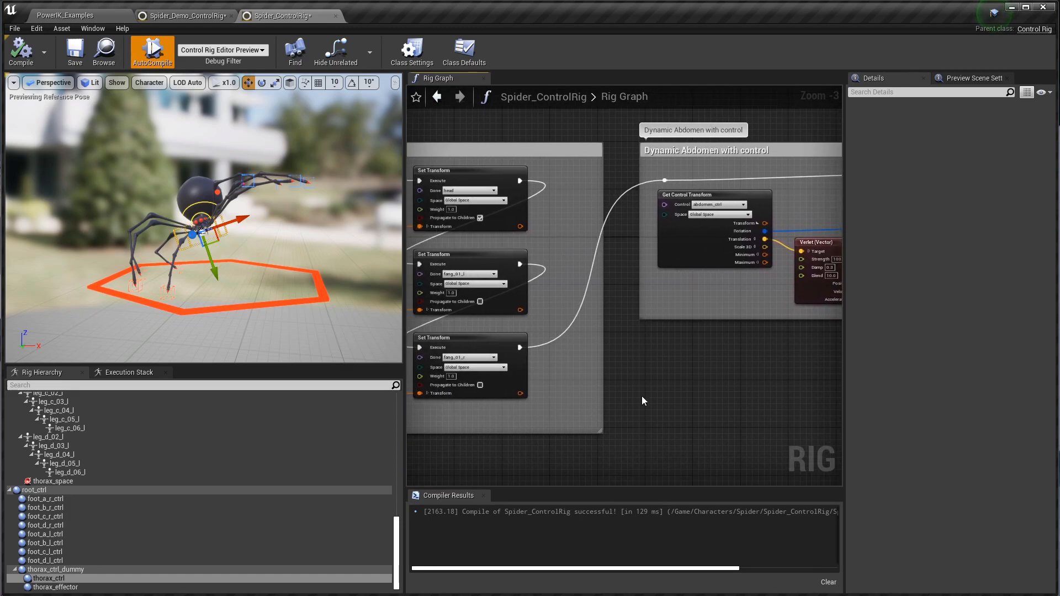
scroll(down, 3)
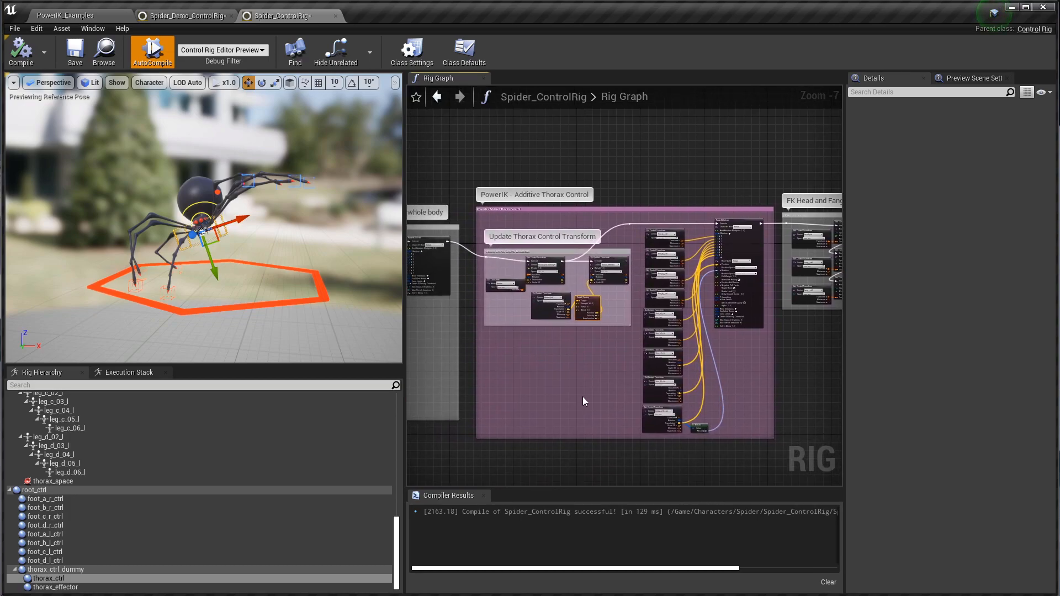
scroll(down, 3)
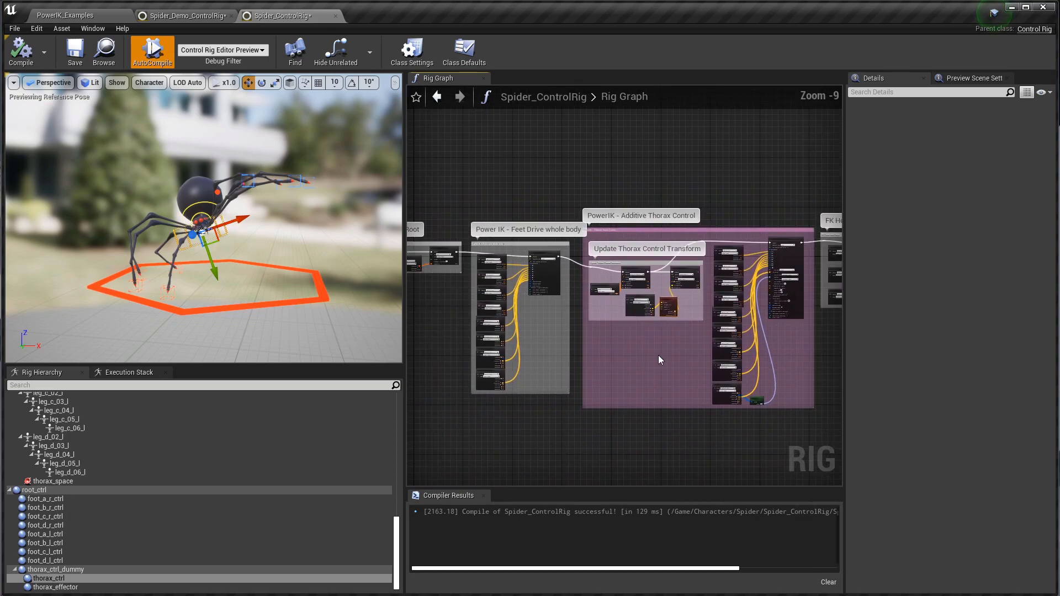
scroll(down, 3)
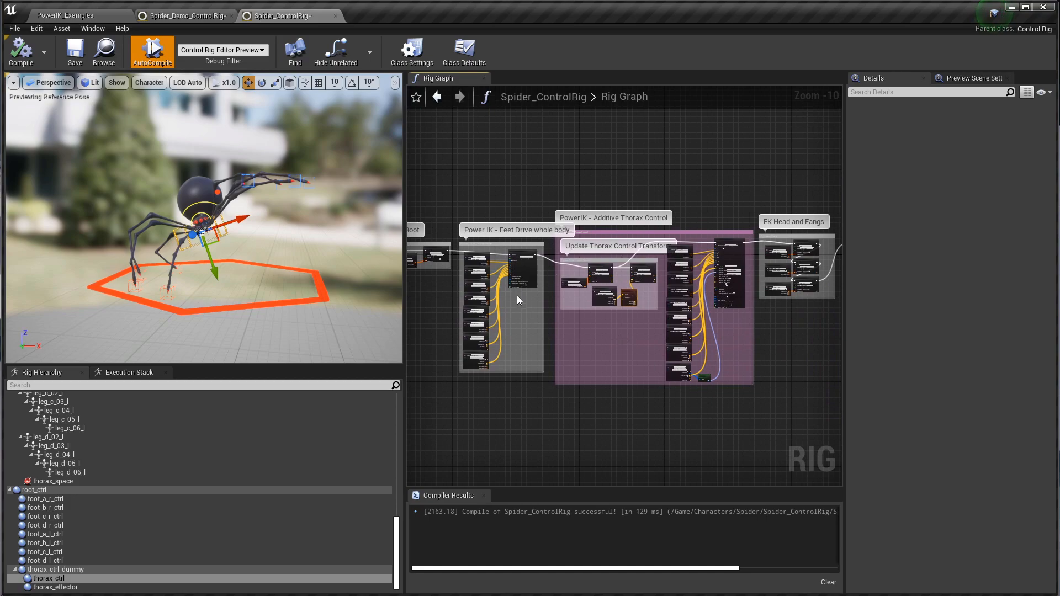
scroll(up, 3)
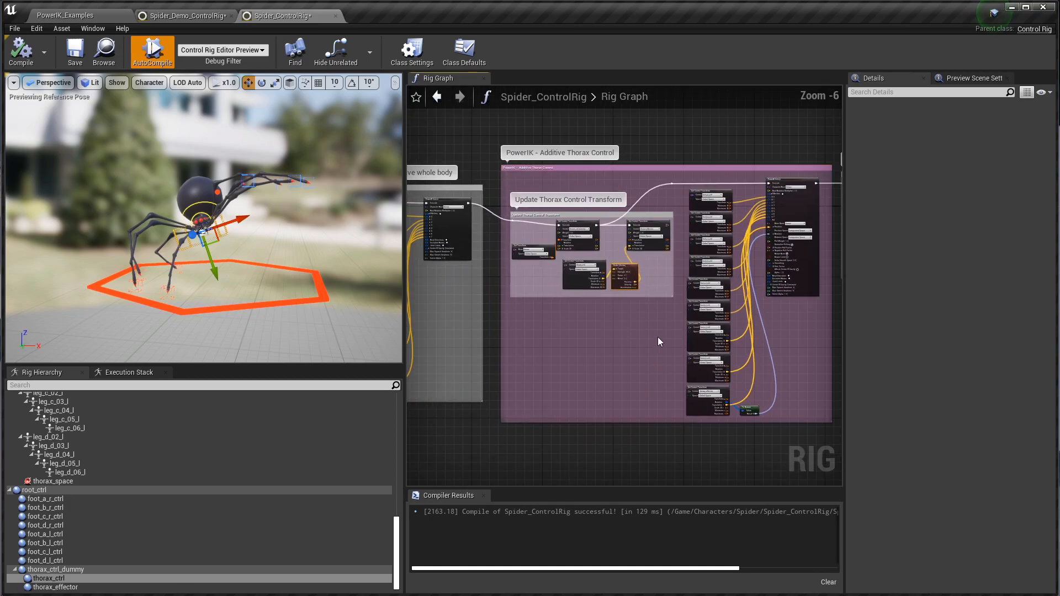
scroll(up, 3)
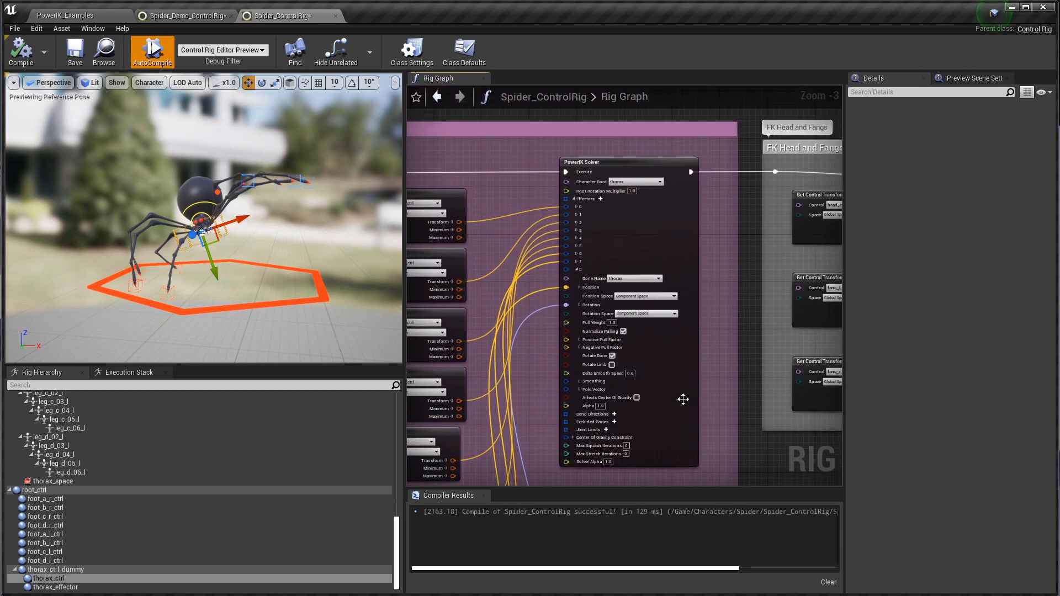
mouse_move(536, 363)
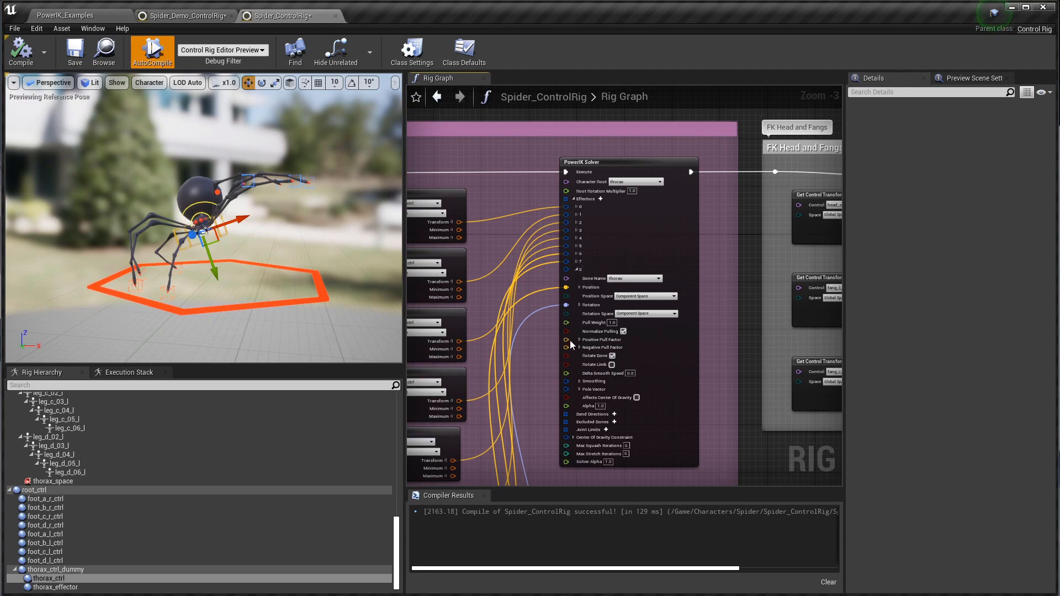
mouse_move(587, 194)
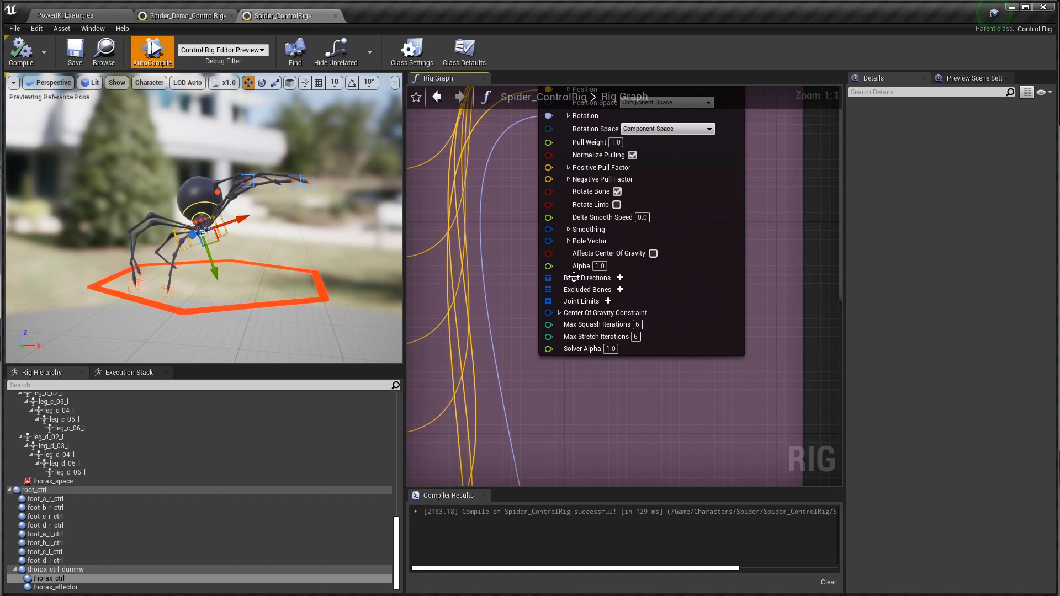
mouse_move(587, 277)
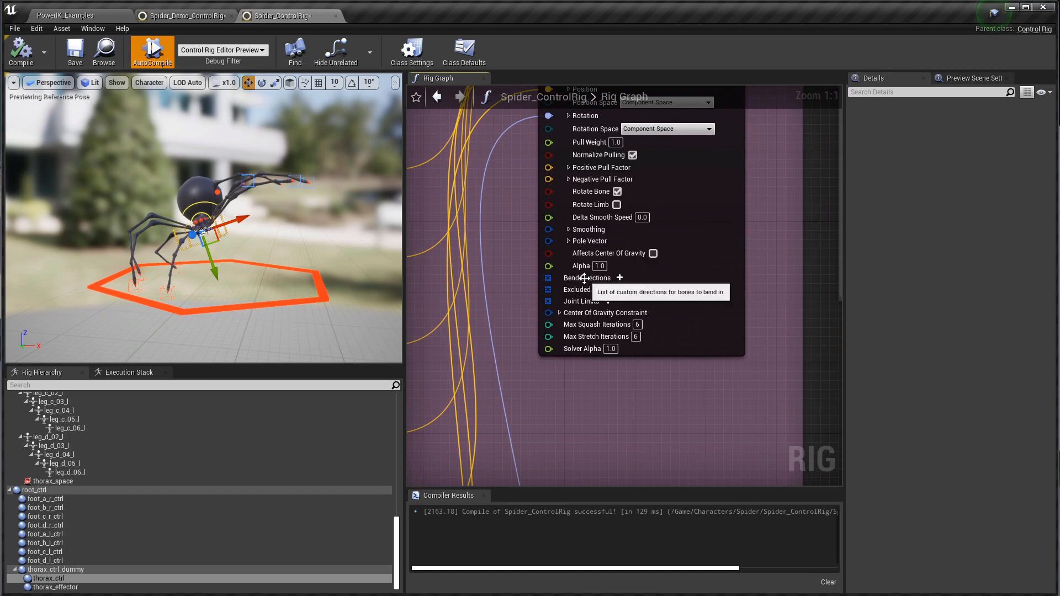
mouse_move(583, 301)
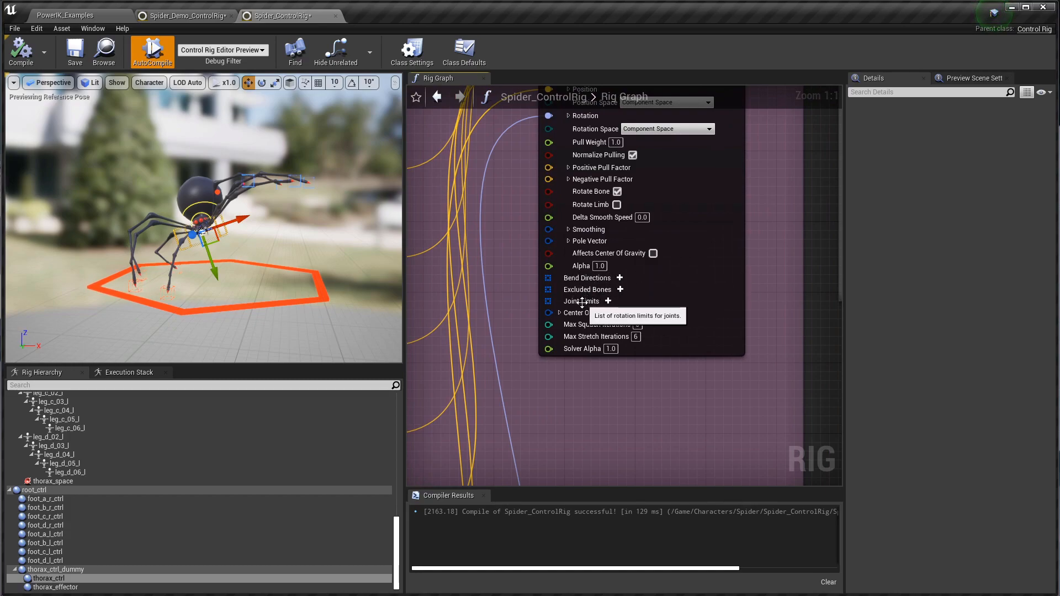
mouse_move(596, 302)
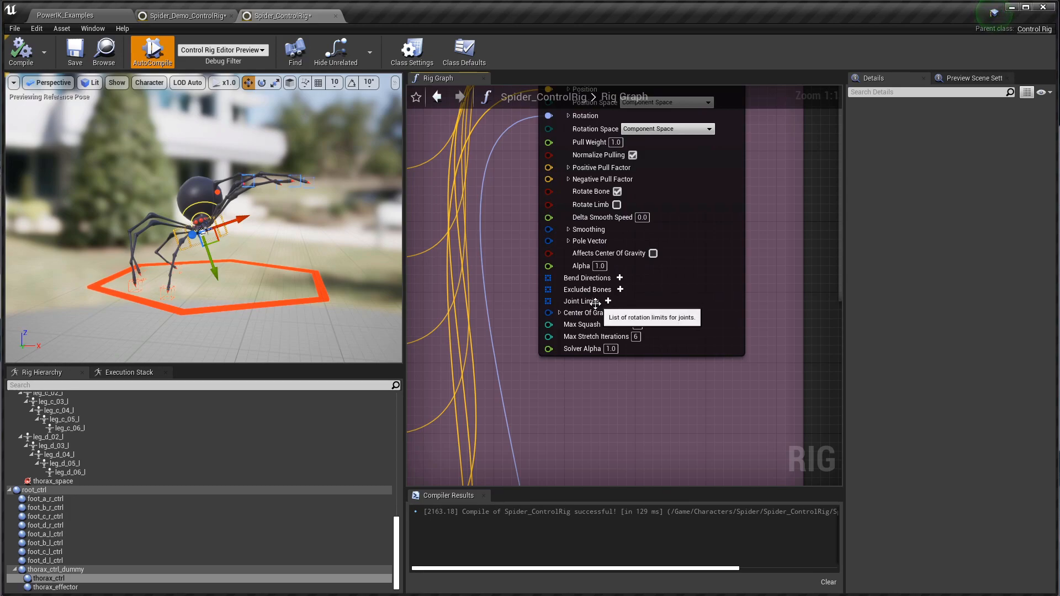
mouse_move(586, 371)
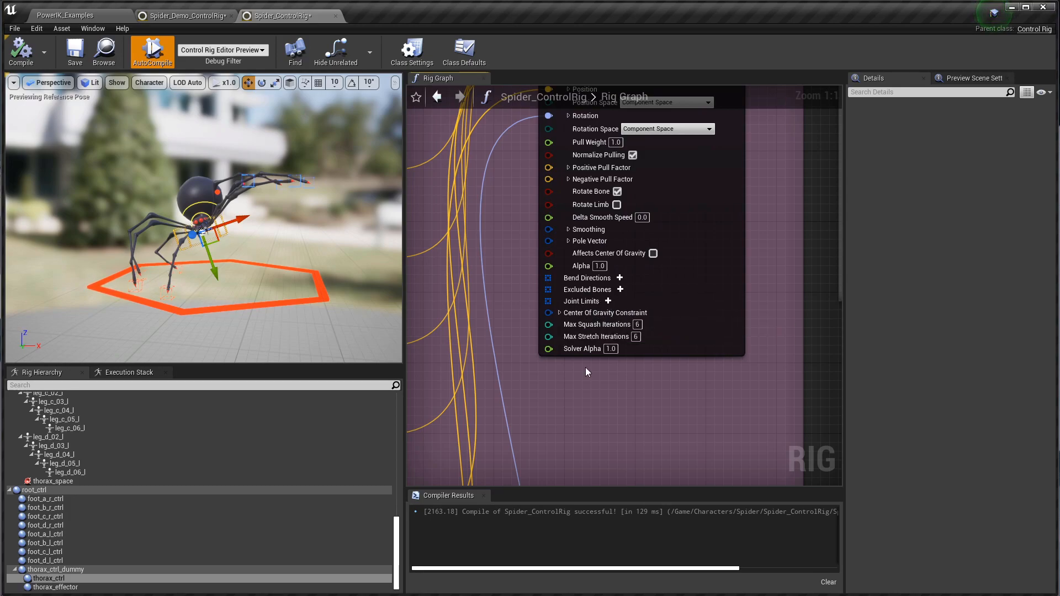
mouse_move(583, 349)
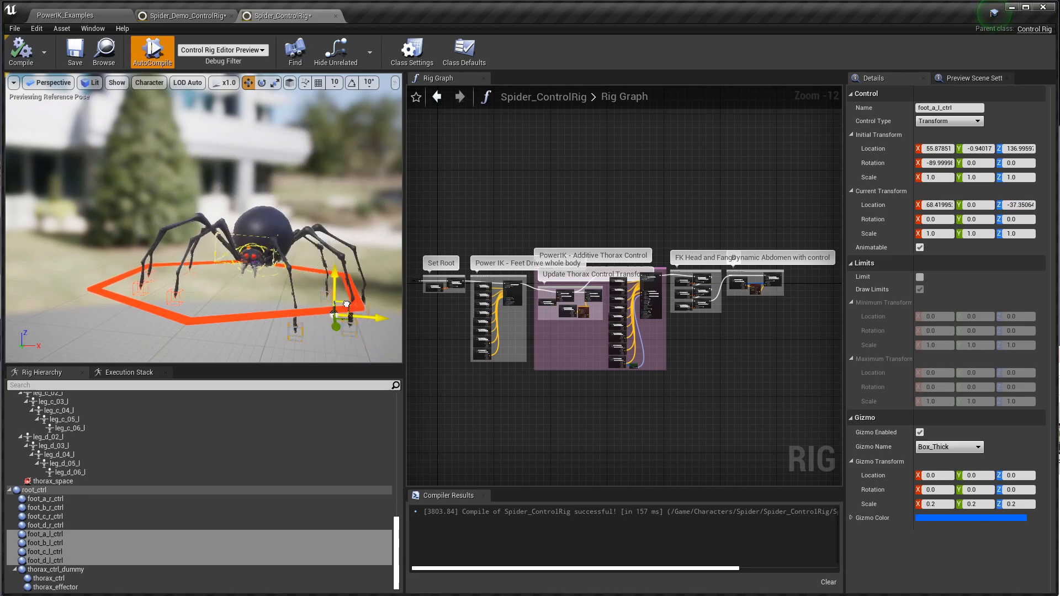
Select thorax_ctrl to lean the spider's body forward over its planted feet.
click(47, 578)
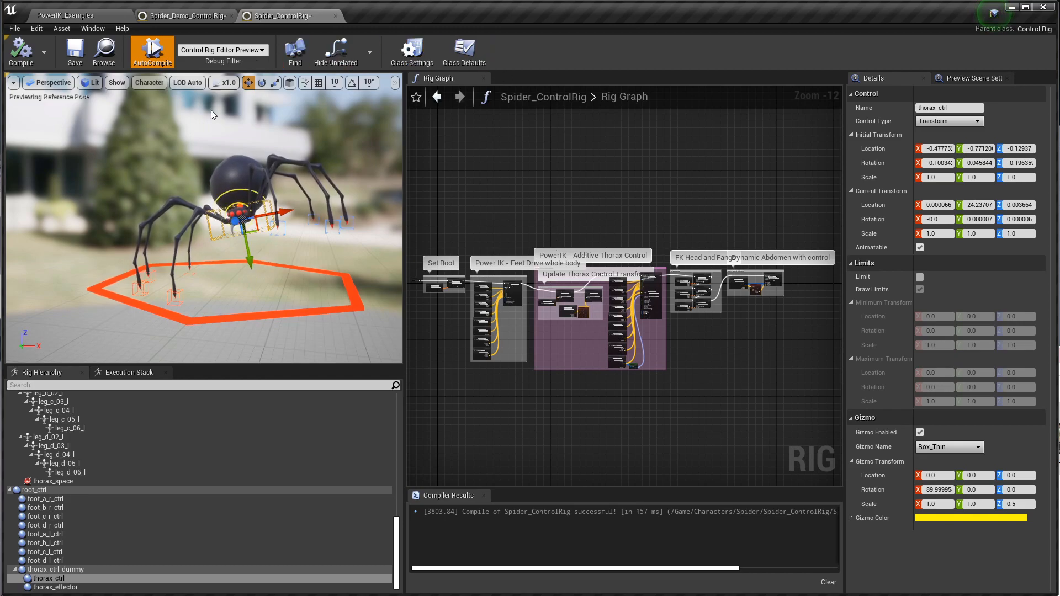
mouse_move(408, 236)
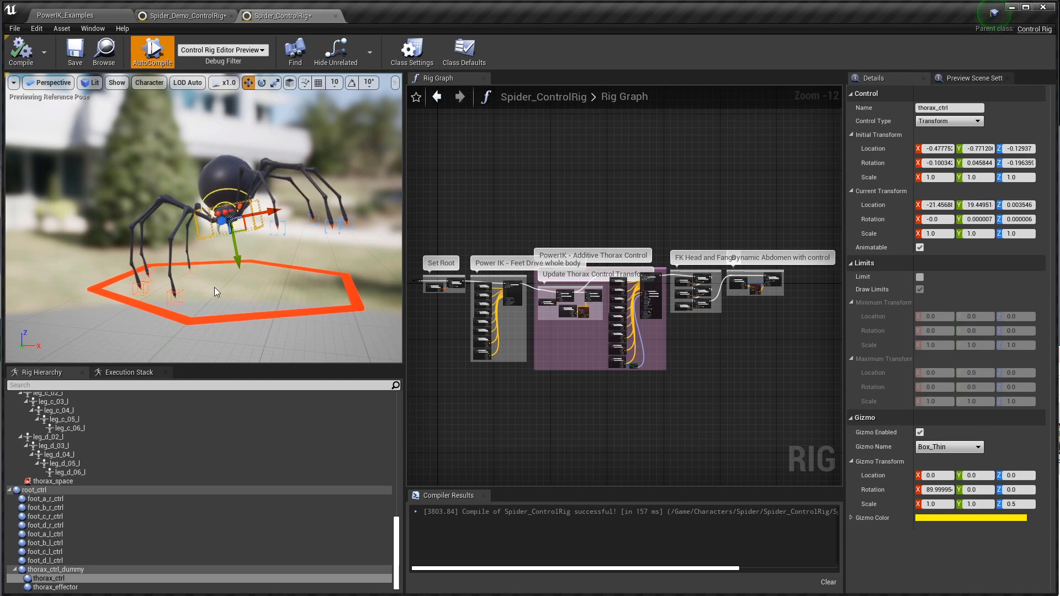
mouse_move(301, 302)
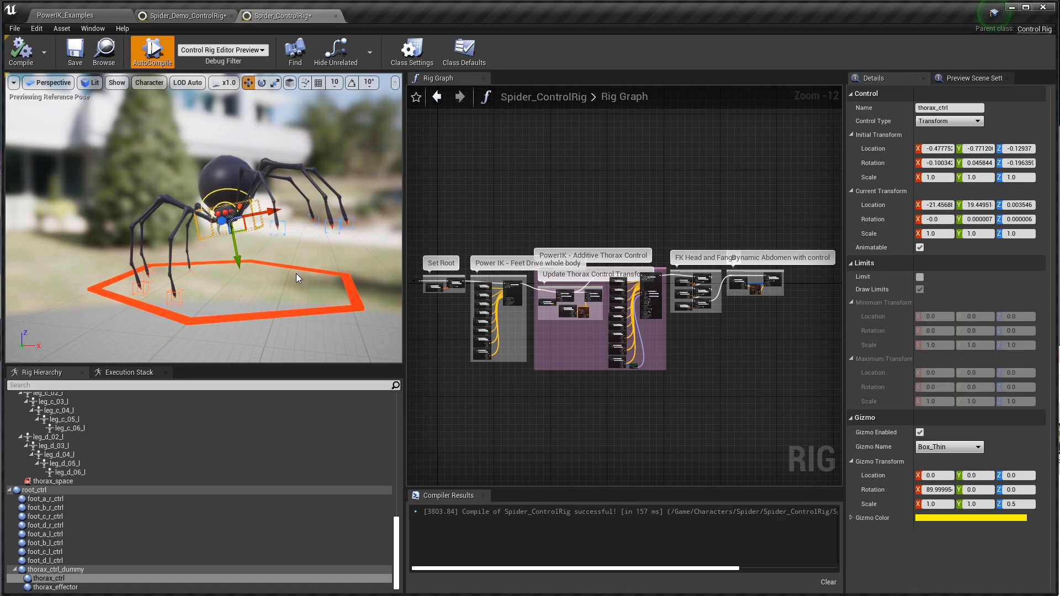
mouse_move(290, 271)
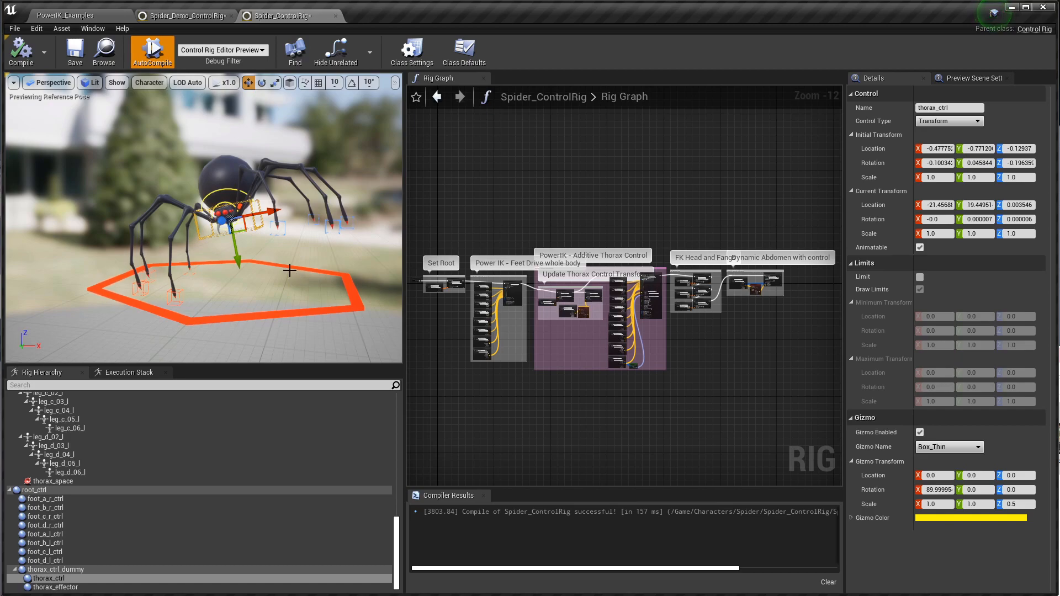